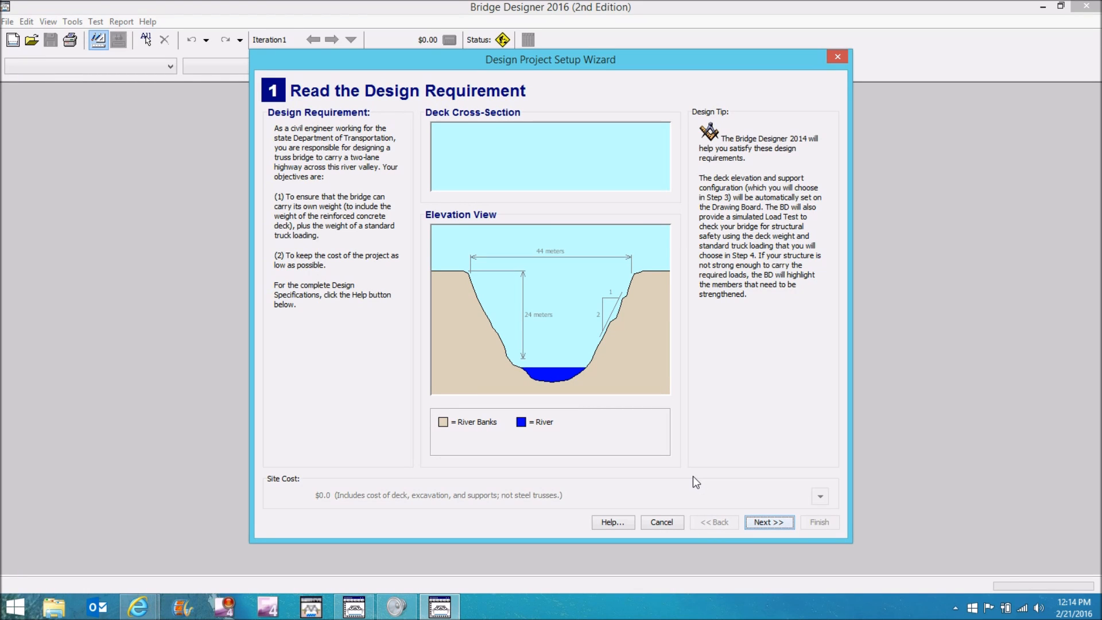
mouse_move(582, 334)
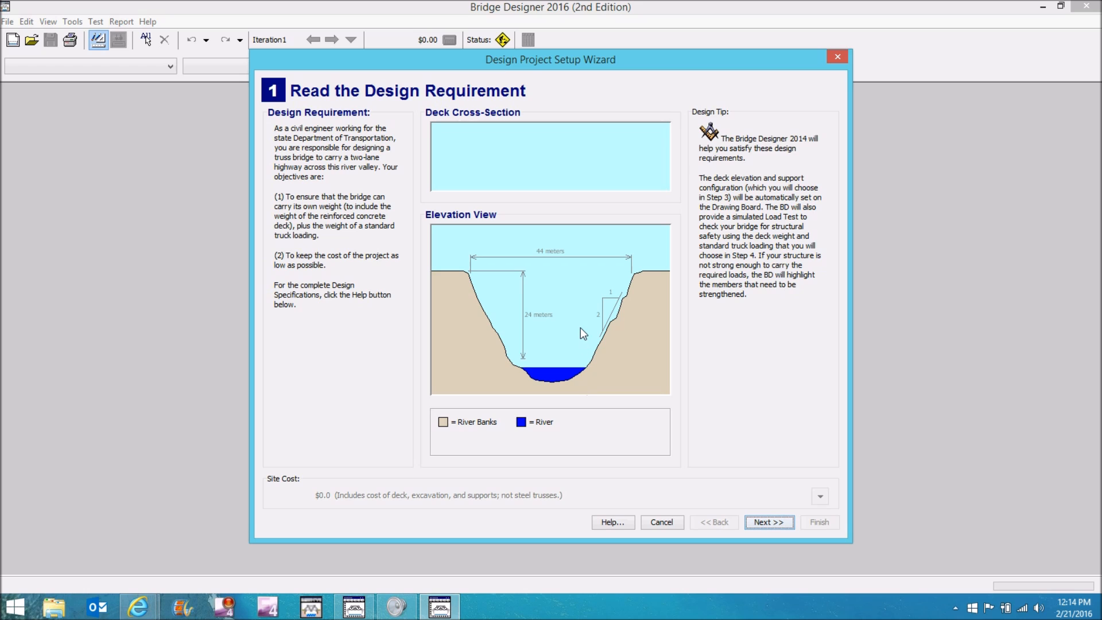
mouse_move(581, 302)
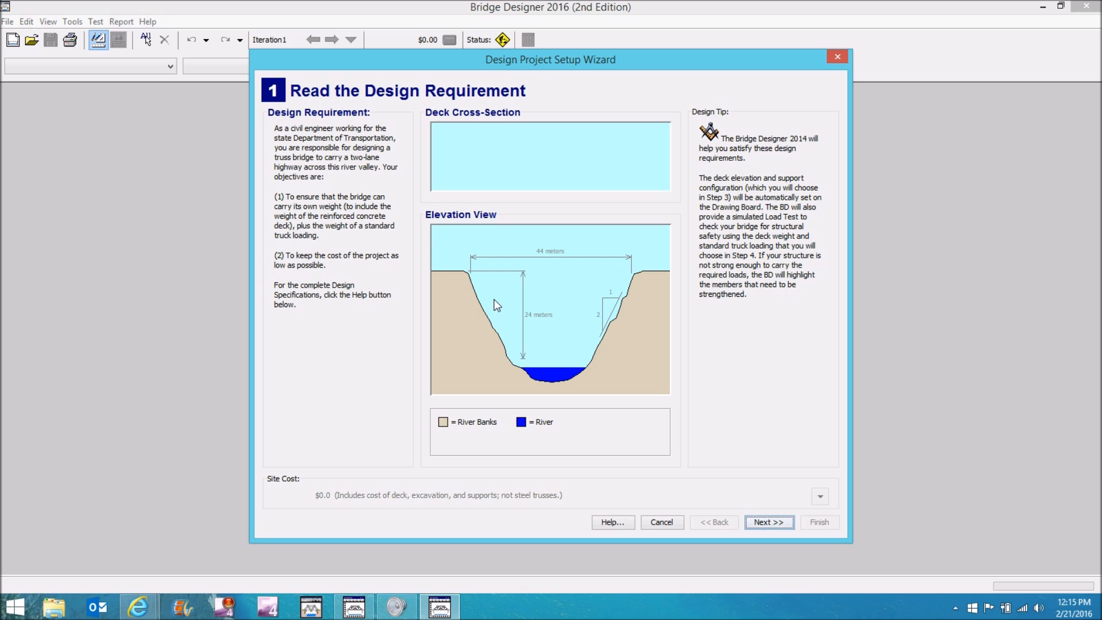
mouse_move(753, 426)
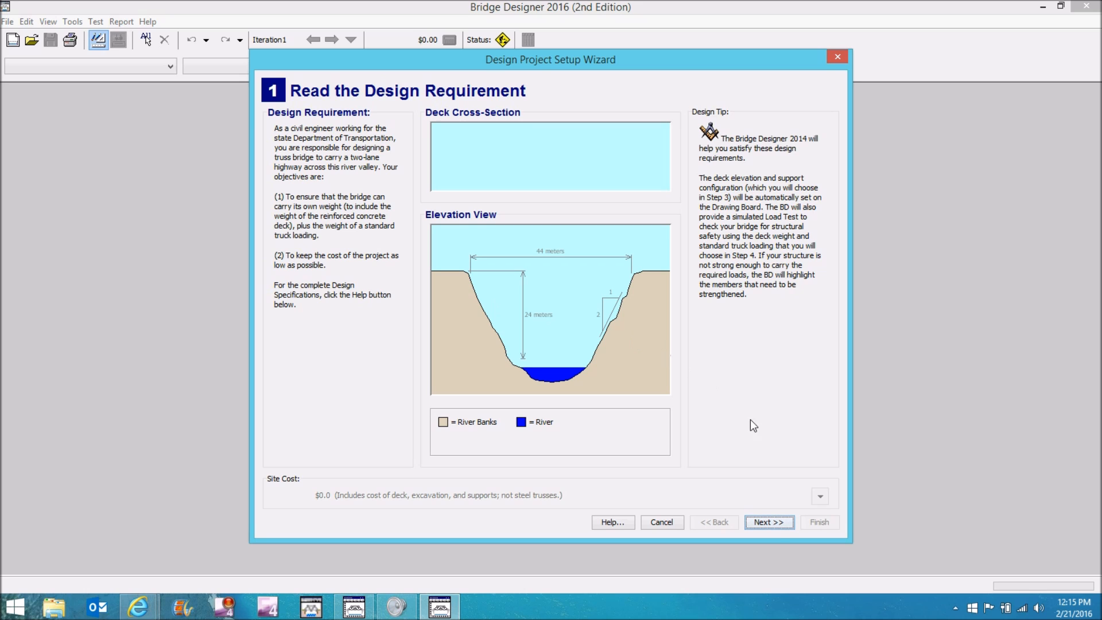
Advance past local contest code (left at No) to the deck elevation and supports step
left_click(768, 523)
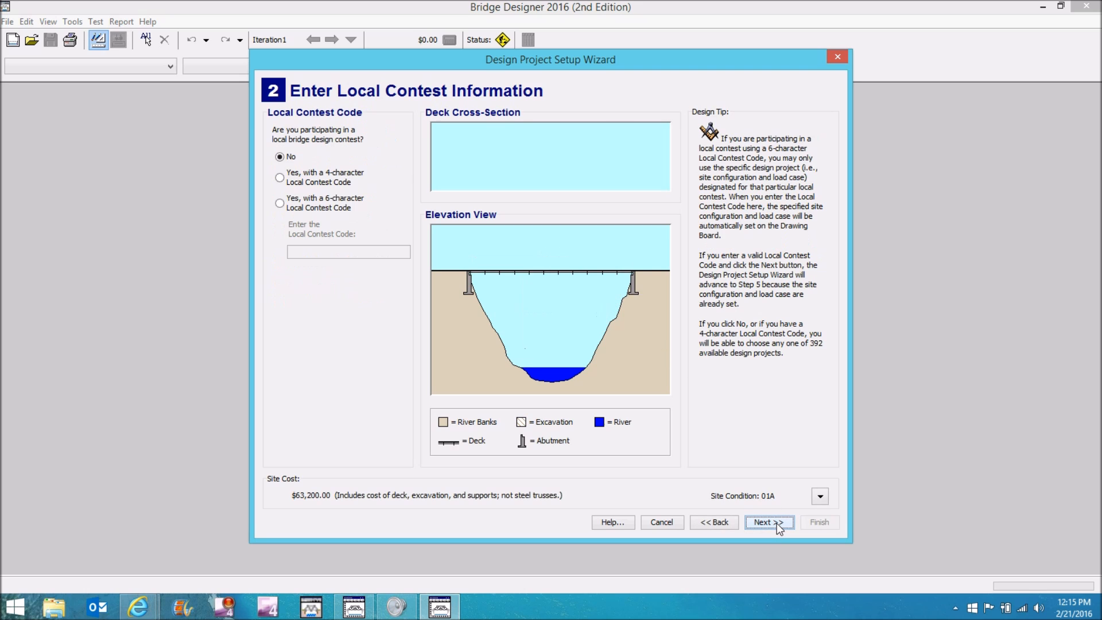
mouse_move(351, 304)
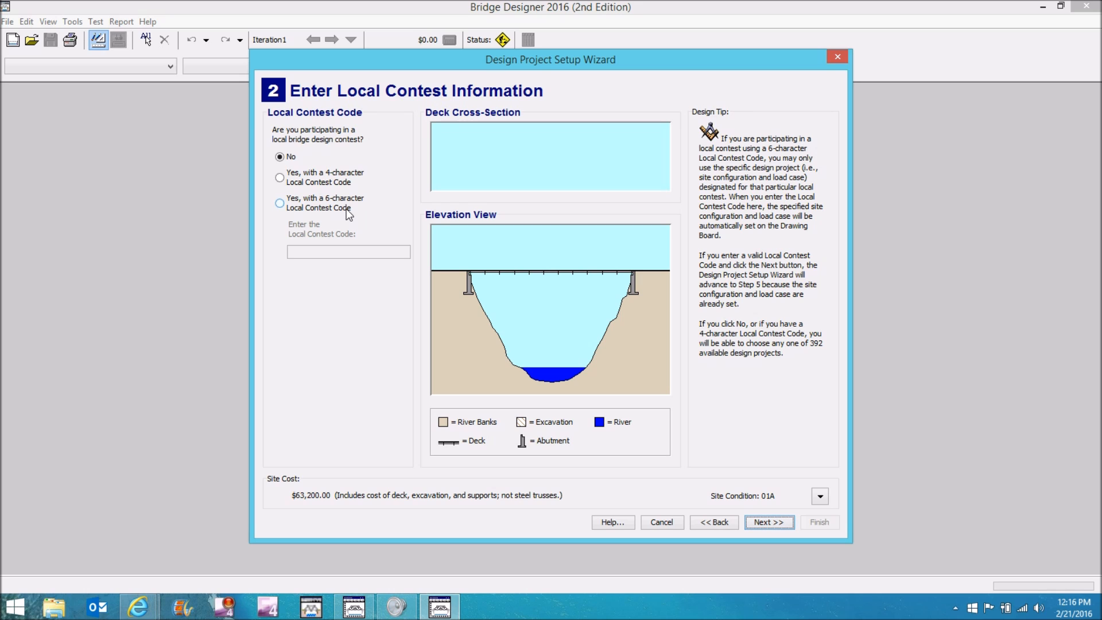
left_click(768, 522)
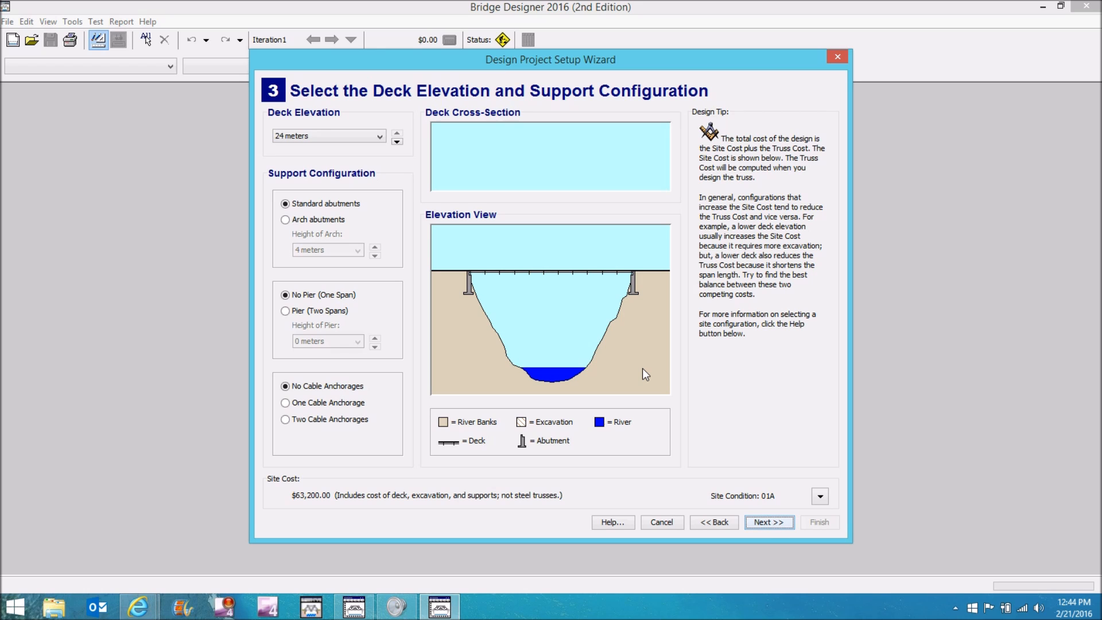
mouse_move(613, 331)
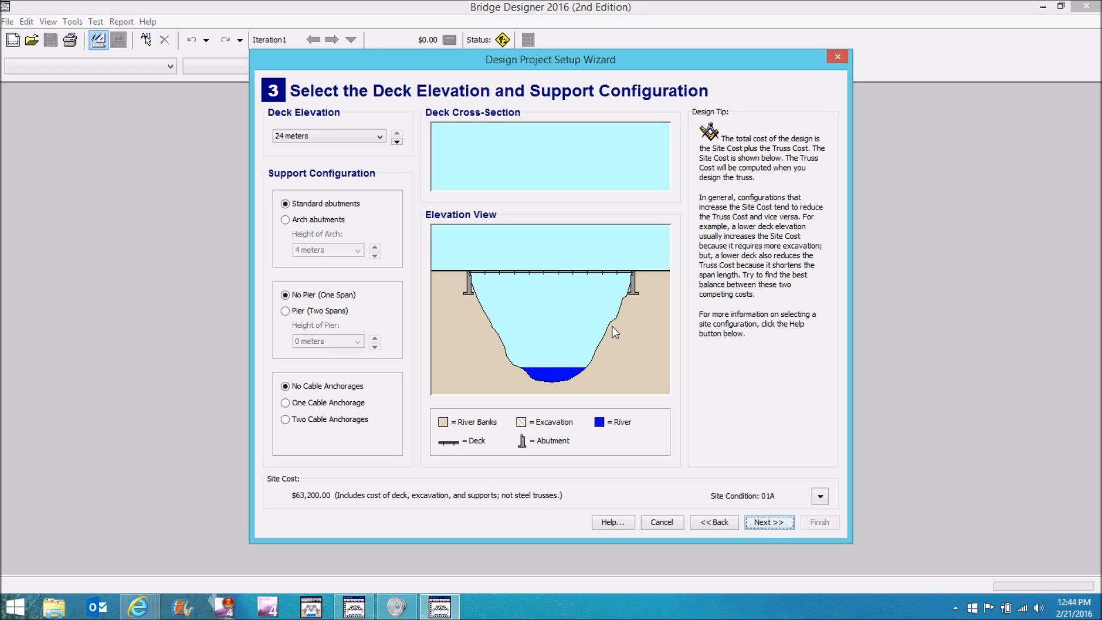
mouse_move(618, 330)
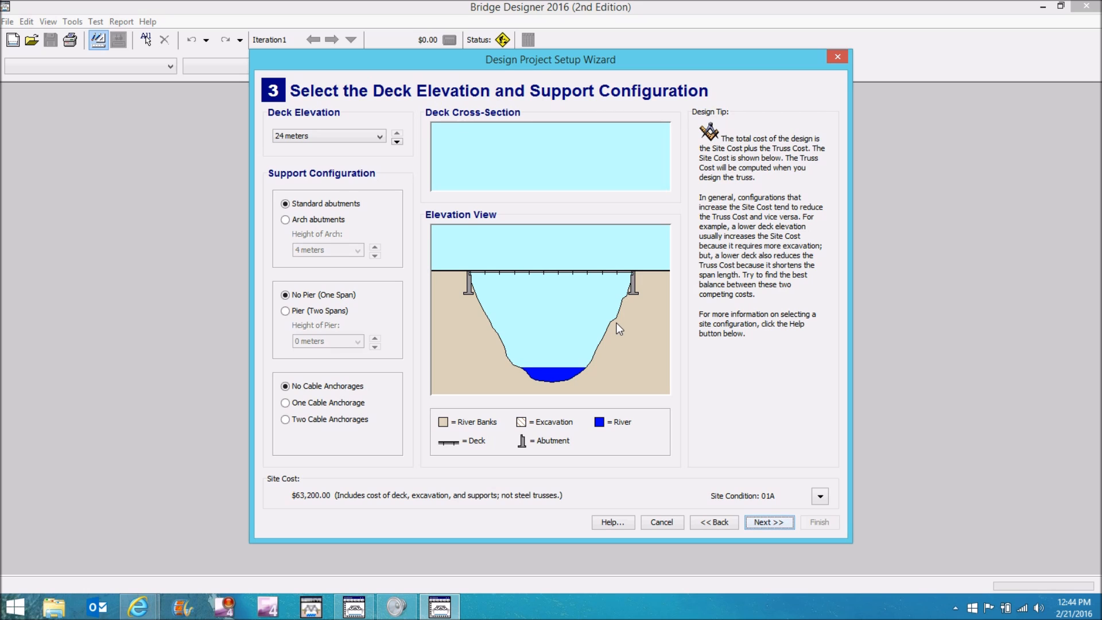
mouse_move(402, 187)
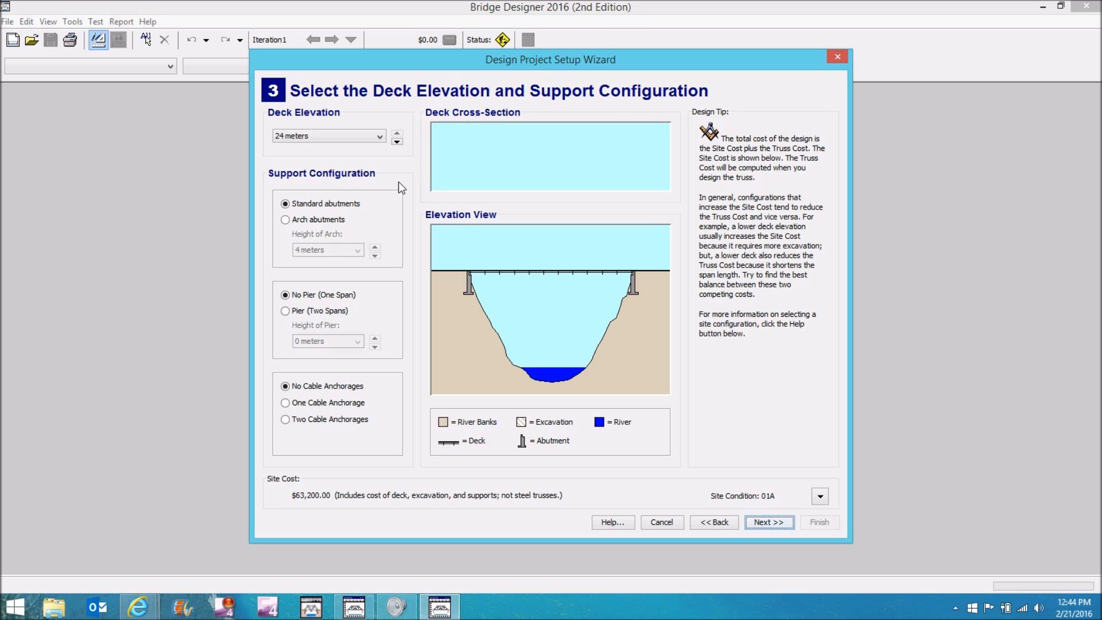
Lower the deck elevation to 12 meters and expand the itemised $101,700 site cost
left_click(396, 140)
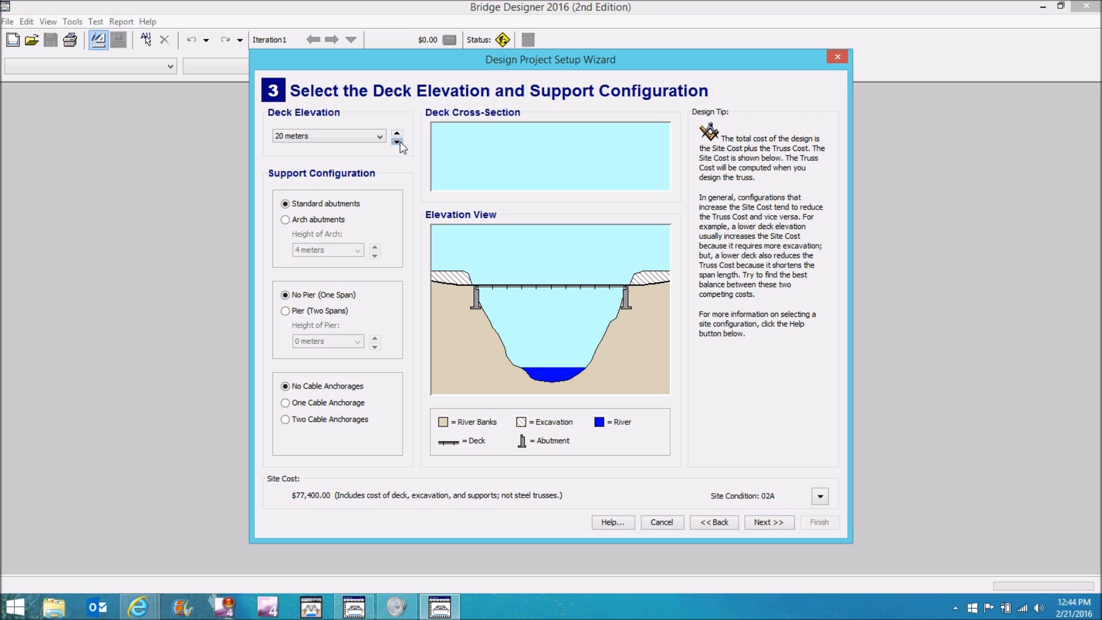
left_click(396, 140)
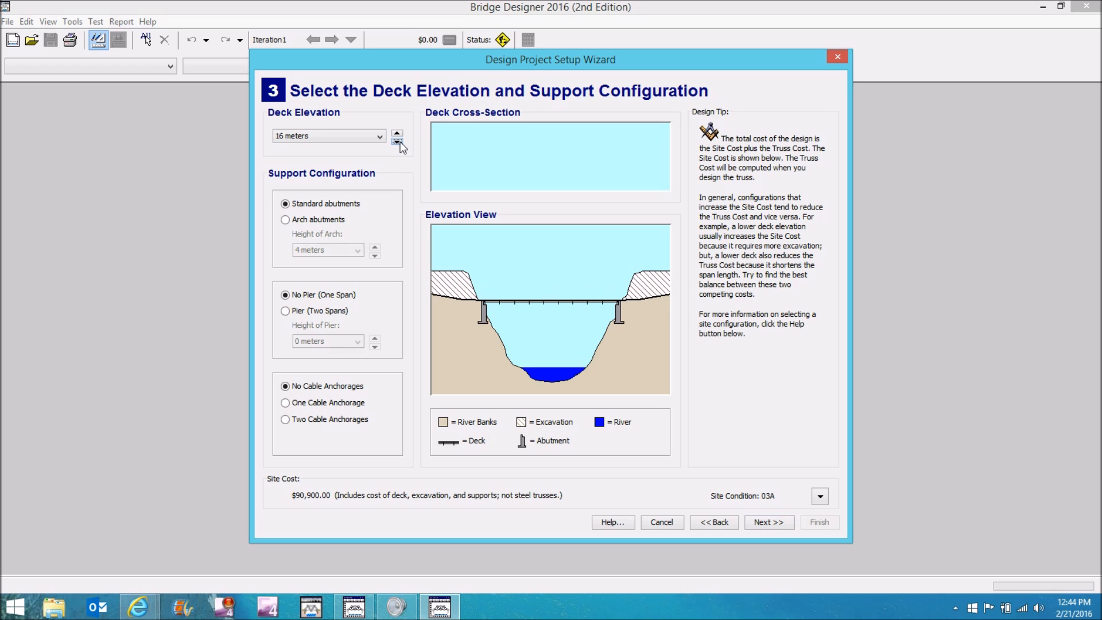
mouse_move(506, 314)
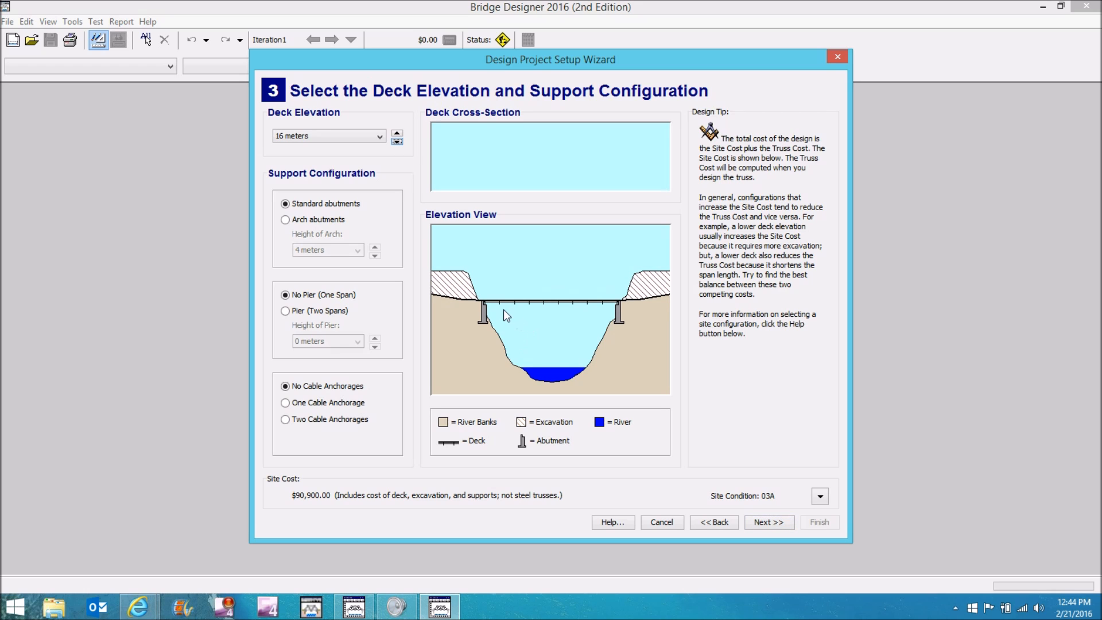
mouse_move(589, 315)
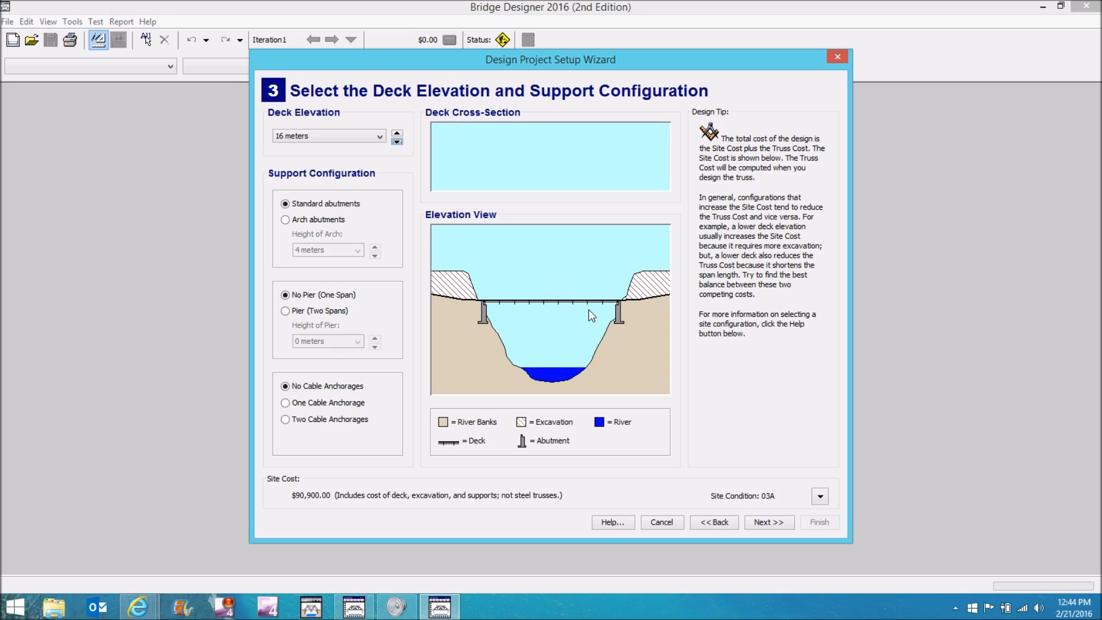
mouse_move(493, 235)
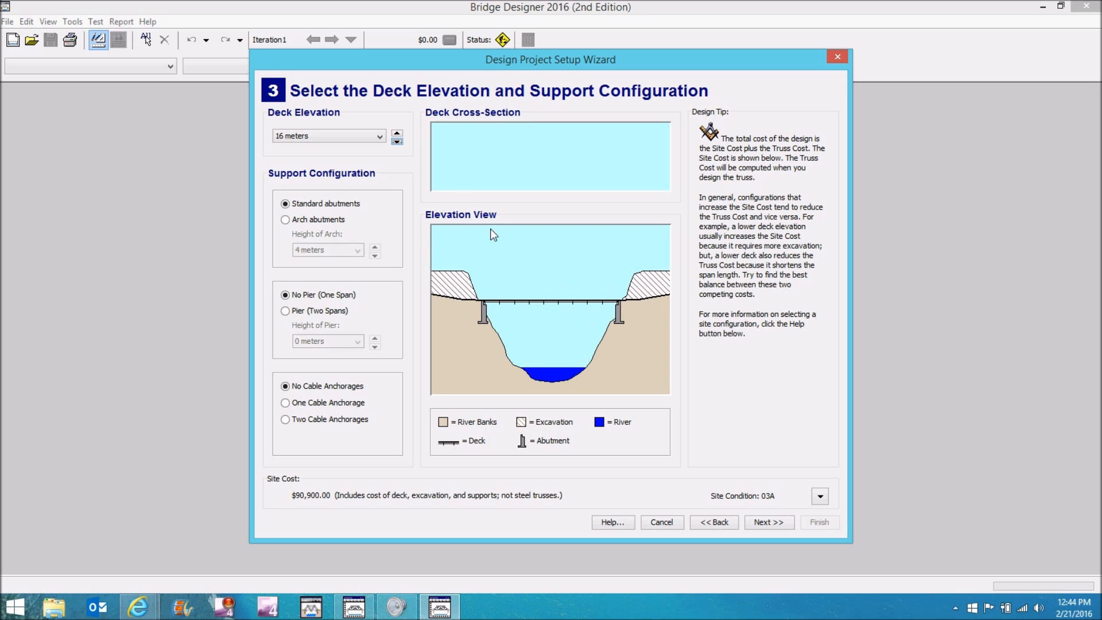
left_click(397, 140)
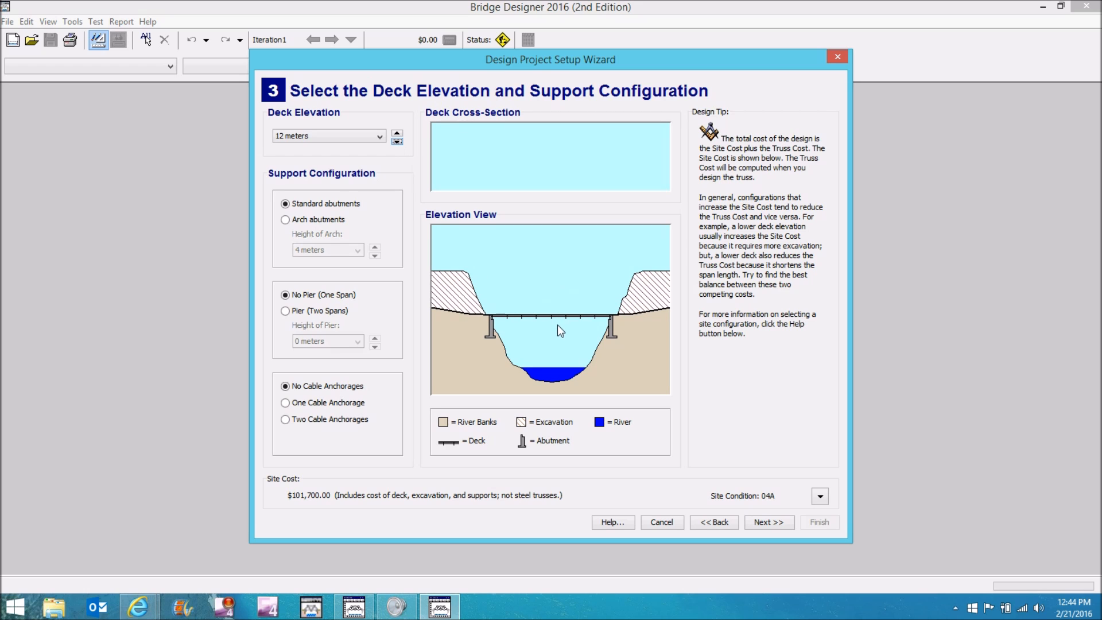
mouse_move(537, 325)
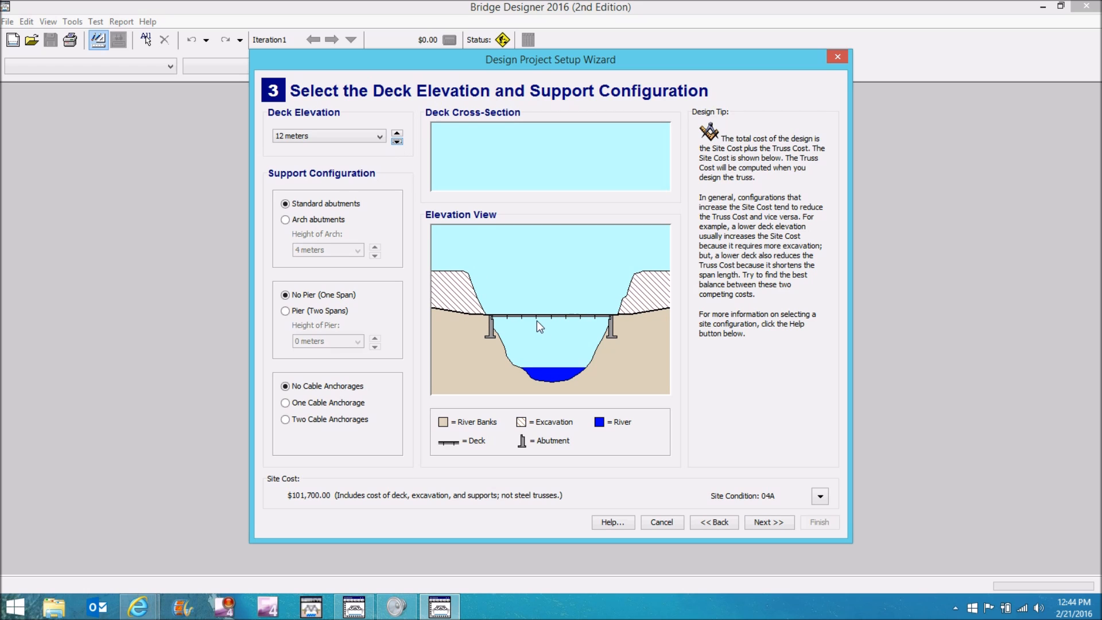
mouse_move(470, 301)
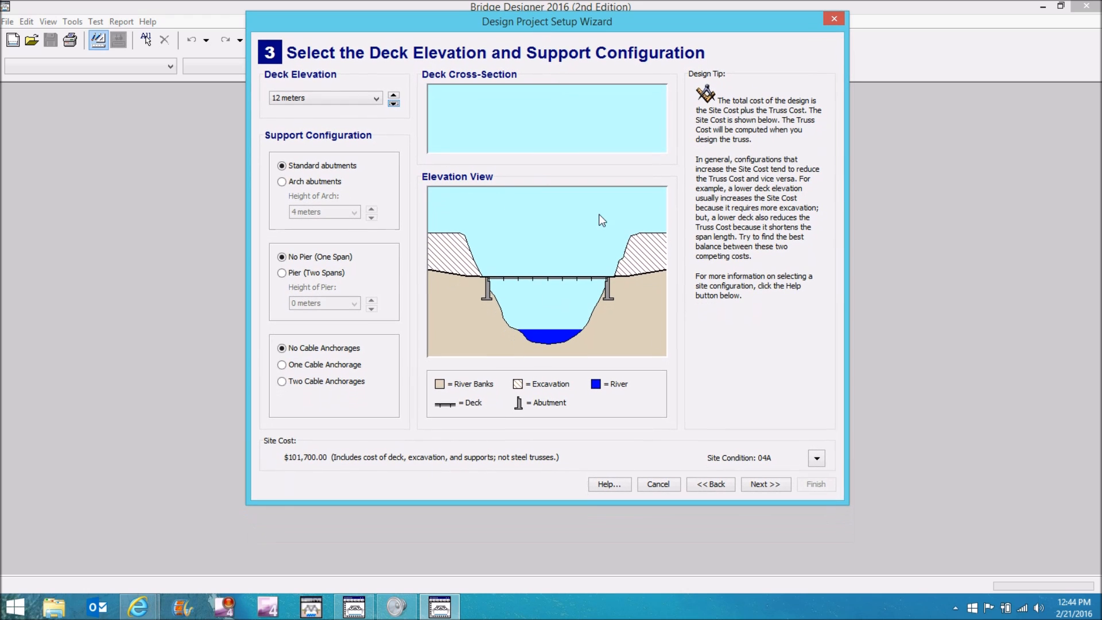
mouse_move(576, 320)
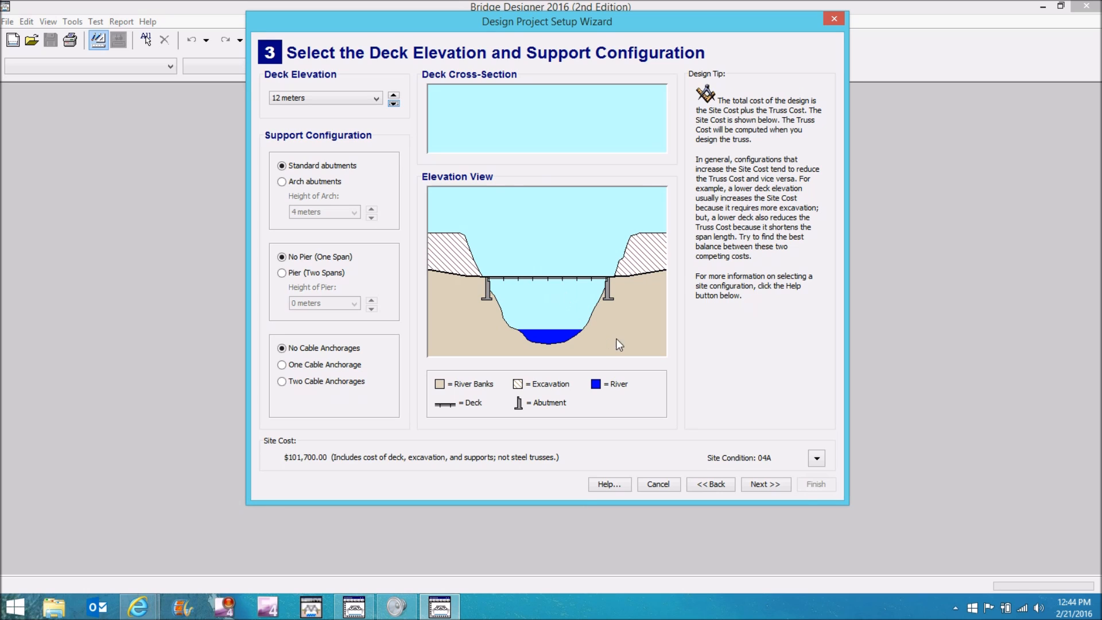
left_click(816, 458)
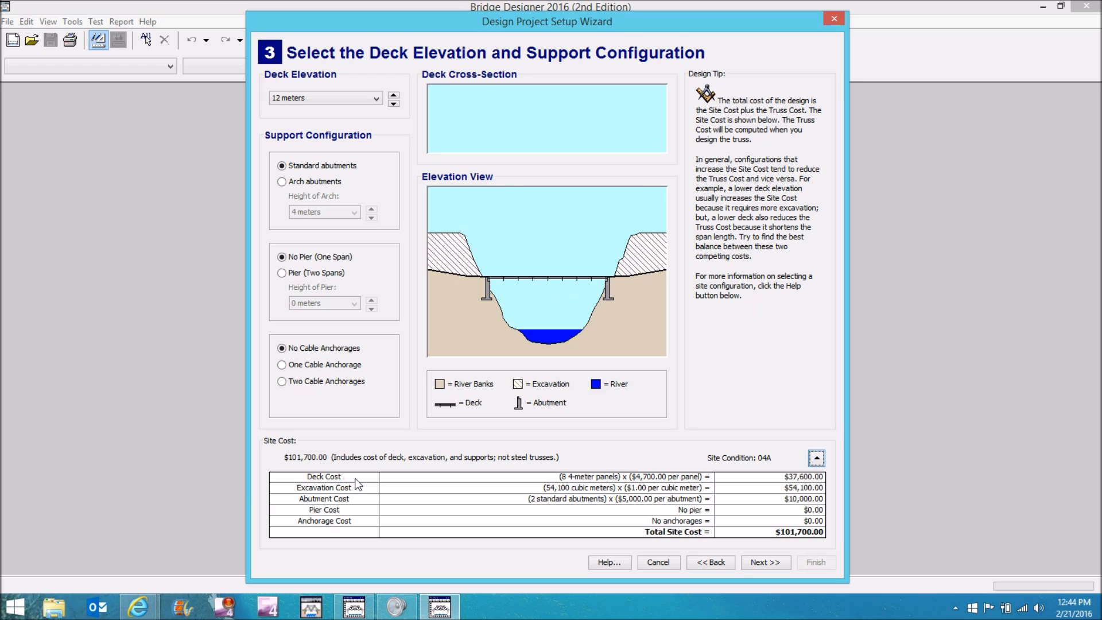
mouse_move(397, 145)
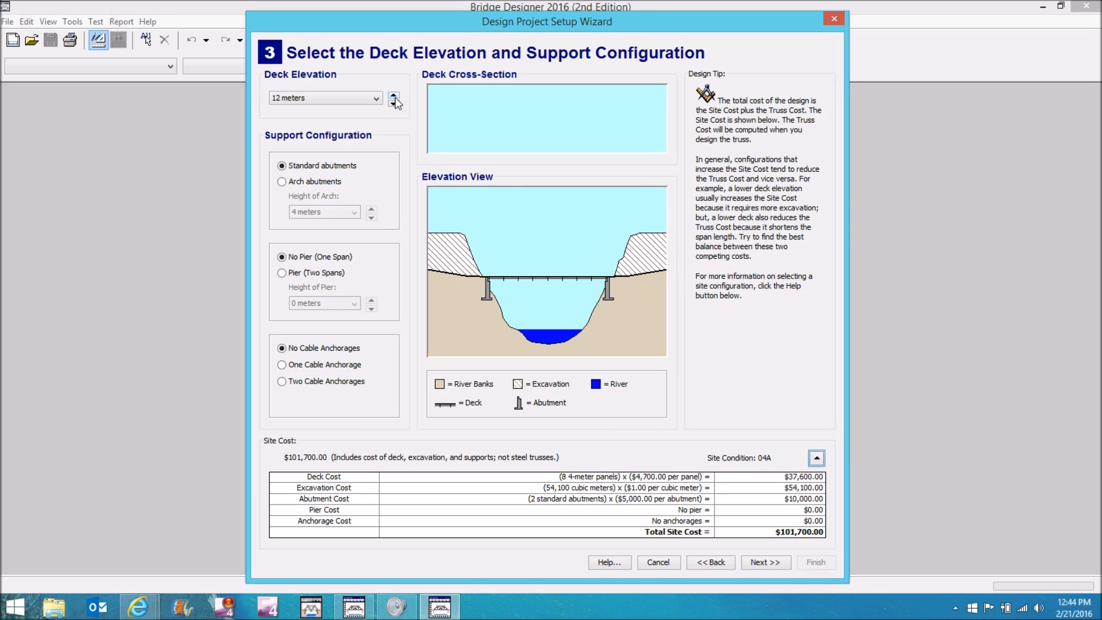
Choose 16 meters from the deck elevation list, dropping site cost to $90,900
left_click(392, 103)
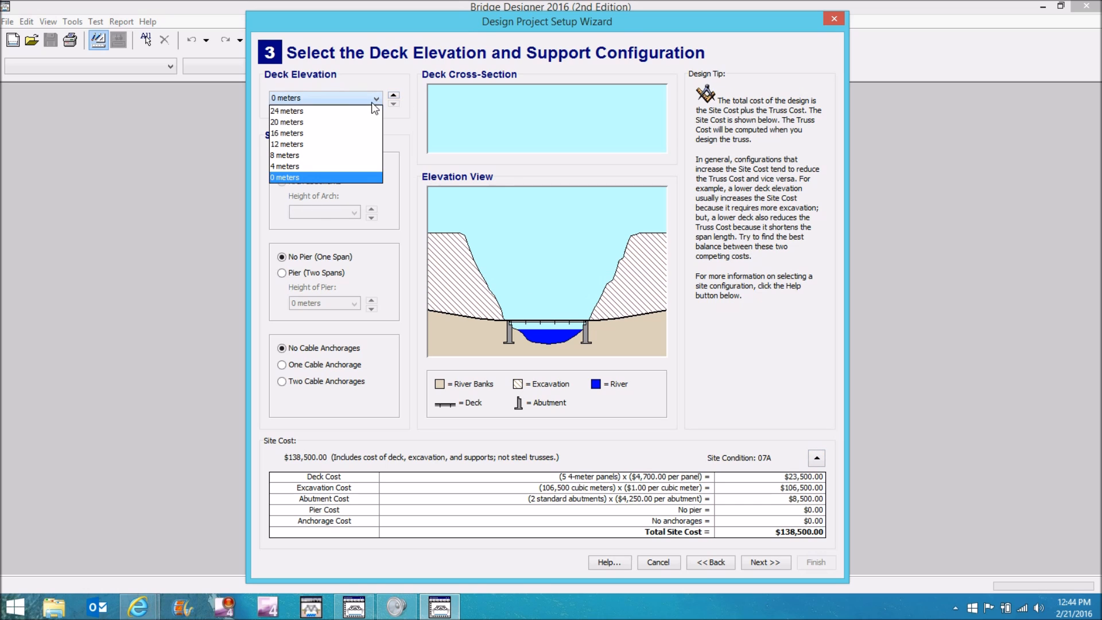
left_click(287, 133)
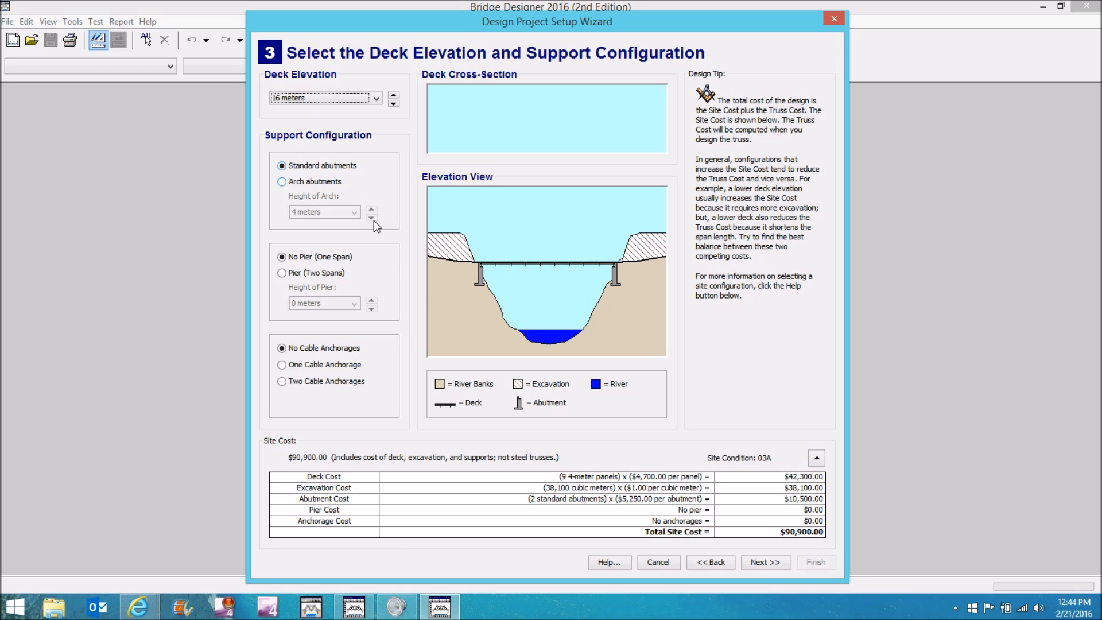
mouse_move(473, 272)
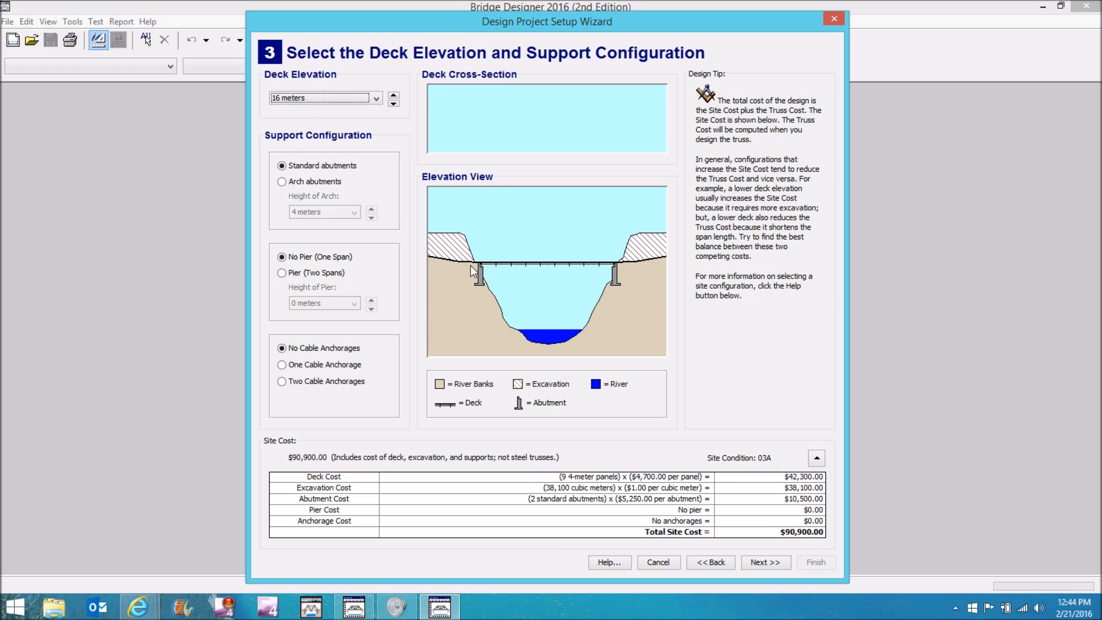
mouse_move(489, 291)
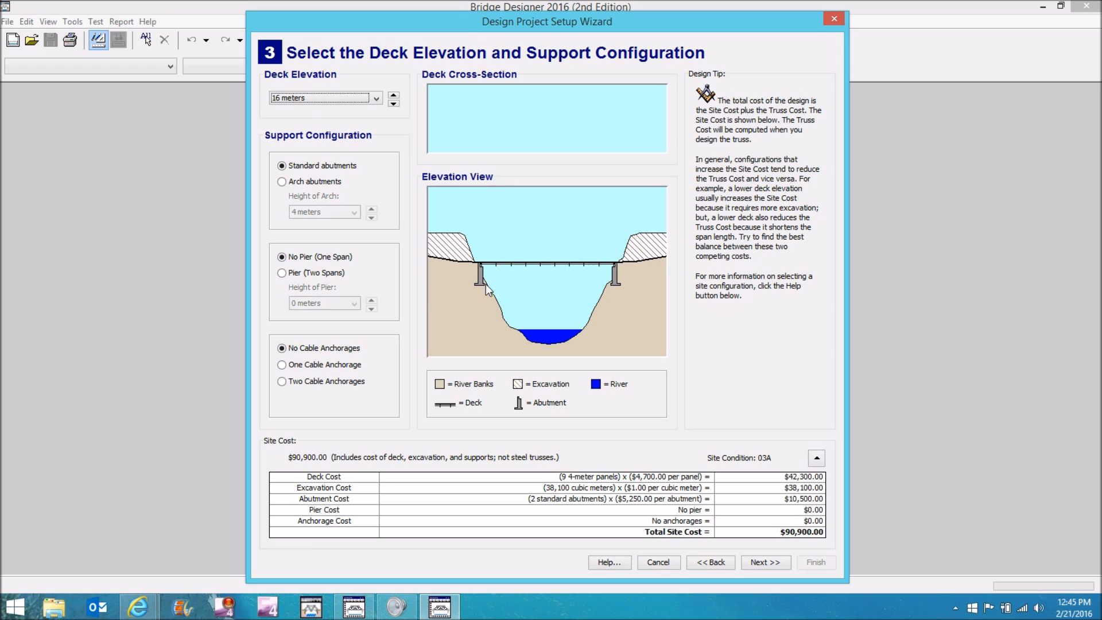
mouse_move(617, 291)
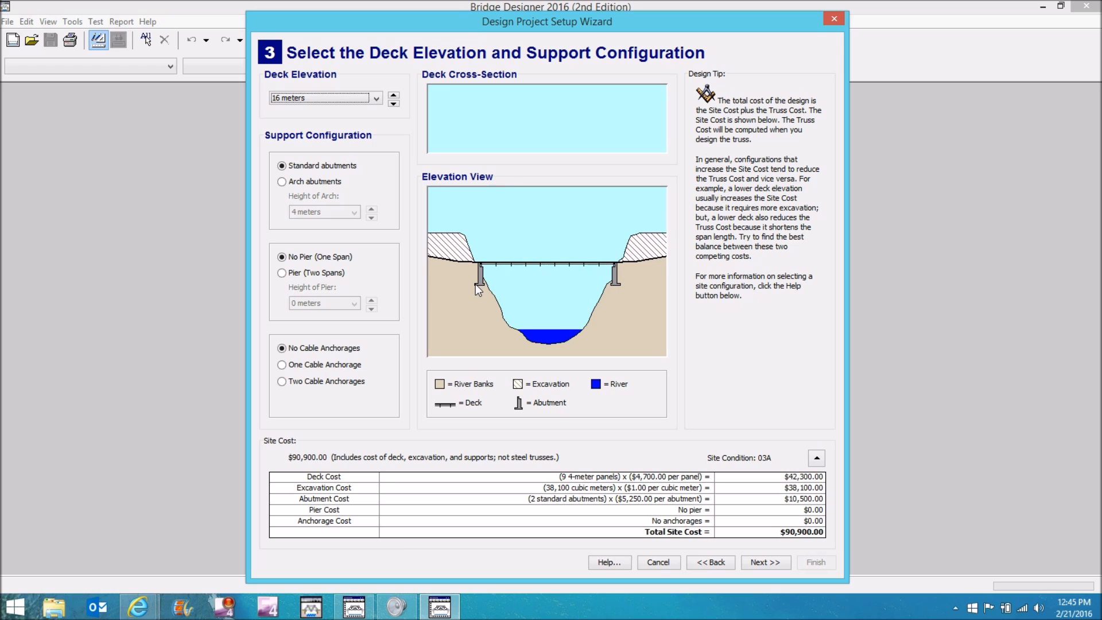
mouse_move(298, 202)
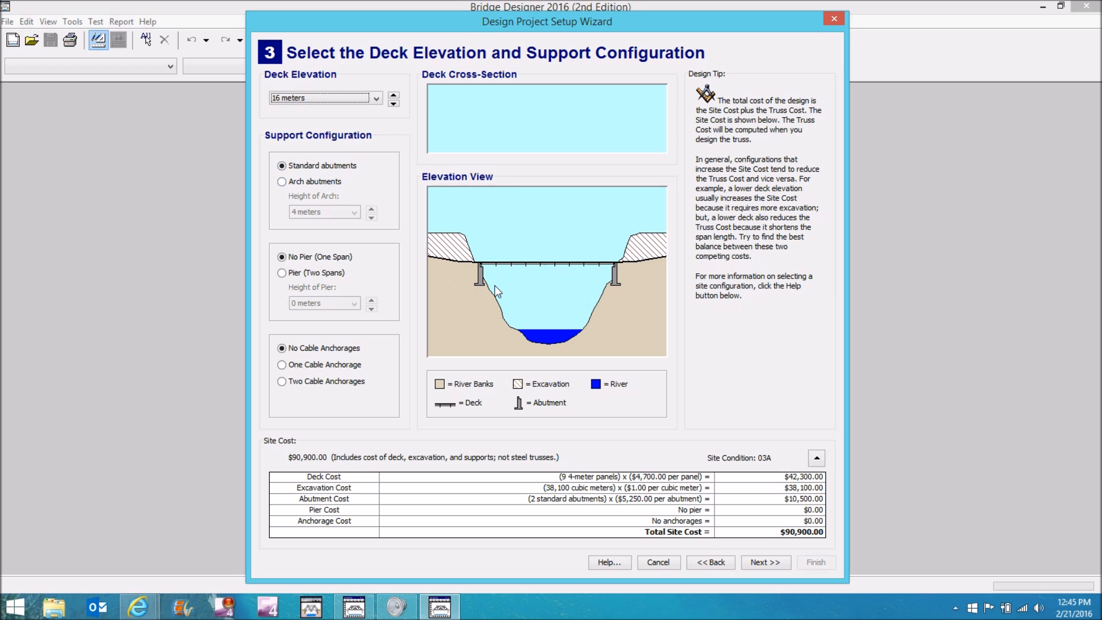
left_click(283, 181)
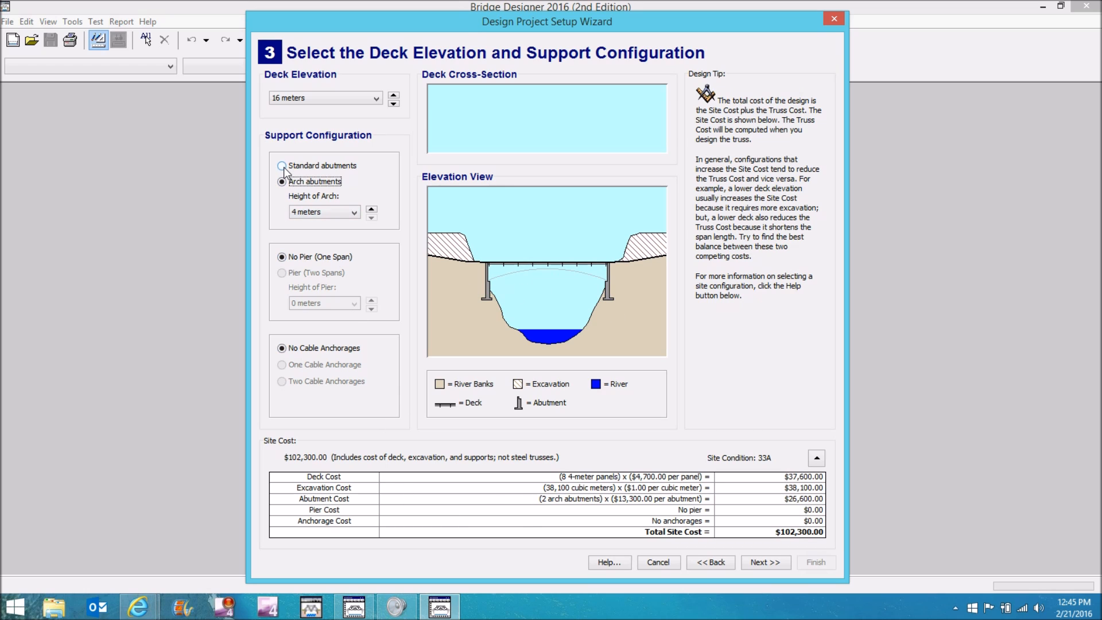
left_click(282, 165)
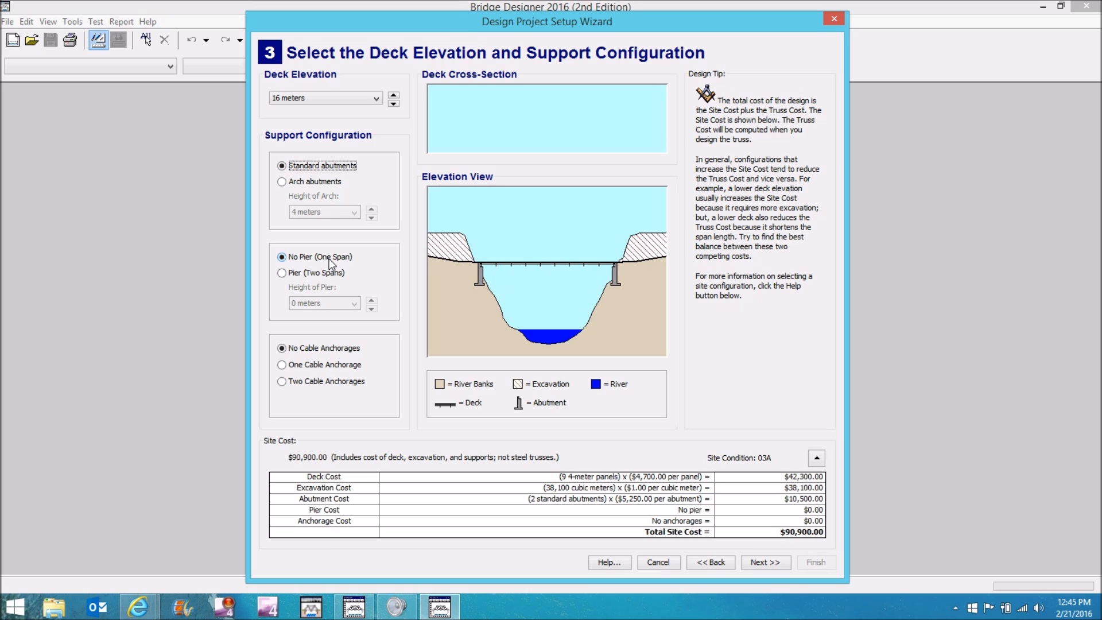
Add a two-span pier and raise its height to 8 meters, giving $117,000 site cost
left_click(283, 274)
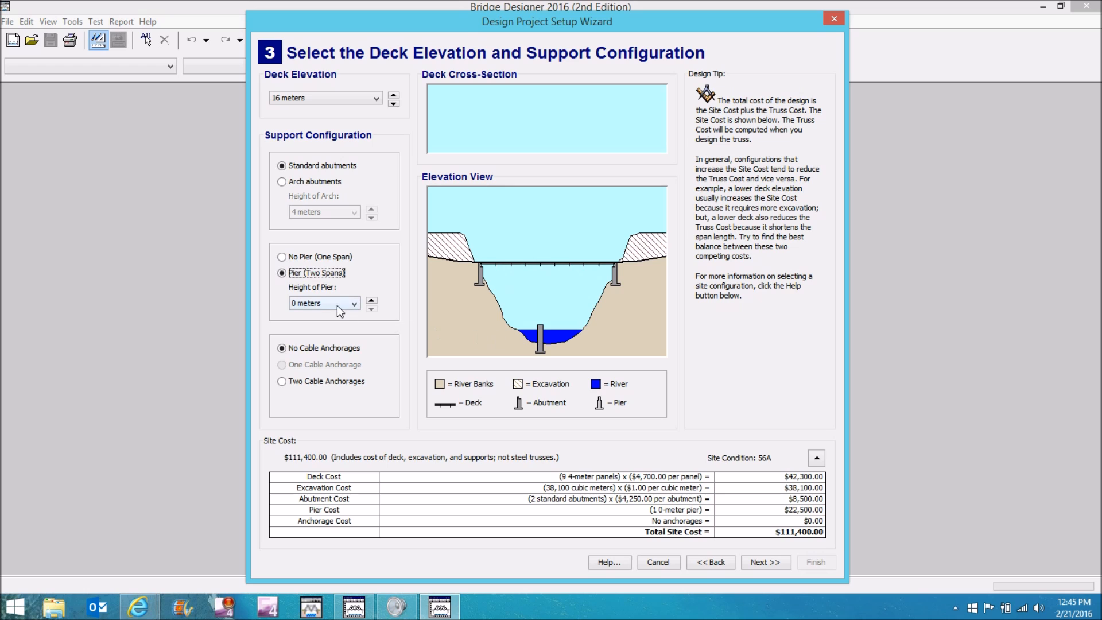
mouse_move(372, 304)
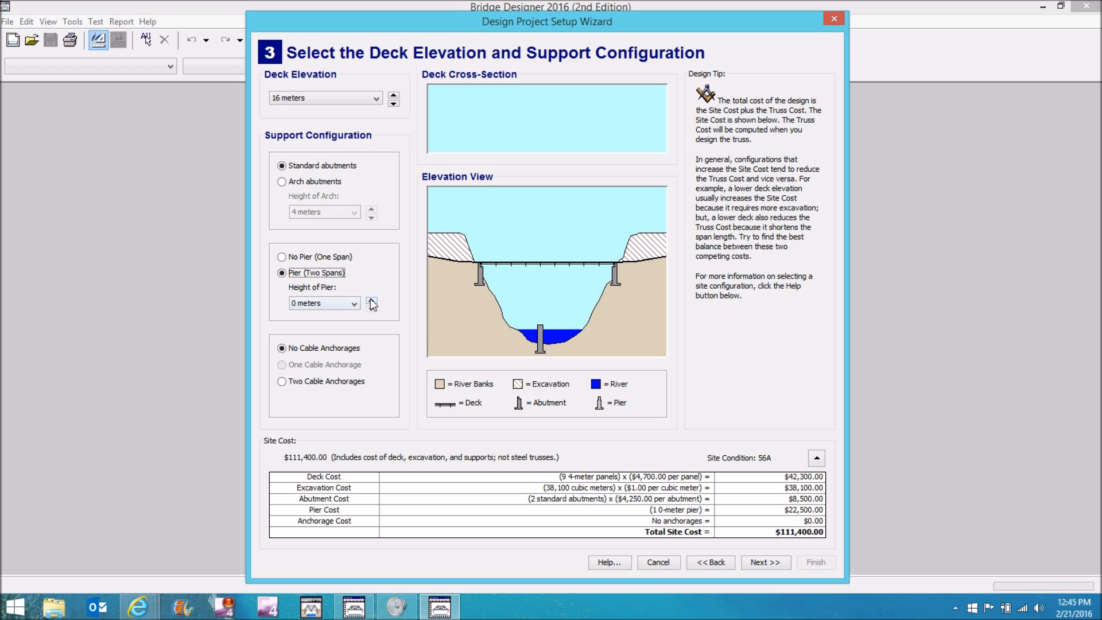
left_click(371, 300)
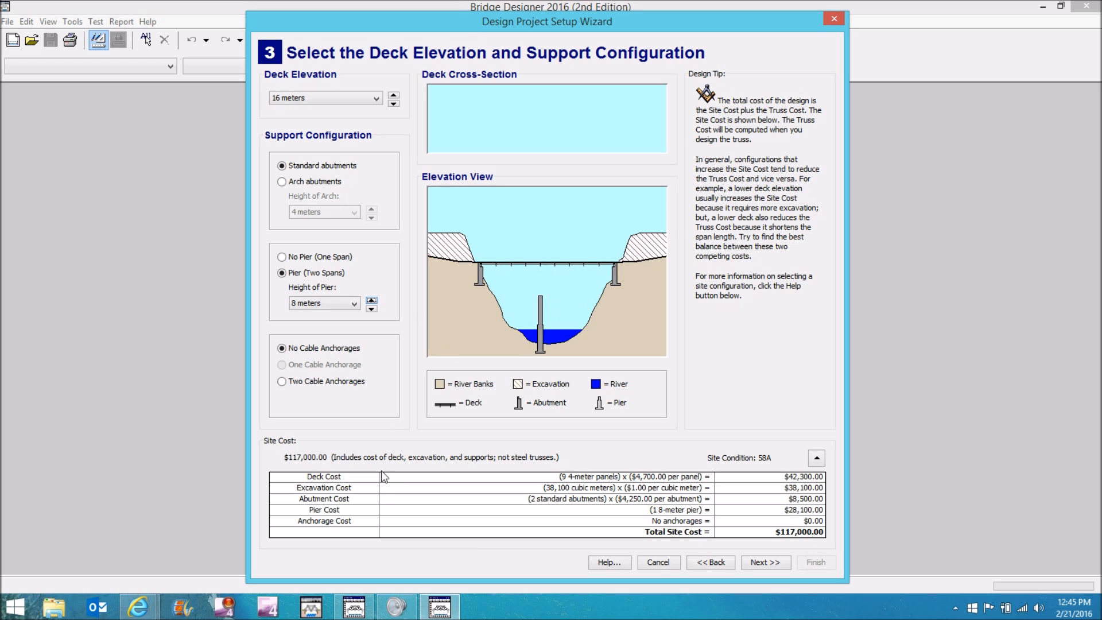
mouse_move(356, 511)
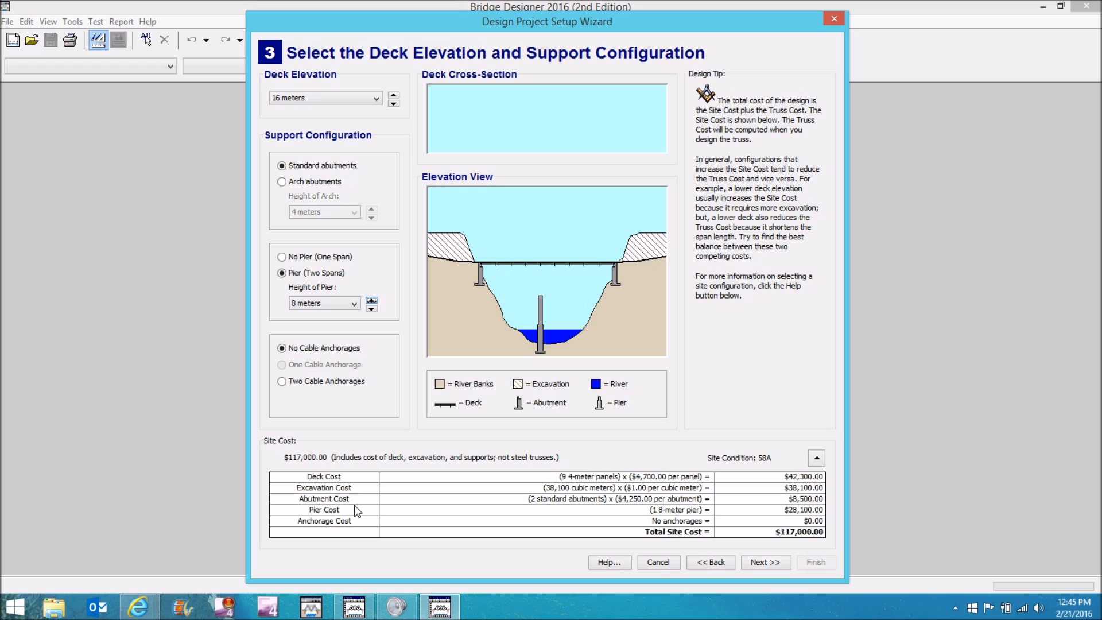
mouse_move(542, 306)
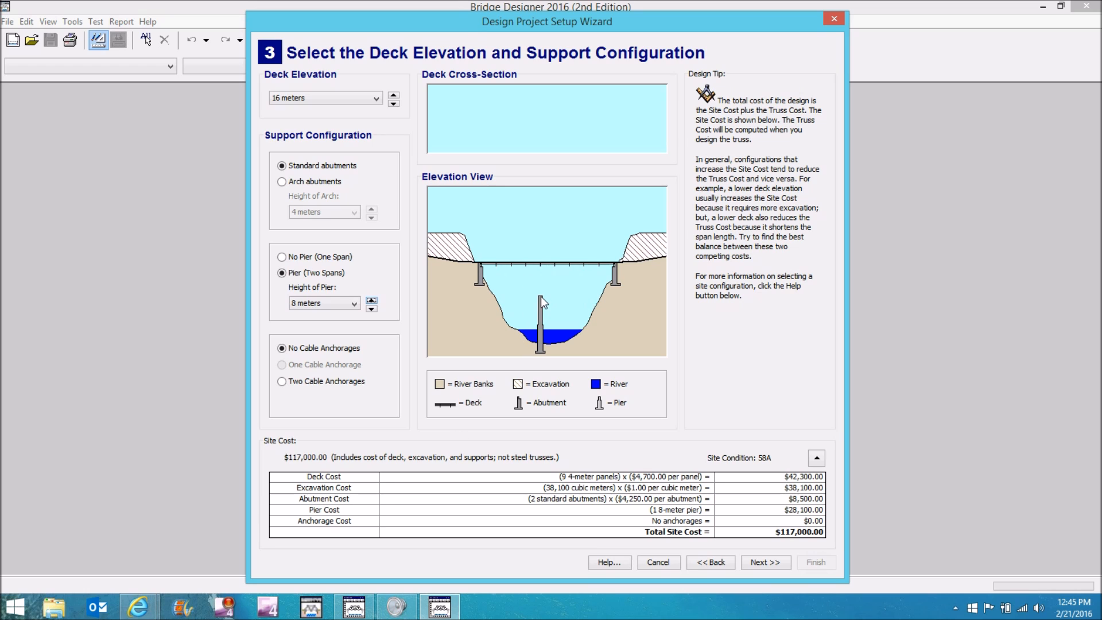
mouse_move(544, 280)
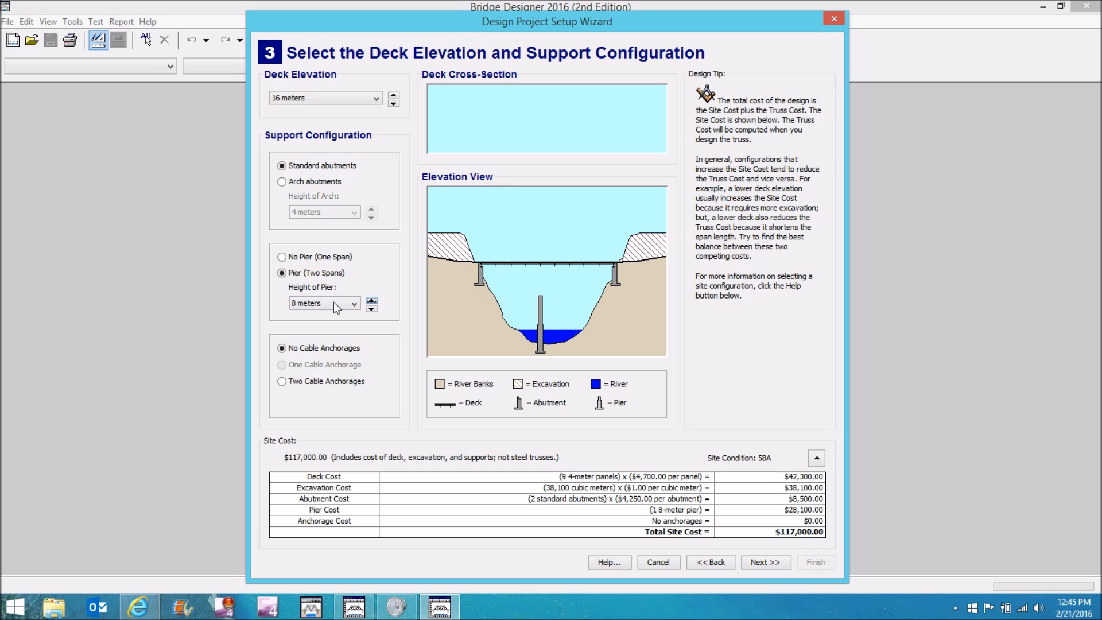
Remove the pier, compare one and two cable anchorages, then settle on none at $90,900
left_click(283, 256)
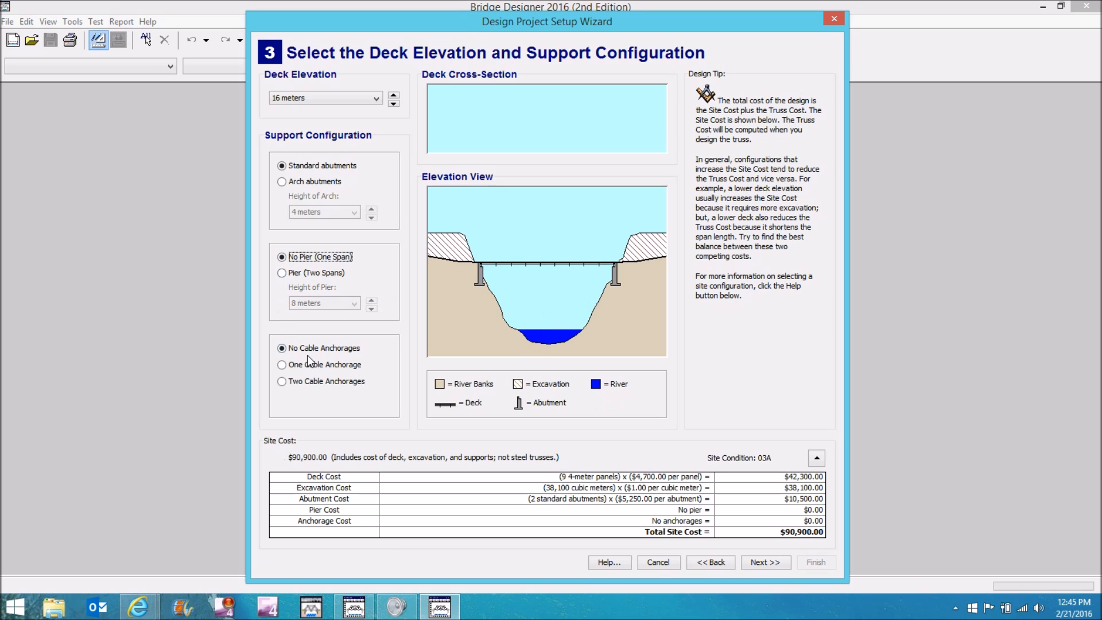
left_click(283, 364)
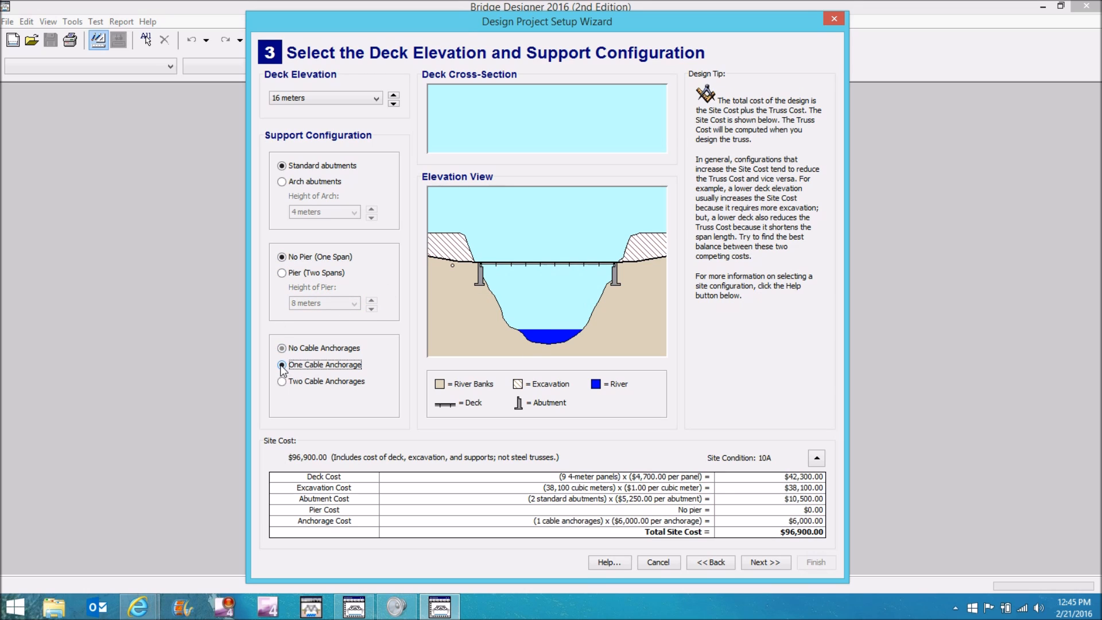
left_click(282, 364)
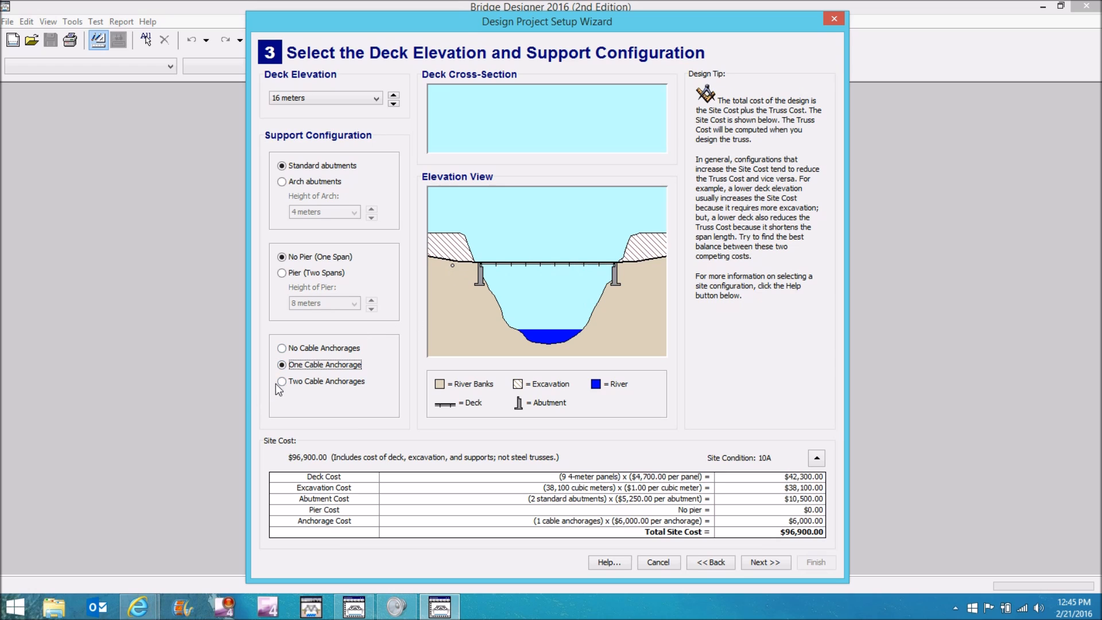
left_click(282, 381)
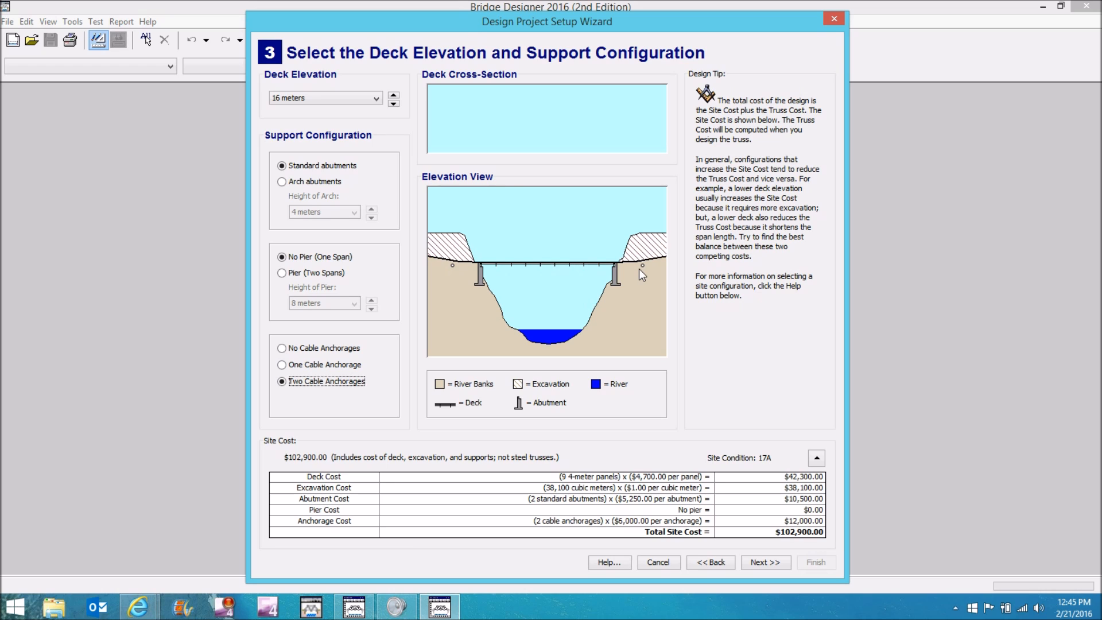
mouse_move(643, 274)
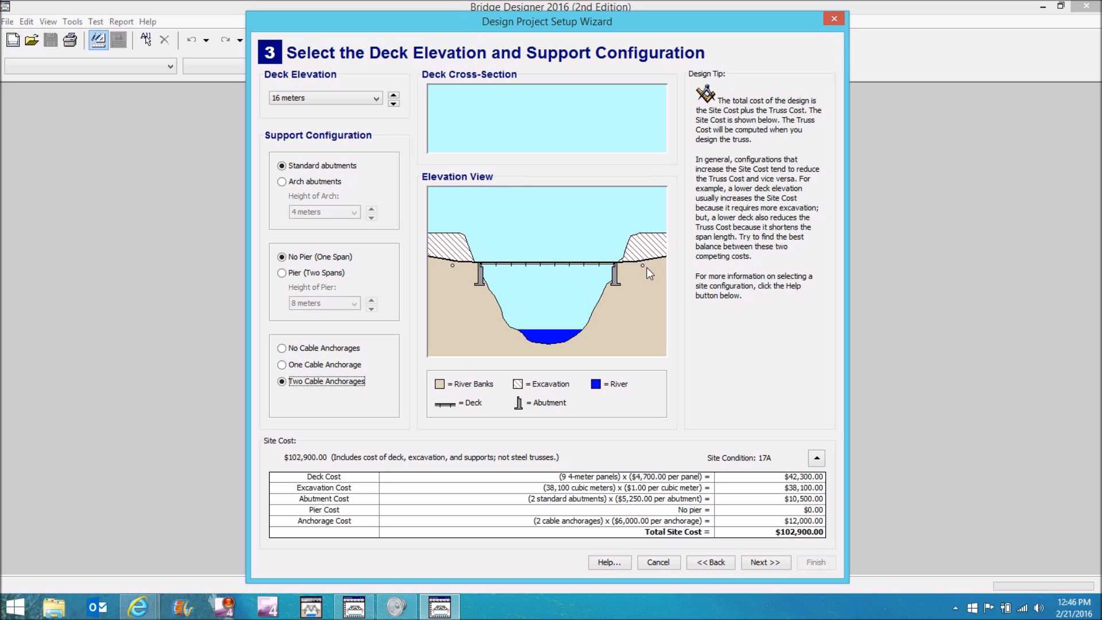
mouse_move(619, 248)
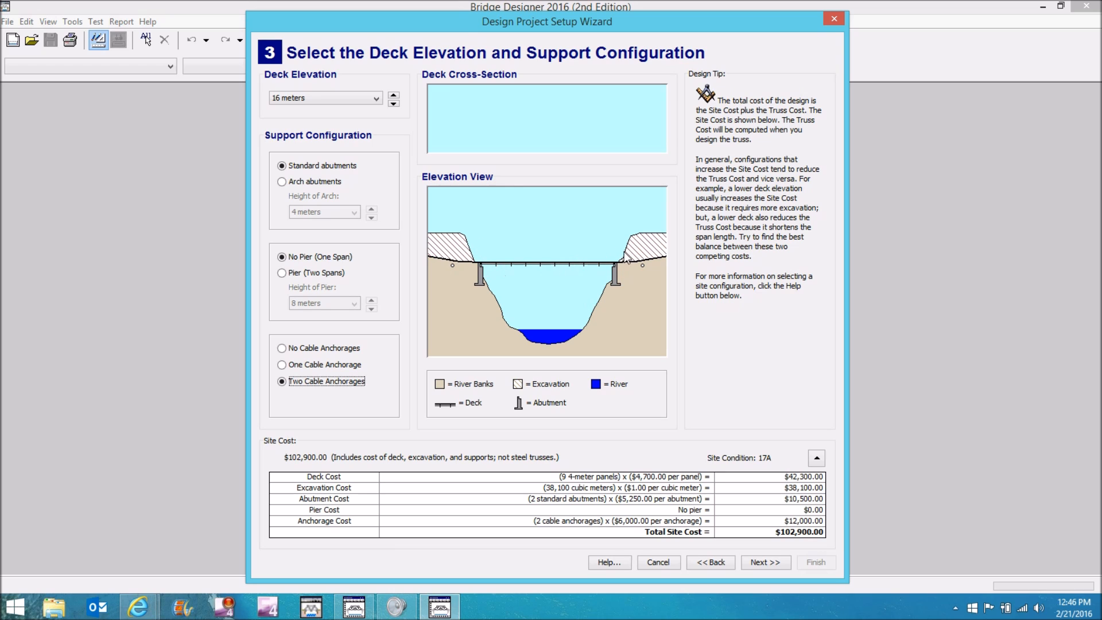
mouse_move(621, 245)
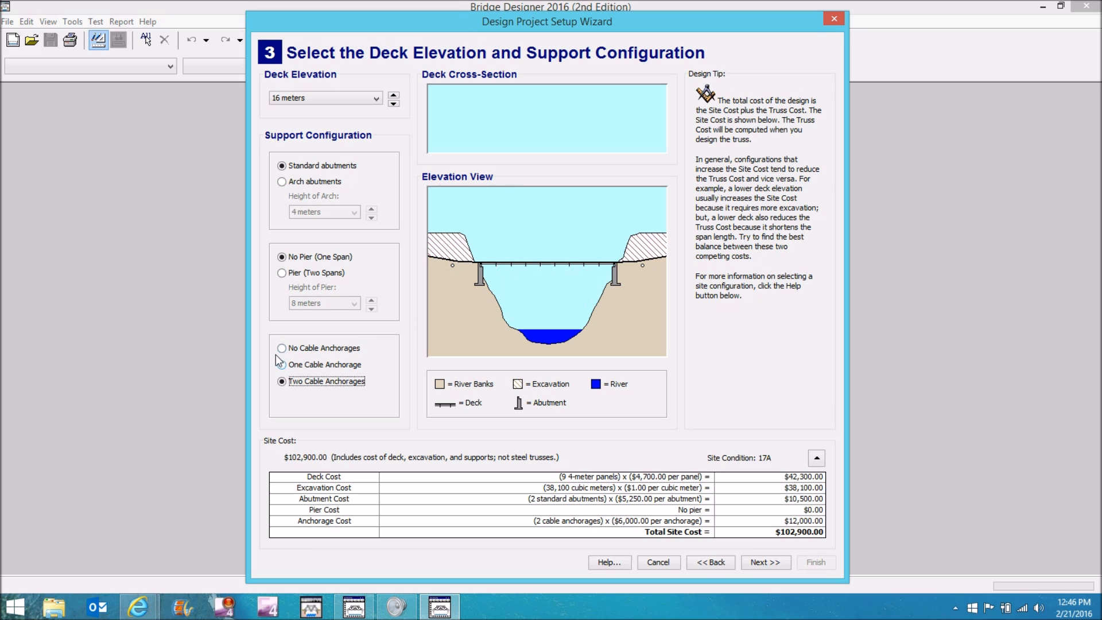
left_click(282, 348)
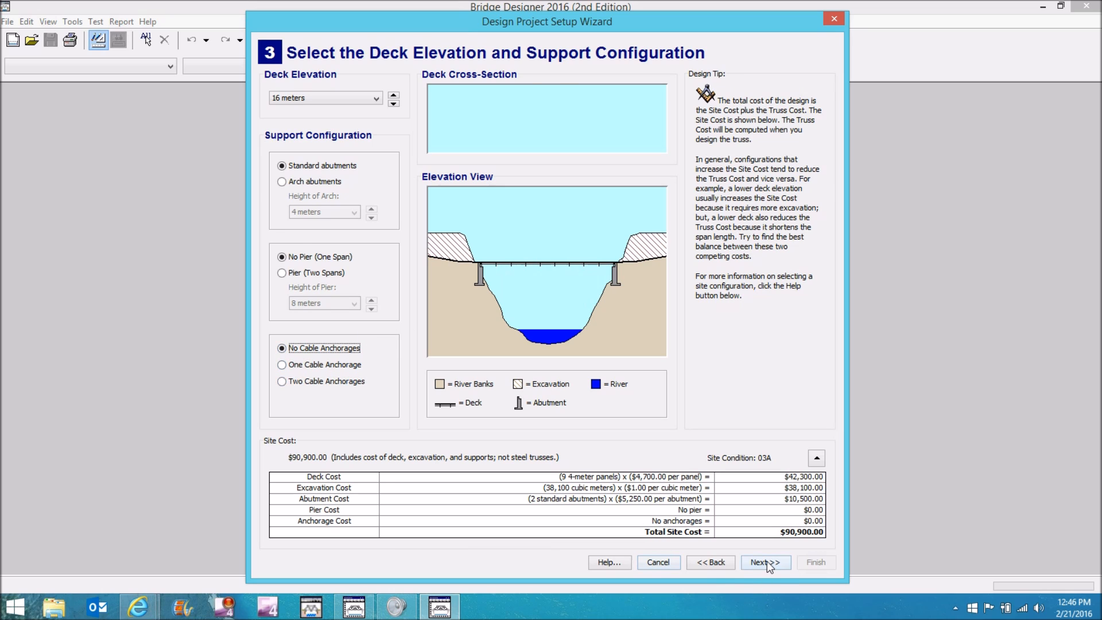
Advance to deck material and select the 0.15 m high-strength concrete deck, $94,500
left_click(764, 562)
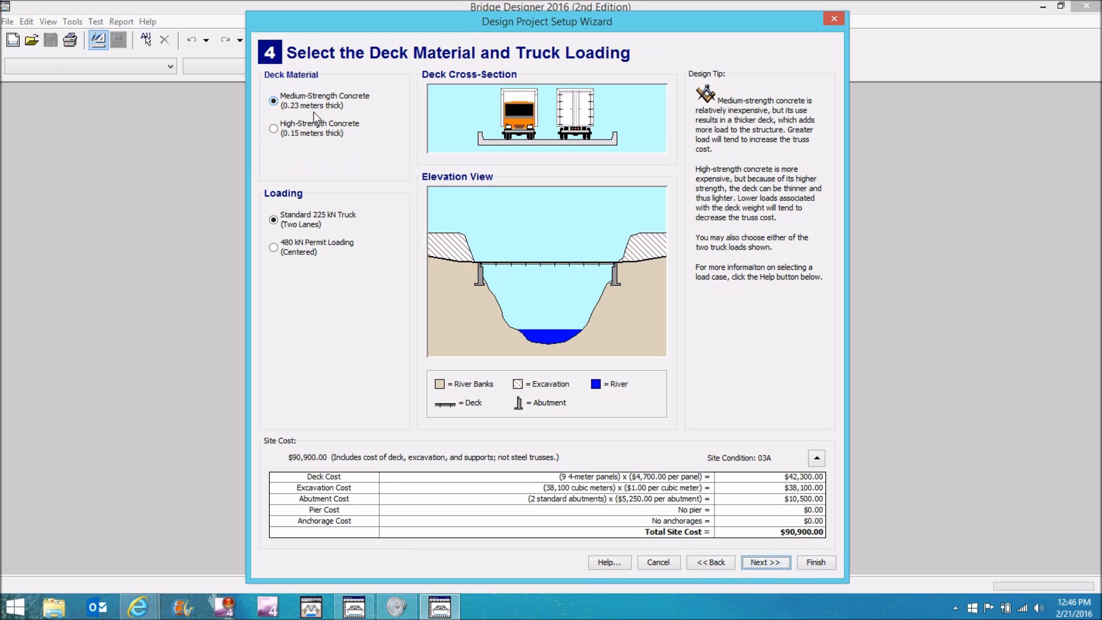
mouse_move(316, 116)
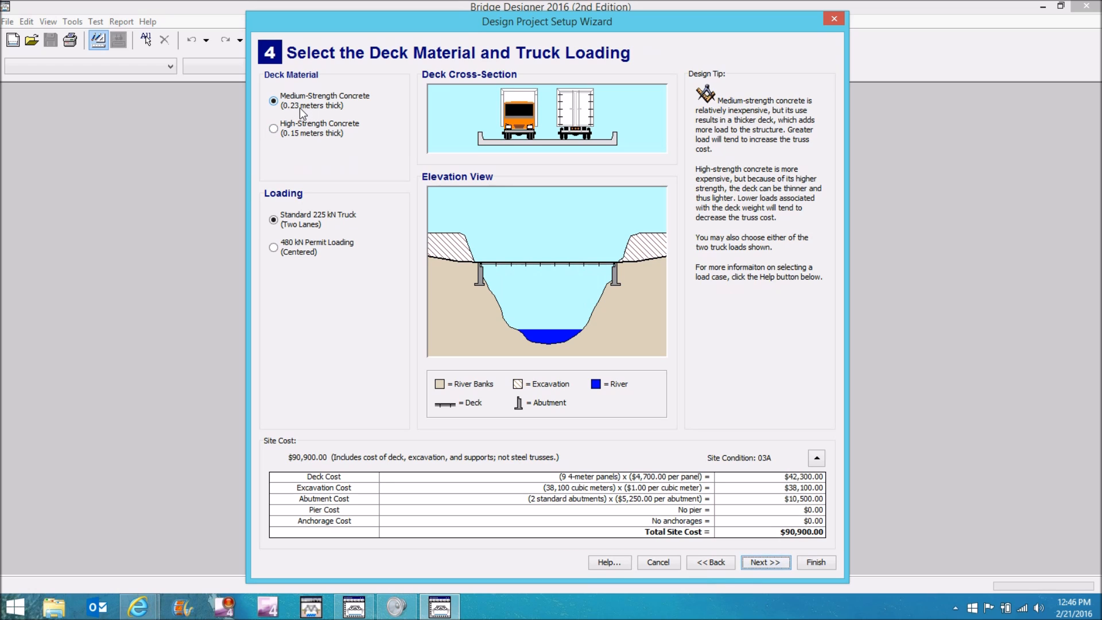
mouse_move(309, 109)
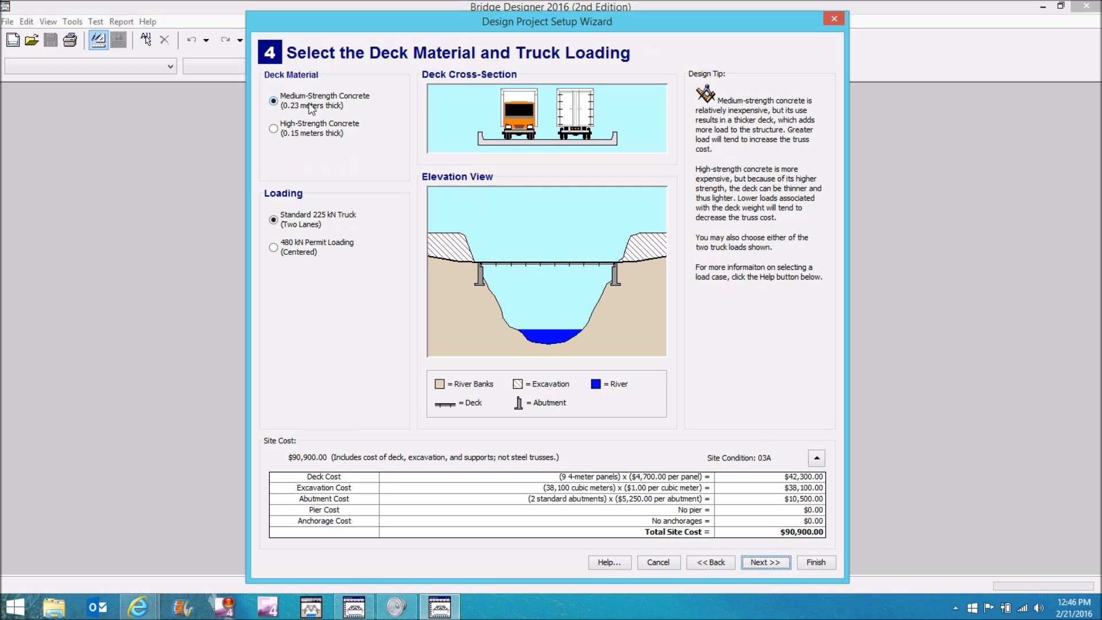
mouse_move(324, 106)
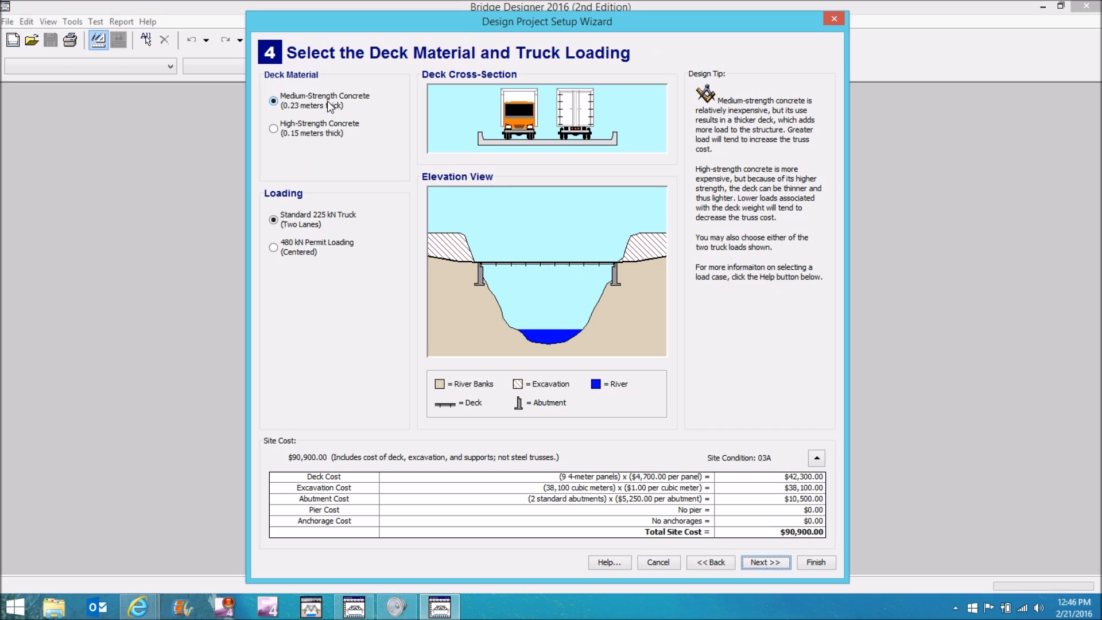
left_click(274, 129)
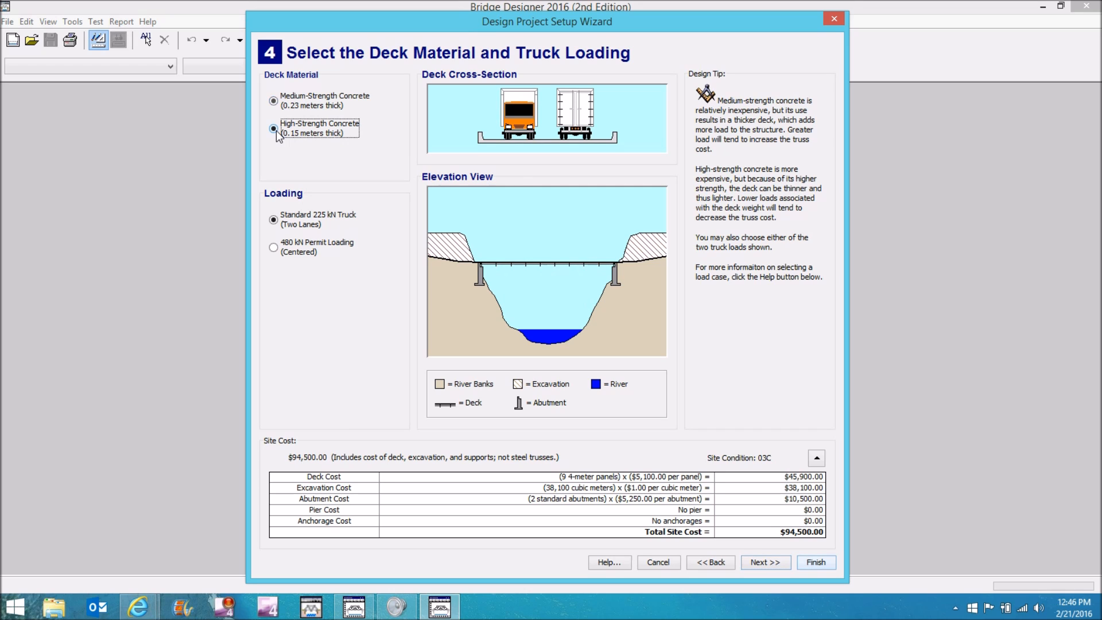
left_click(273, 129)
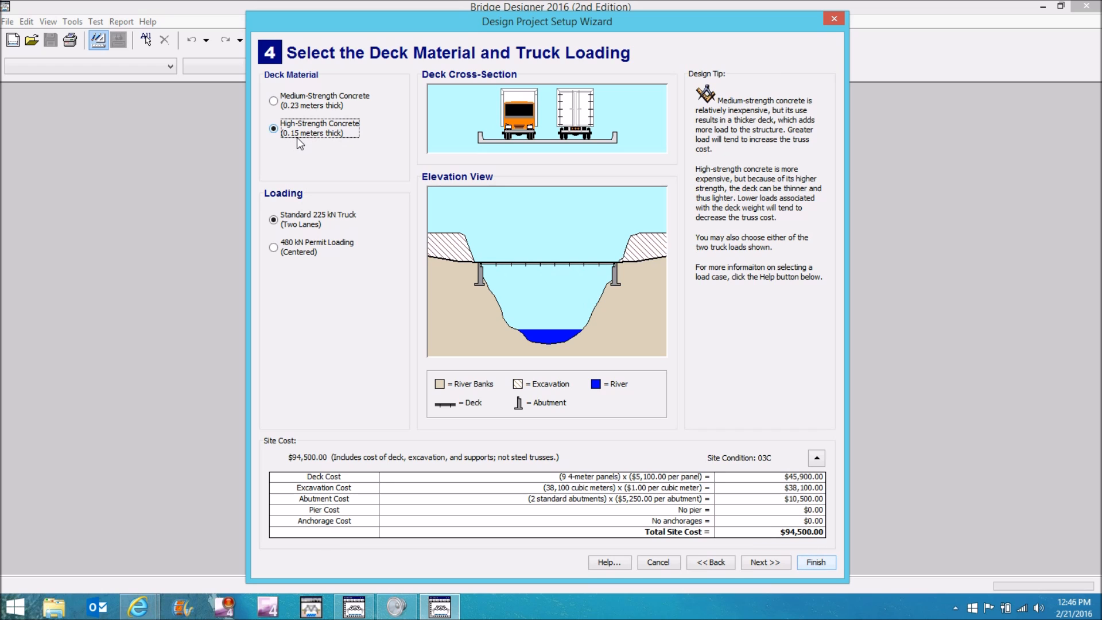
mouse_move(316, 143)
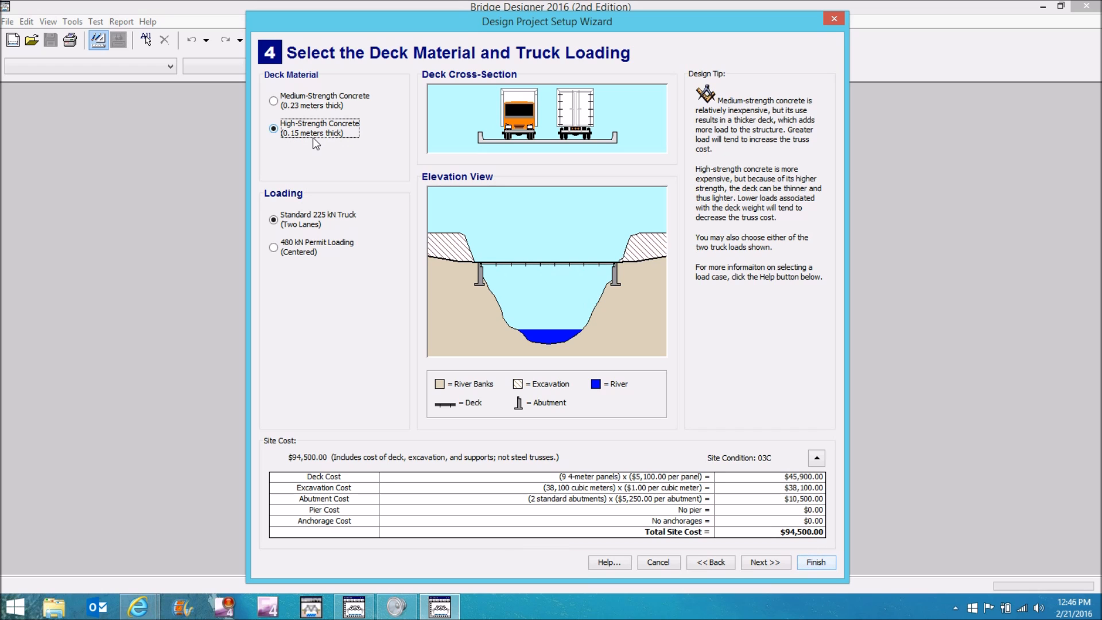
mouse_move(318, 152)
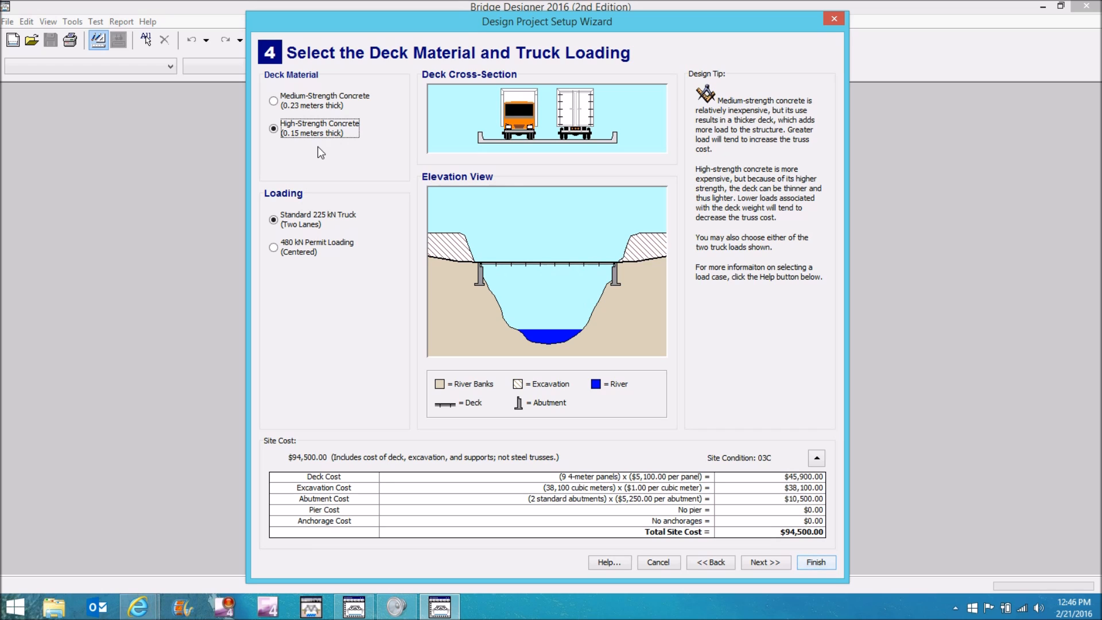
mouse_move(359, 156)
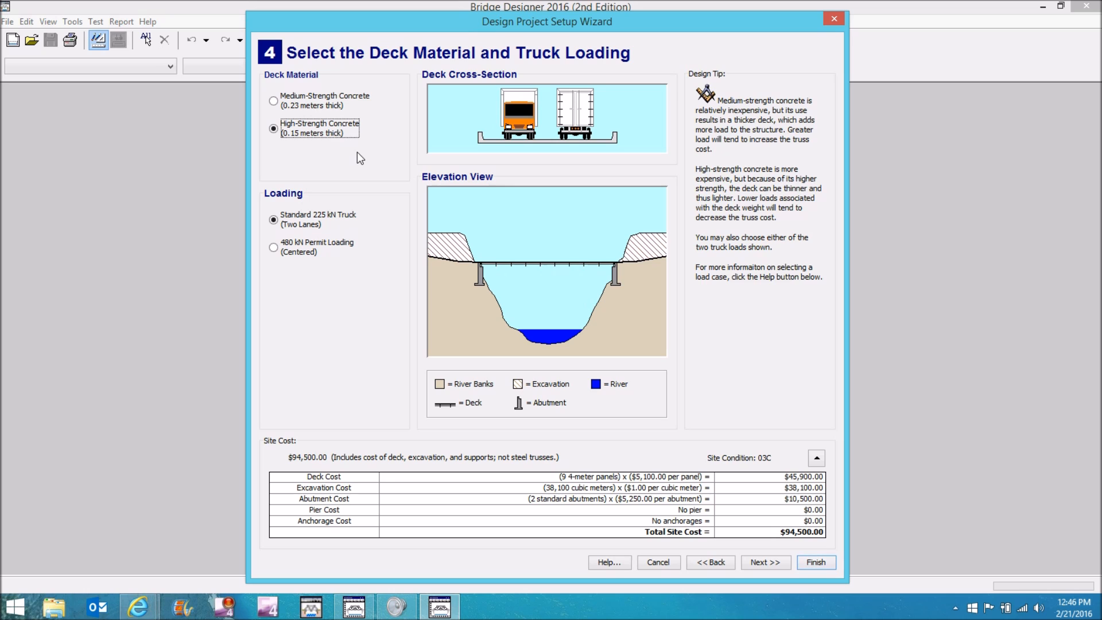
mouse_move(345, 208)
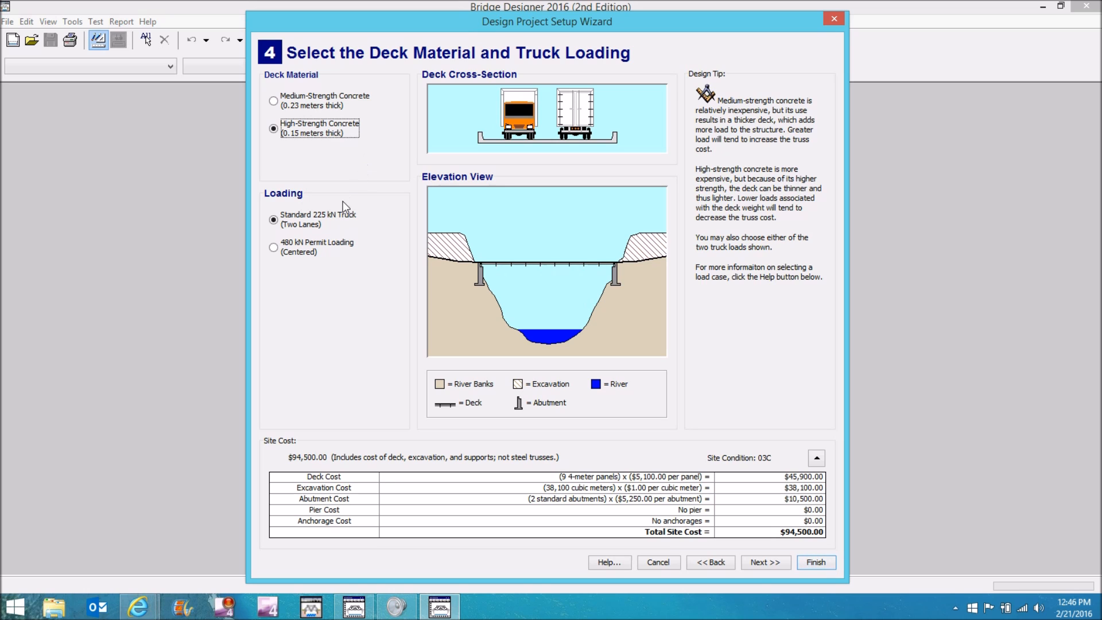
Preview the Howe, Pratt, Warren and Deck Pratt truss templates, then keep no template
left_click(765, 561)
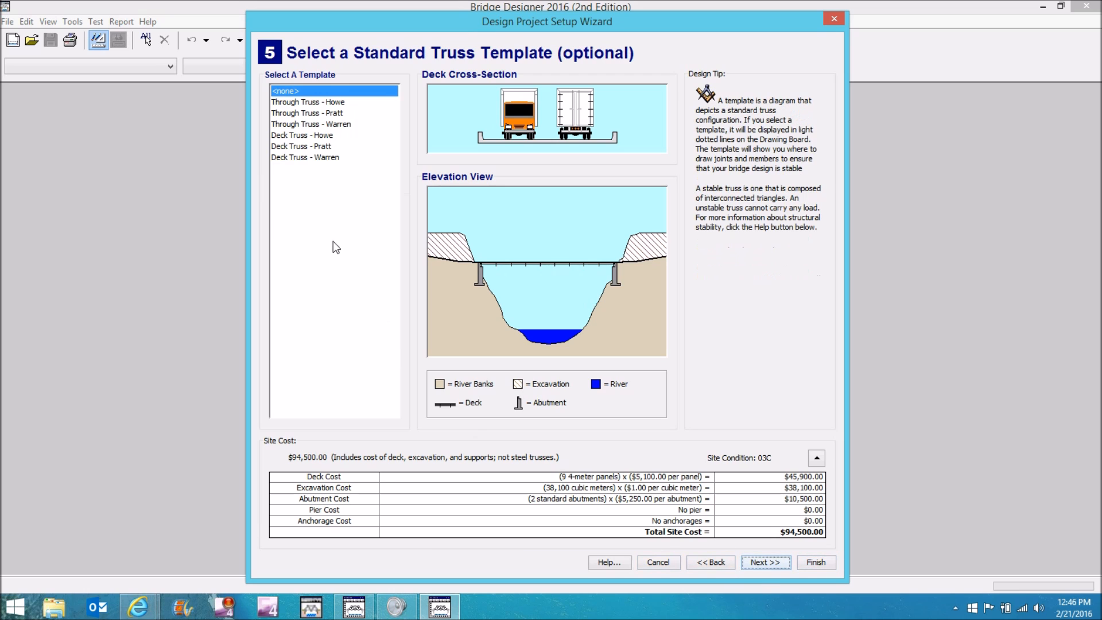
mouse_move(337, 225)
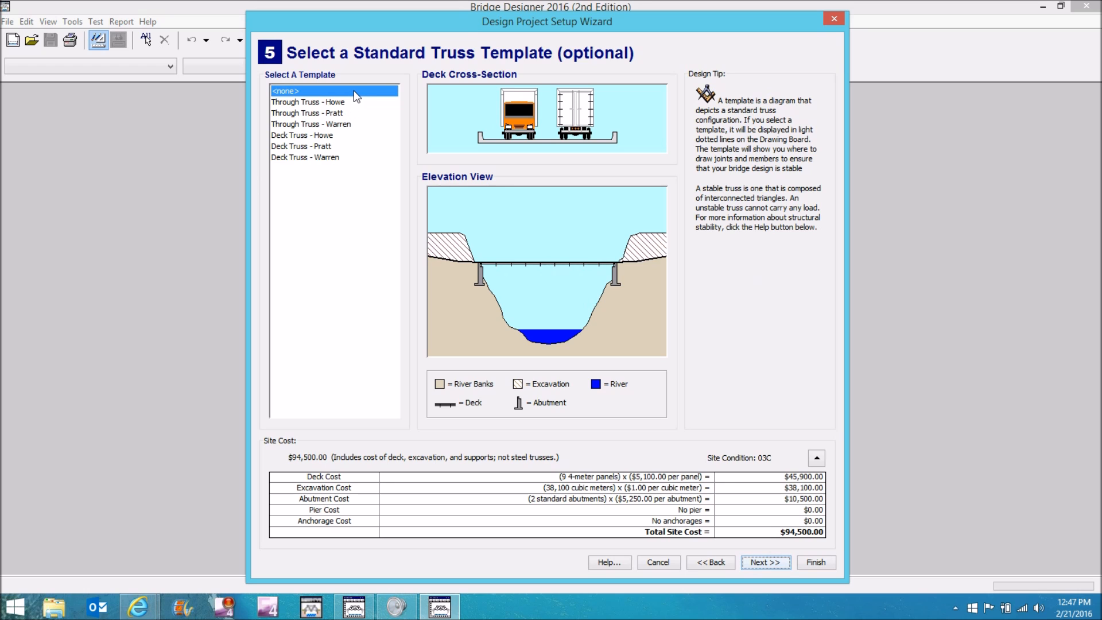
left_click(308, 102)
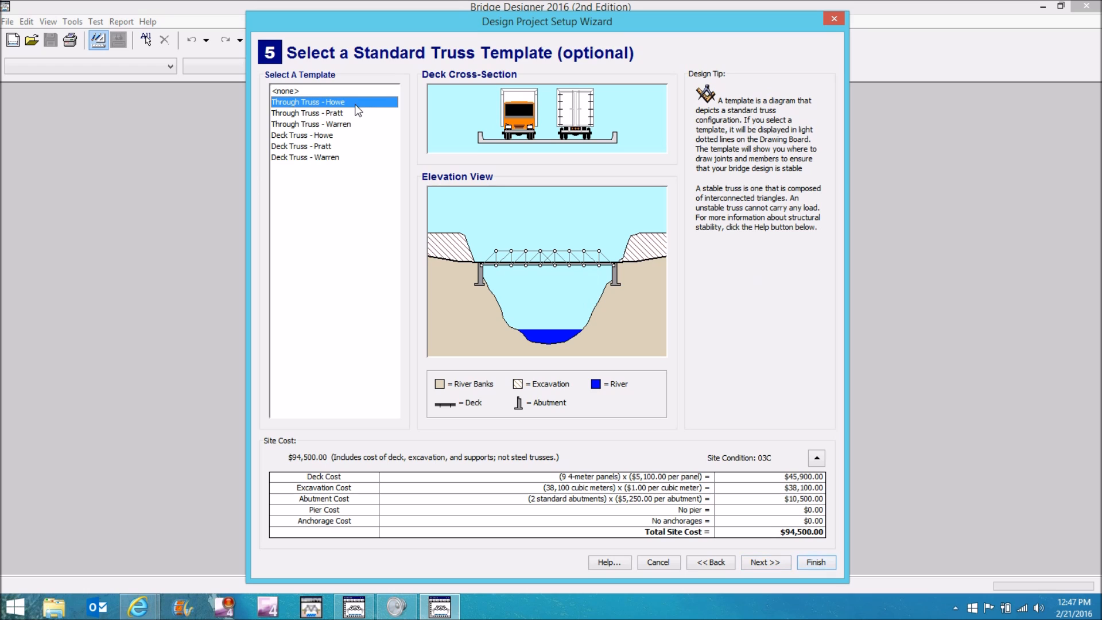
left_click(307, 112)
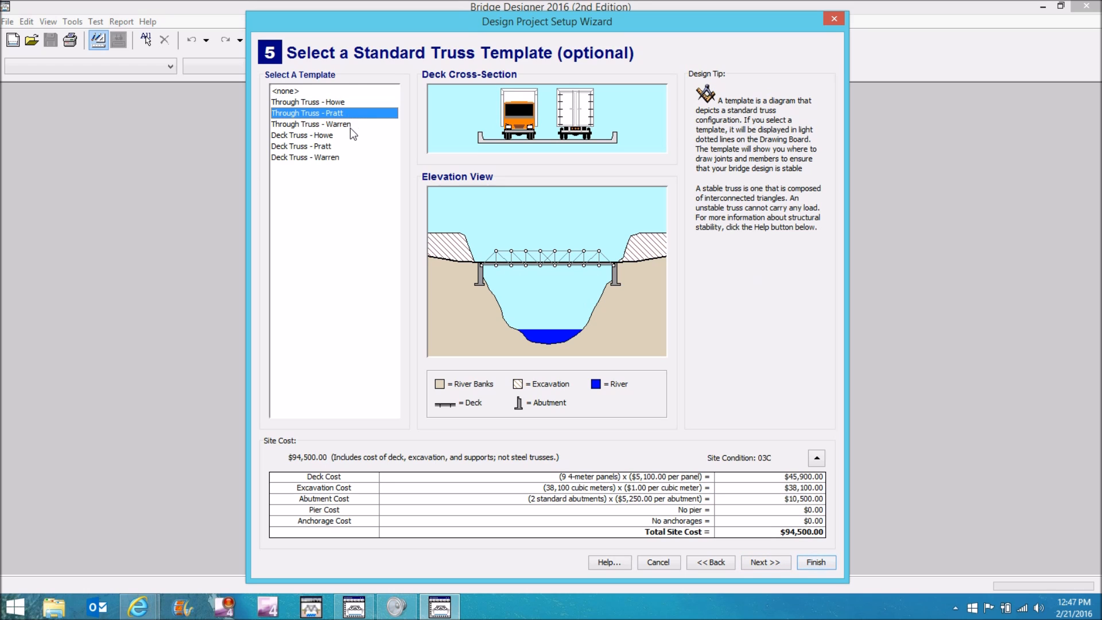
left_click(311, 124)
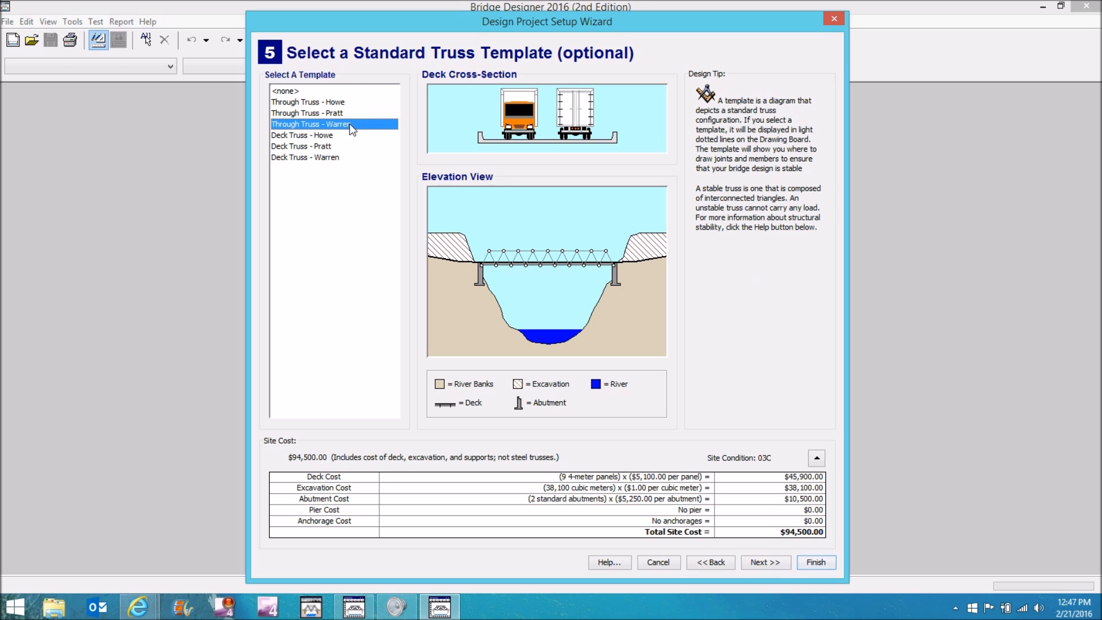
mouse_move(343, 134)
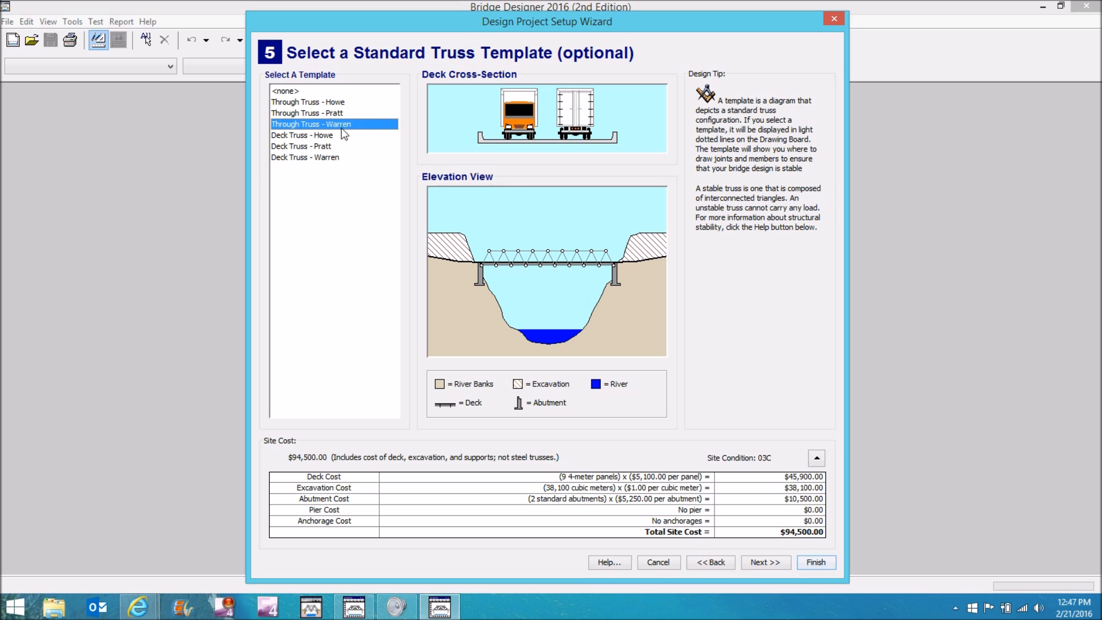
left_click(301, 146)
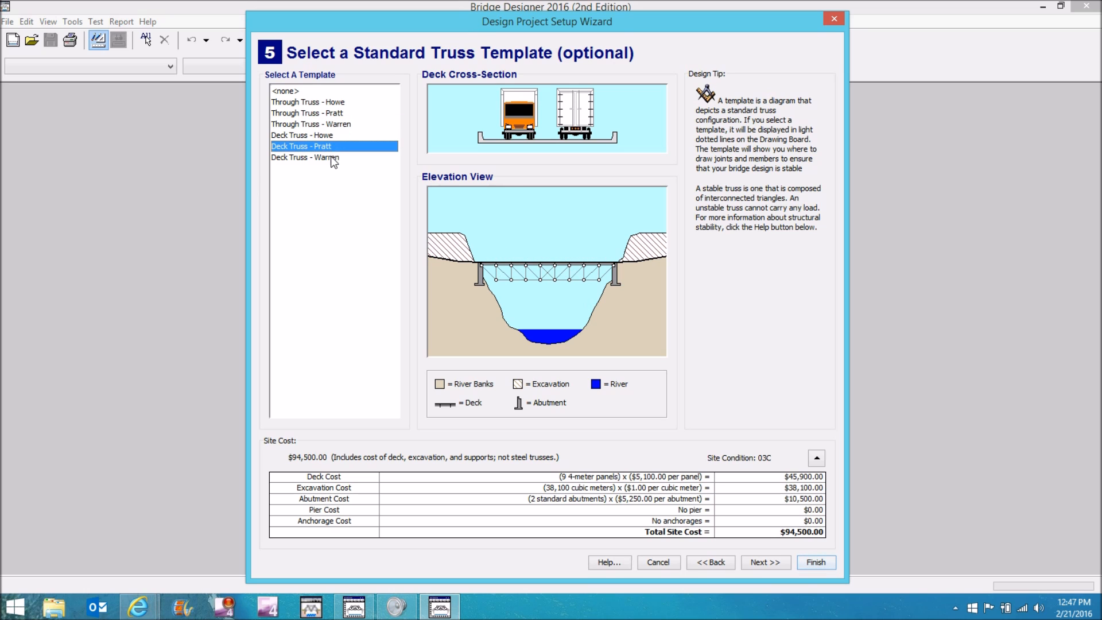
left_click(286, 91)
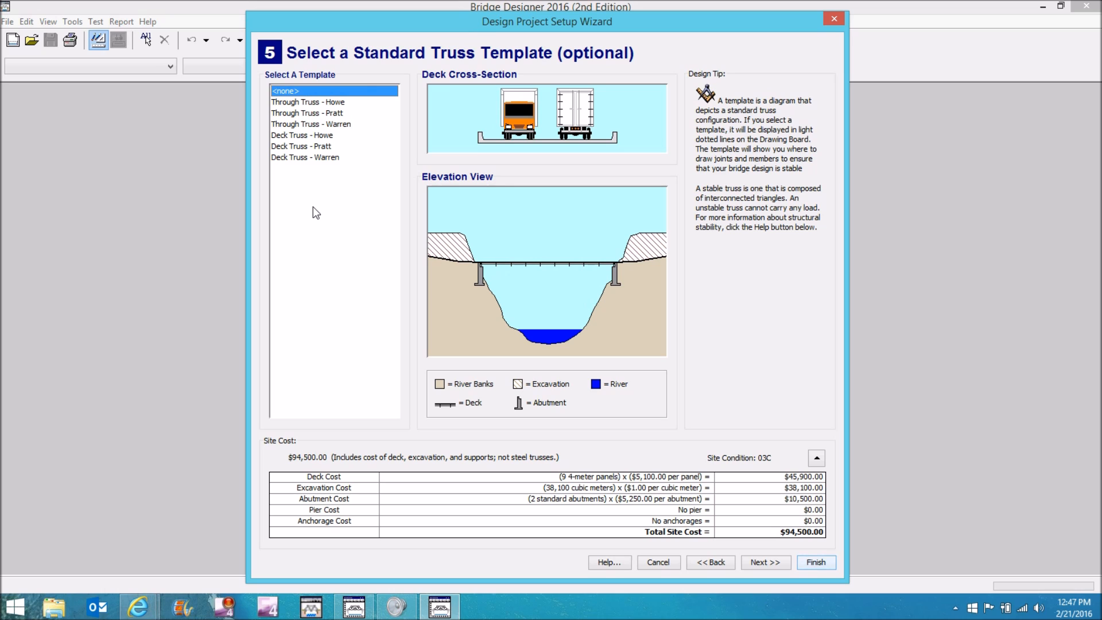
mouse_move(398, 317)
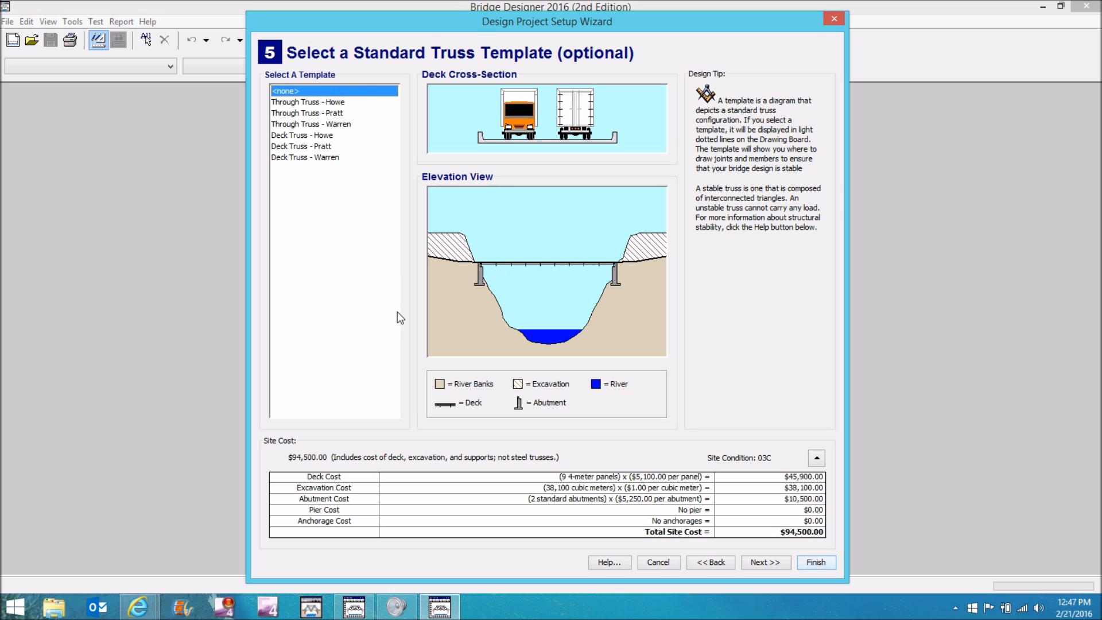
Skip the title block and reach step 7, Design the Steel Truss
left_click(765, 561)
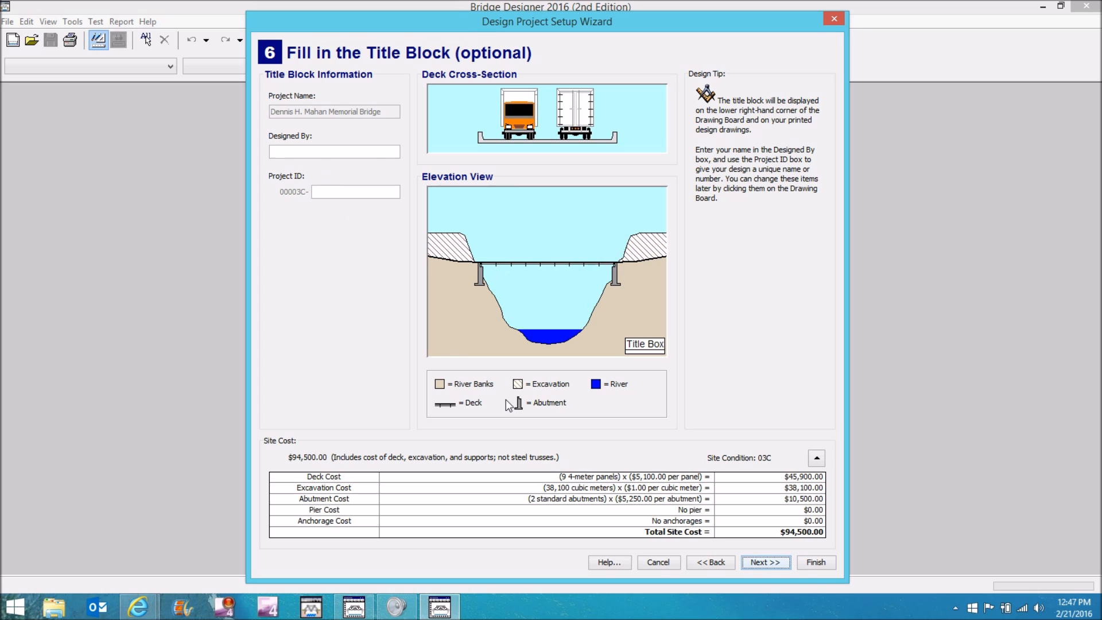
left_click(764, 562)
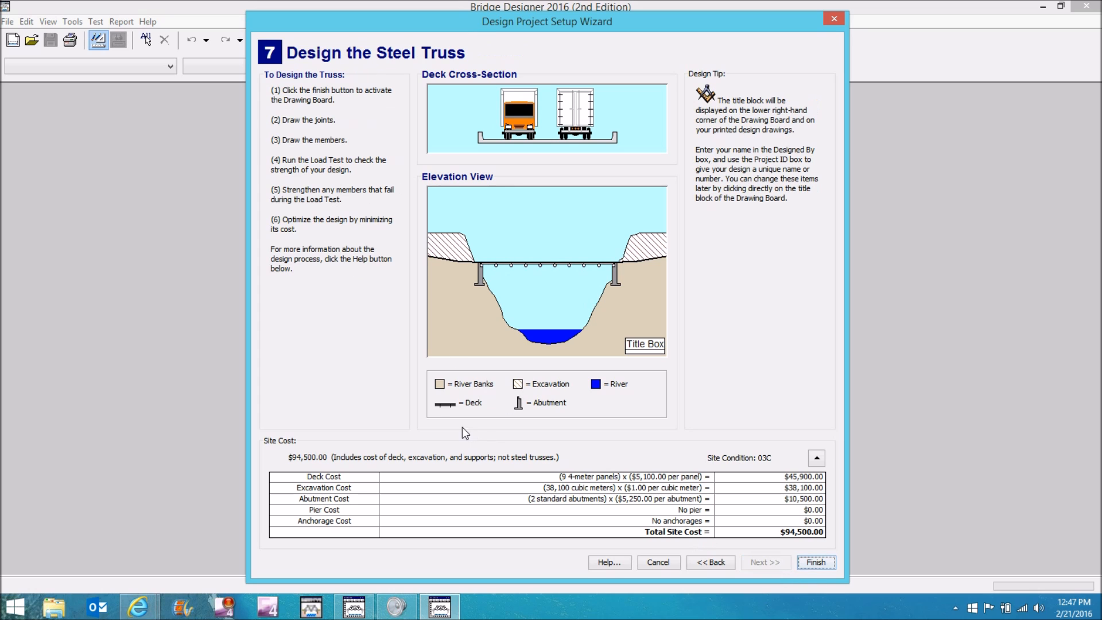
mouse_move(816, 562)
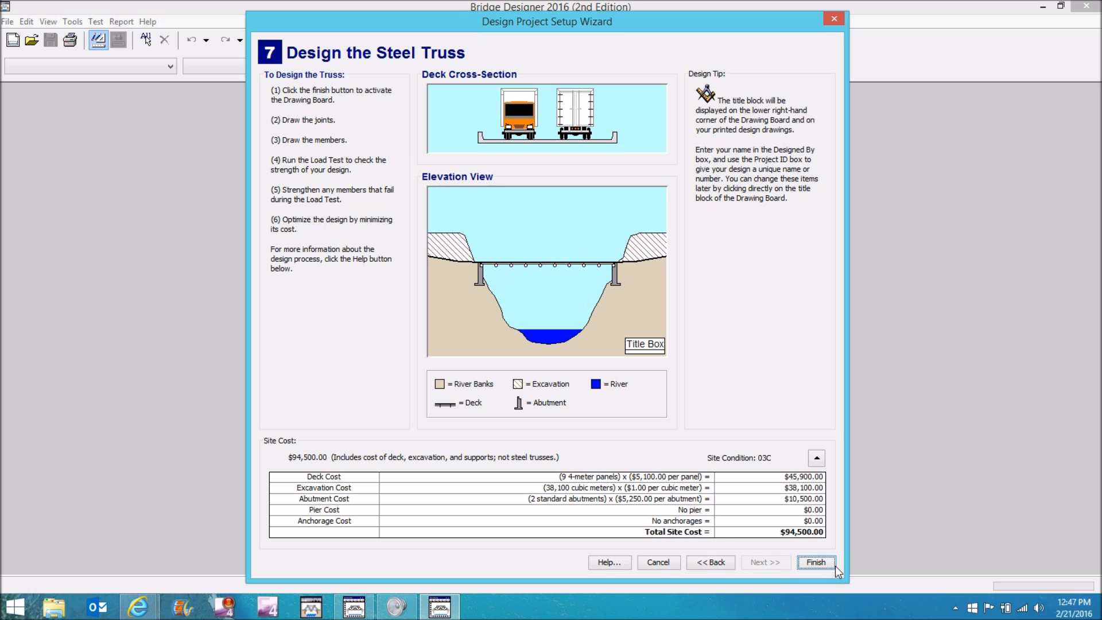
Finish setup and place a row of top joints at height 6 starting from x=4
left_click(816, 561)
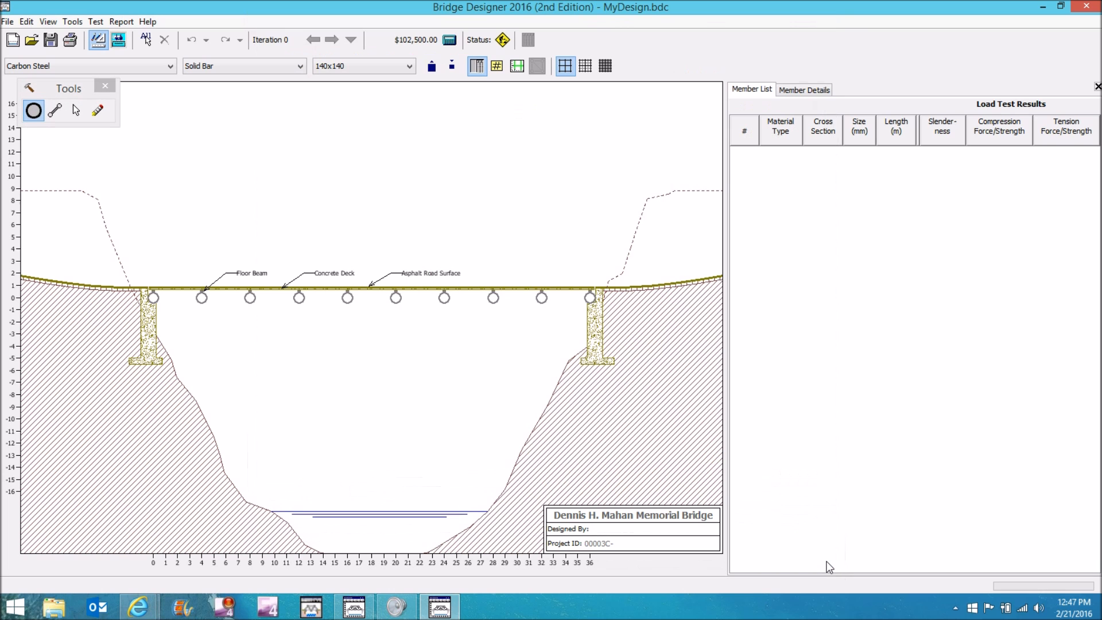
left_click(804, 89)
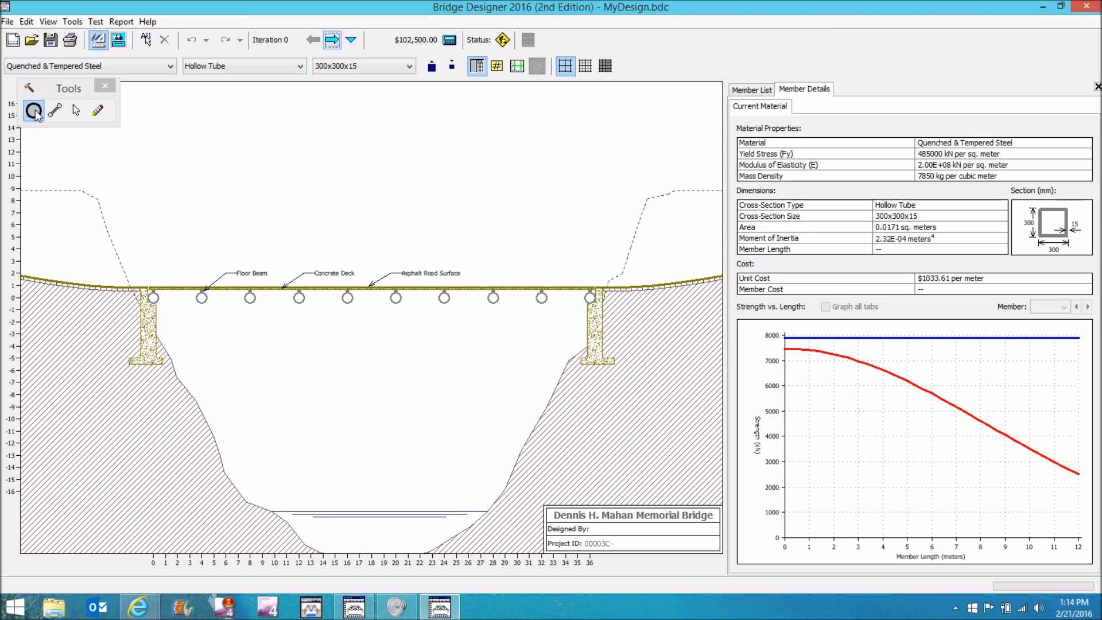
left_click(54, 111)
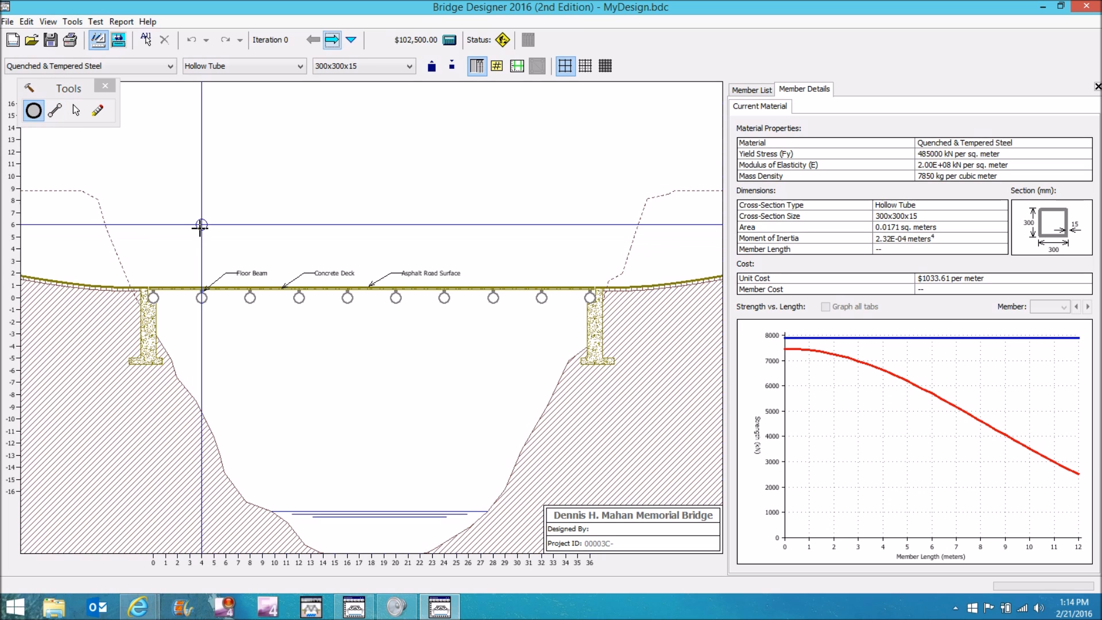
left_click(330, 39)
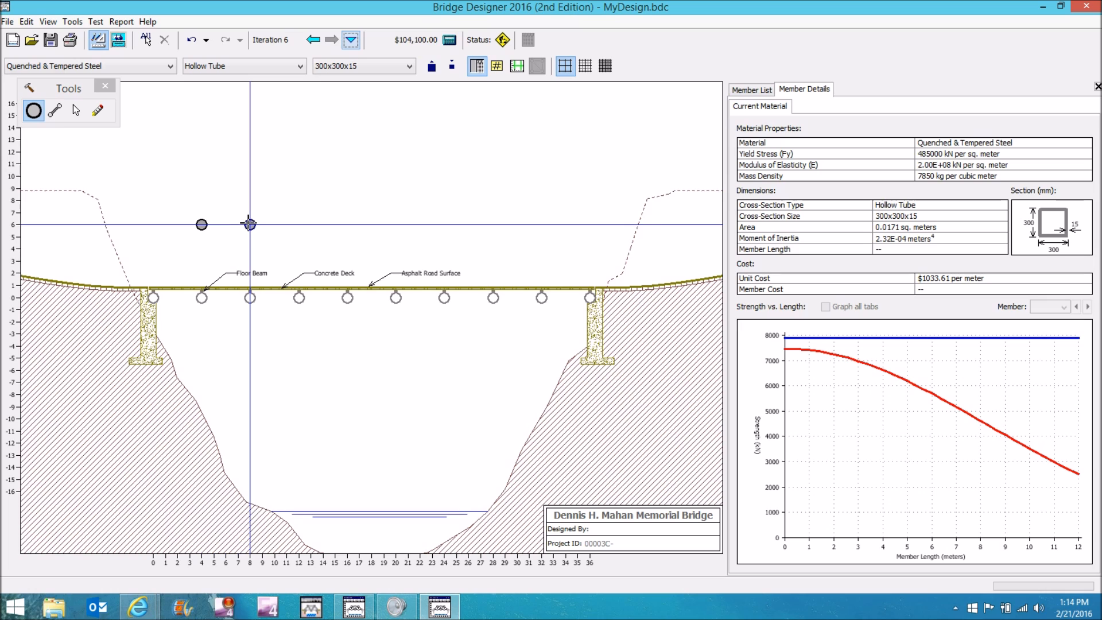
left_click(298, 224)
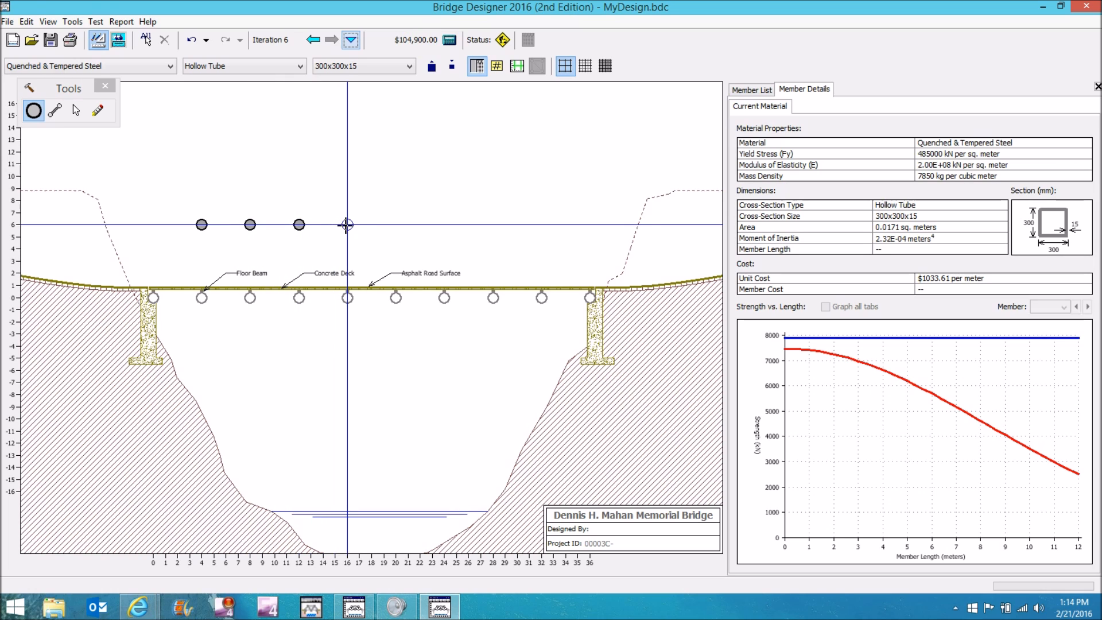
left_click(347, 225)
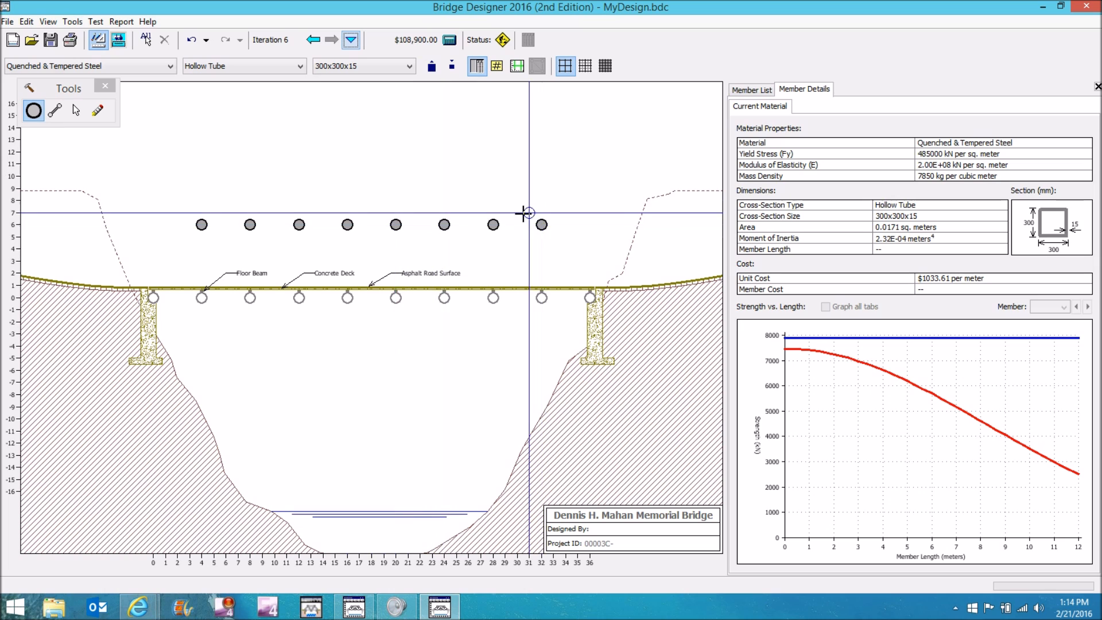
Show the cost calculations report itemising the $108,900 total
left_click(449, 39)
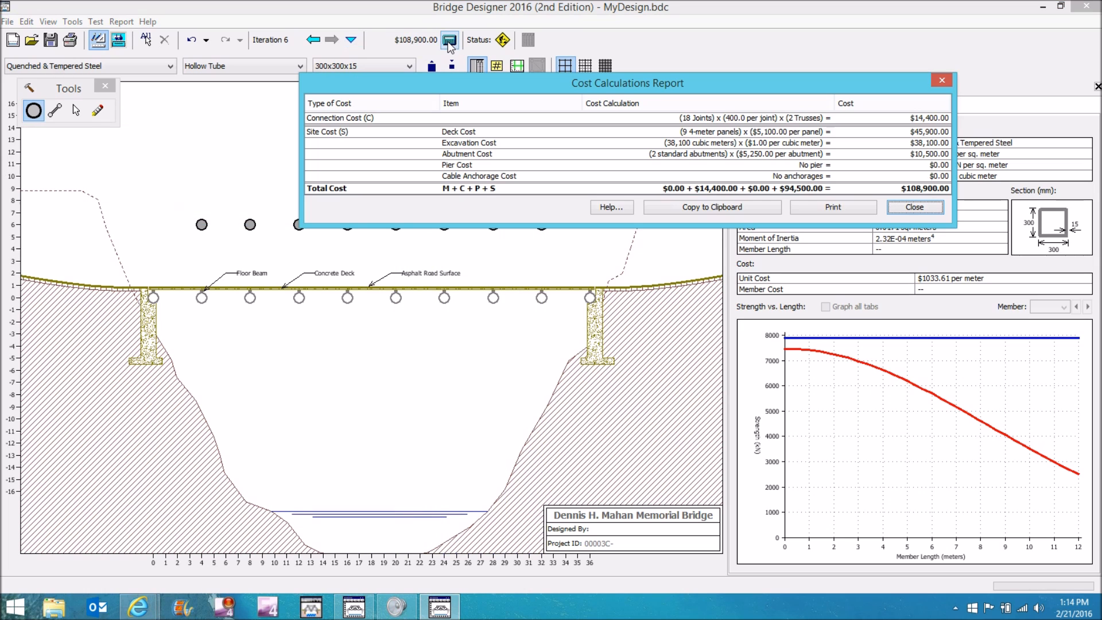
mouse_move(430, 118)
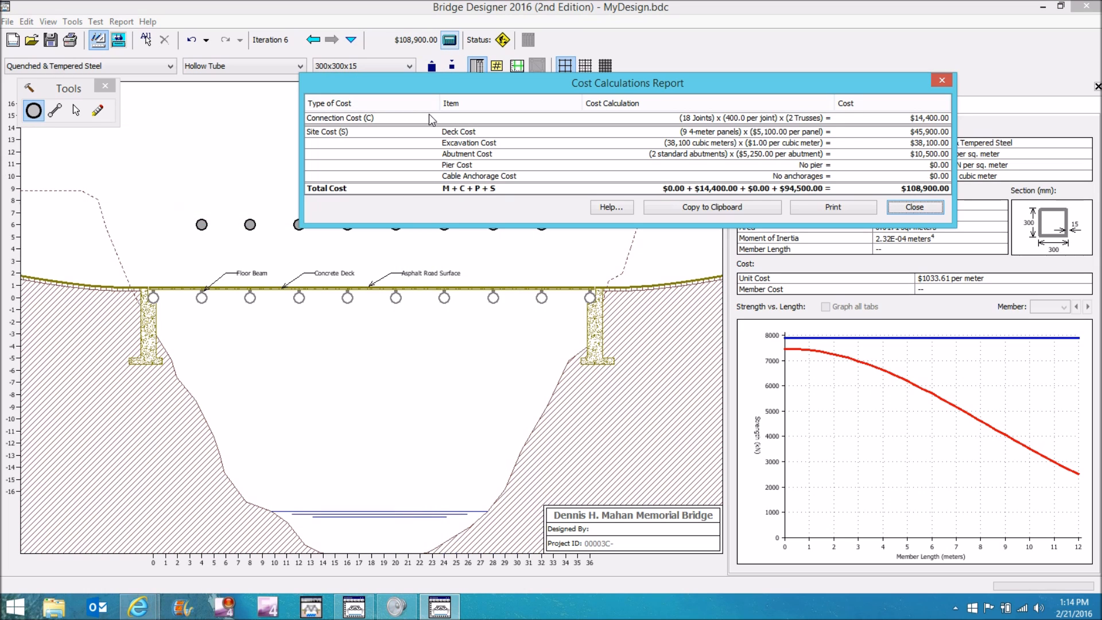
mouse_move(381, 124)
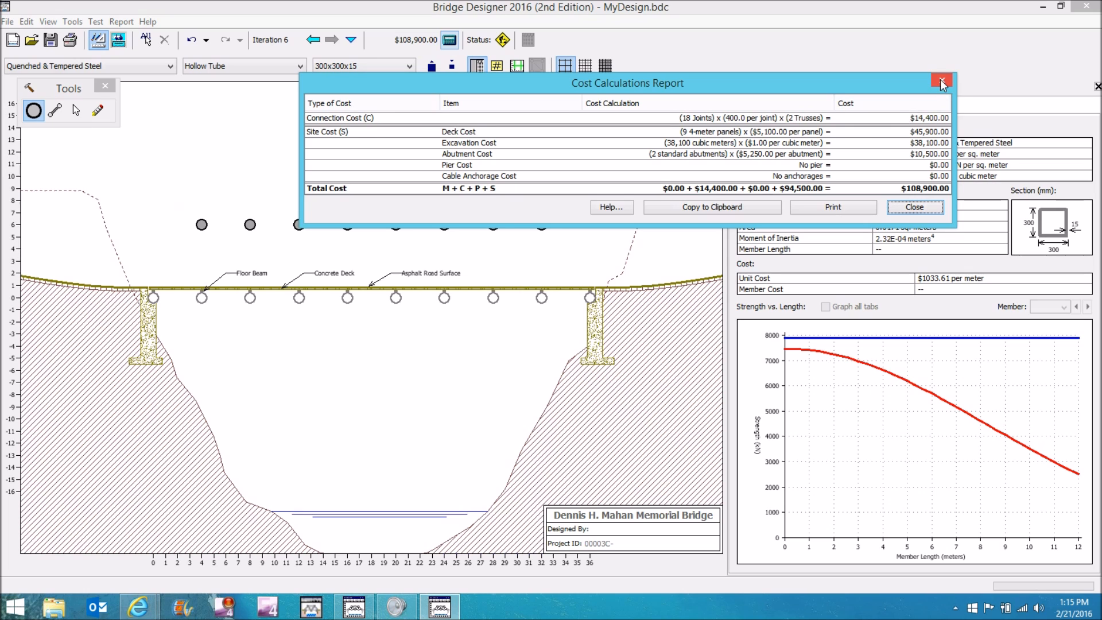
Close the cost report and switch to the Member tool
left_click(942, 81)
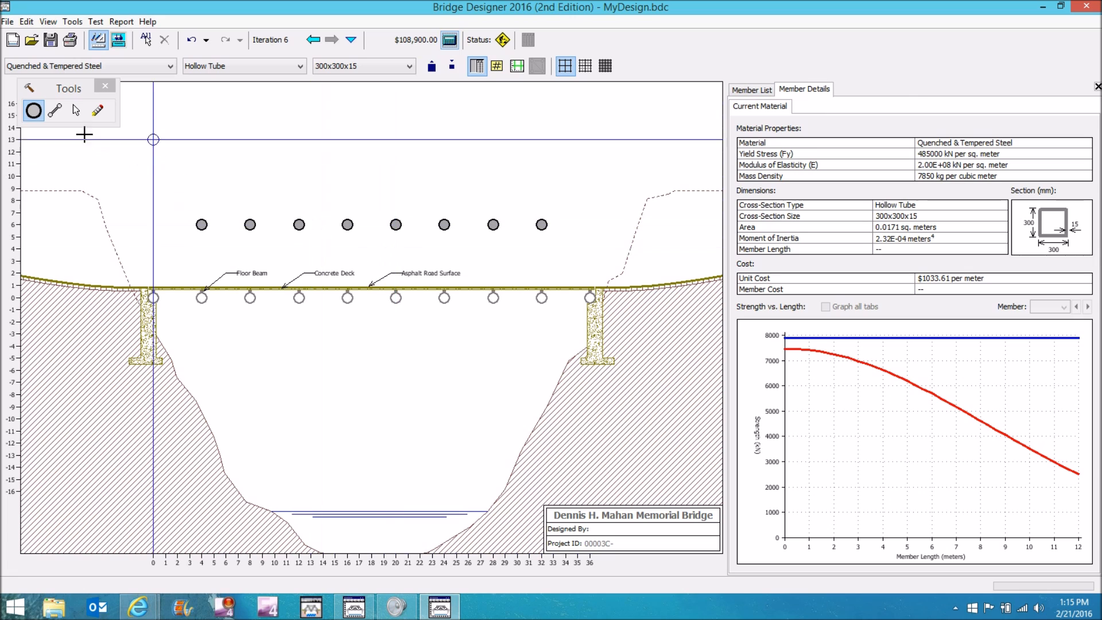
left_click(55, 111)
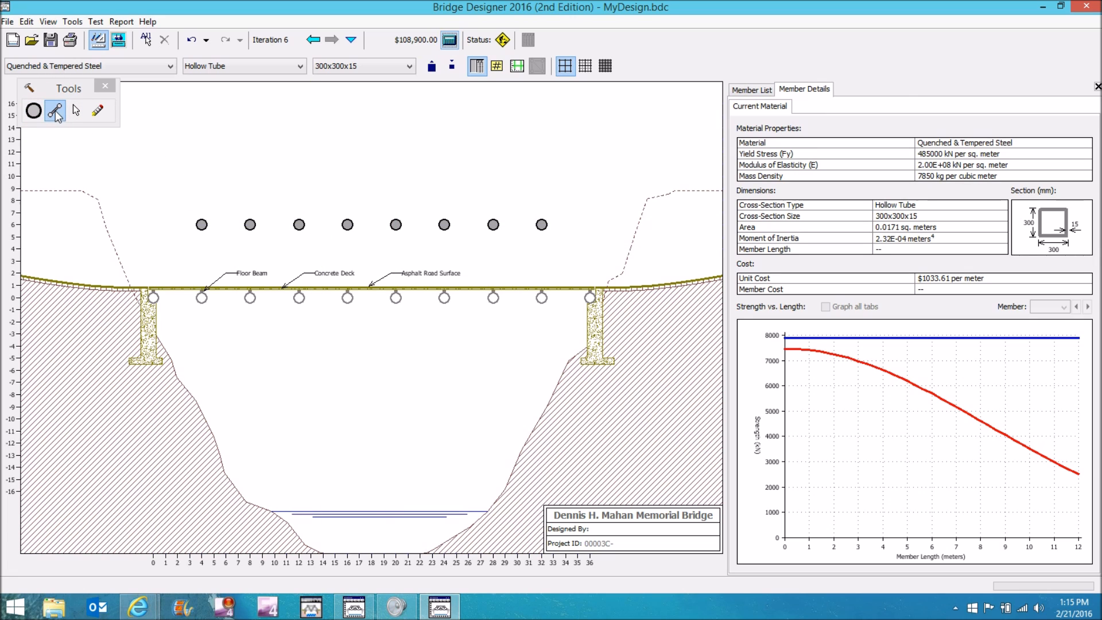
mouse_move(55, 112)
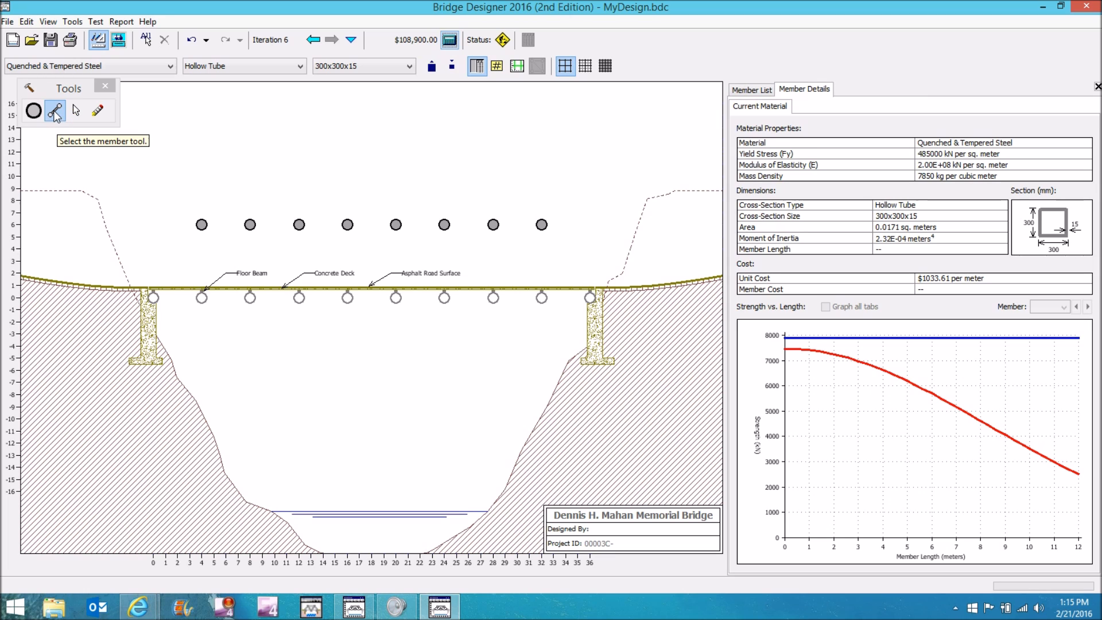
mouse_move(94, 86)
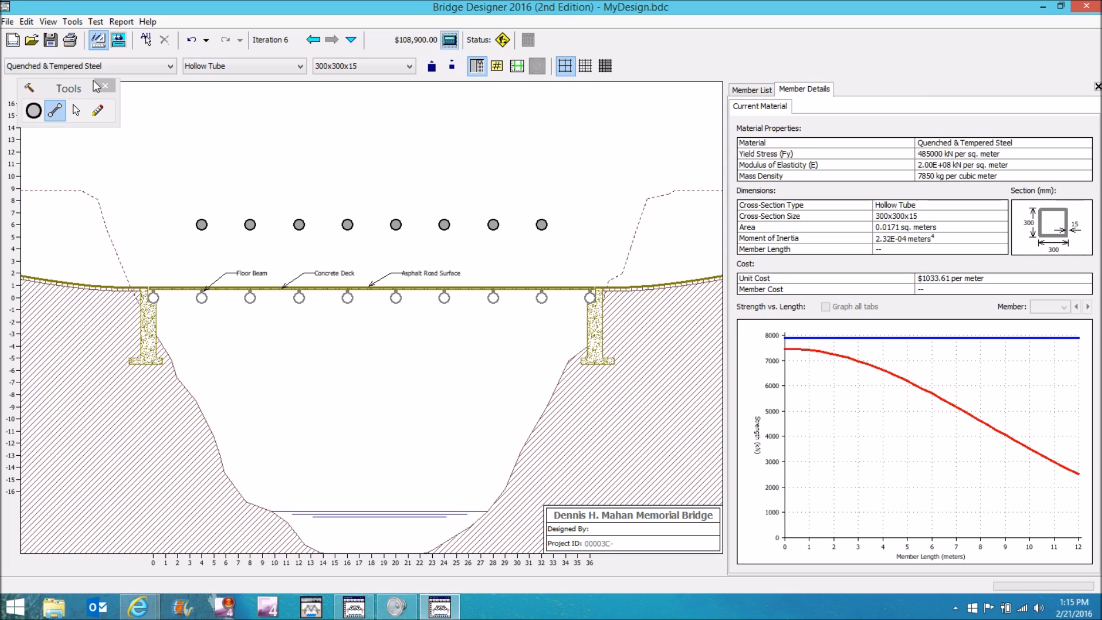
Draw 100x100 solid quenched and tempered steel bars along the deck joints from x=0 to x=36
left_click(89, 65)
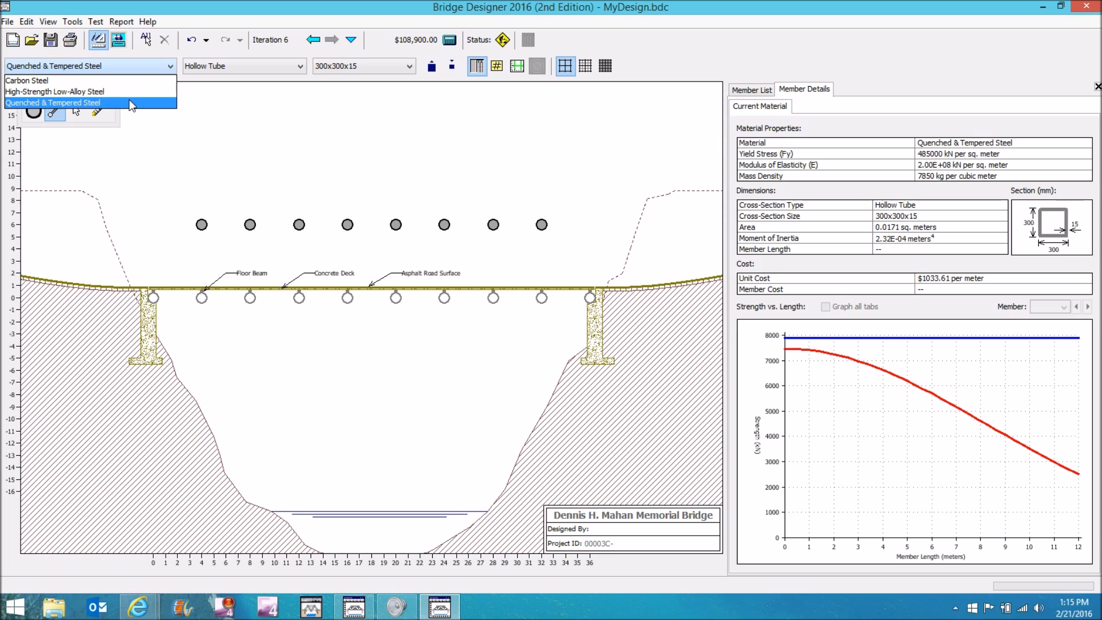
left_click(53, 103)
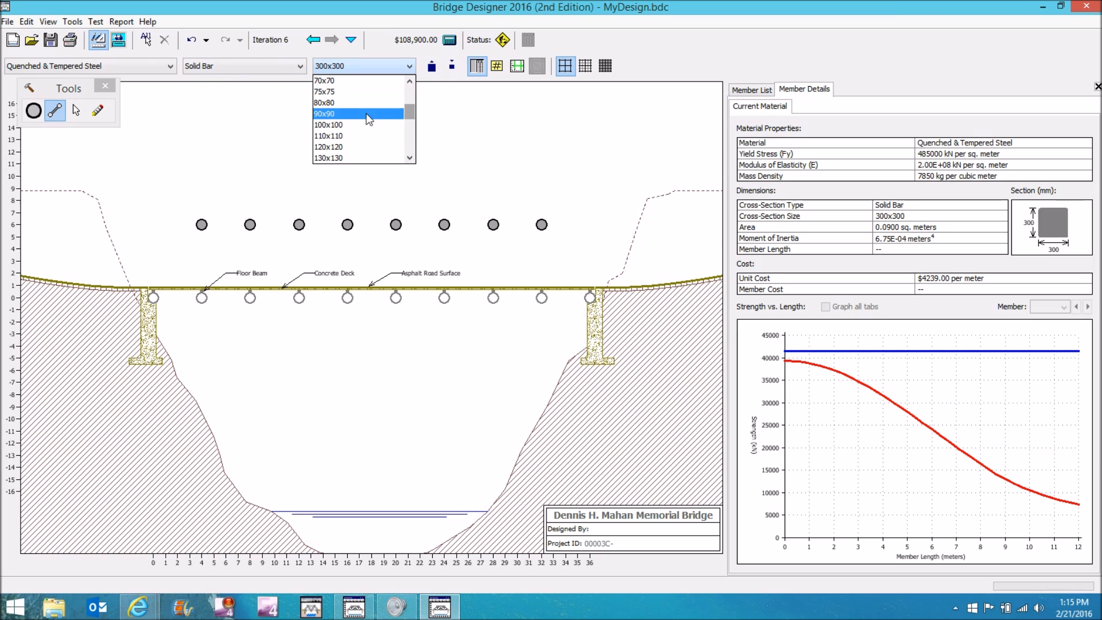
left_click(327, 124)
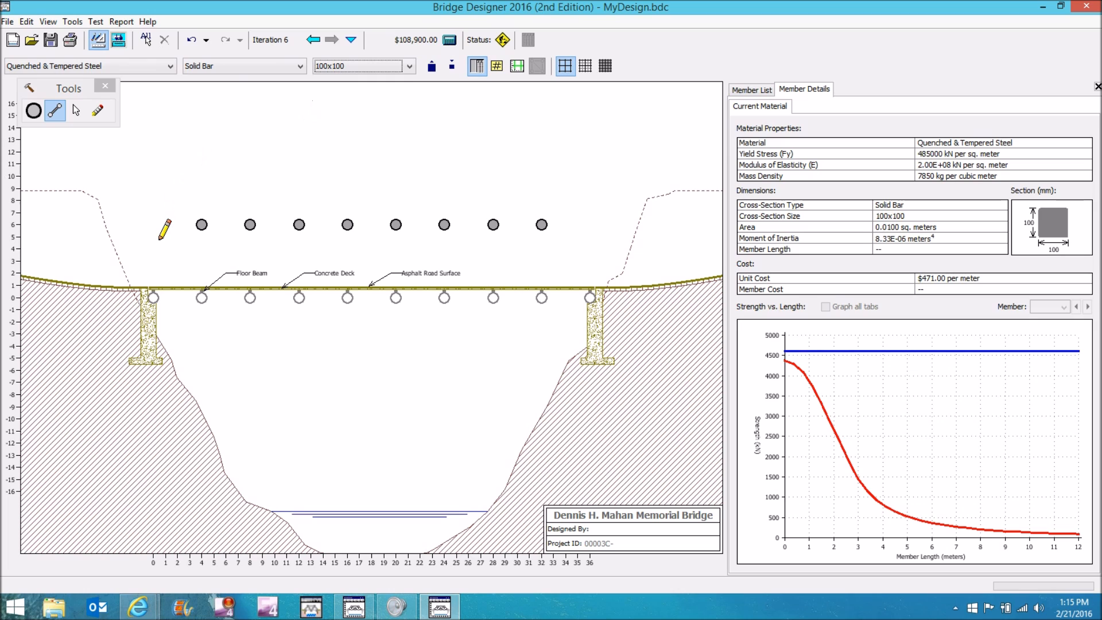
left_click_drag(153, 296, 200, 296)
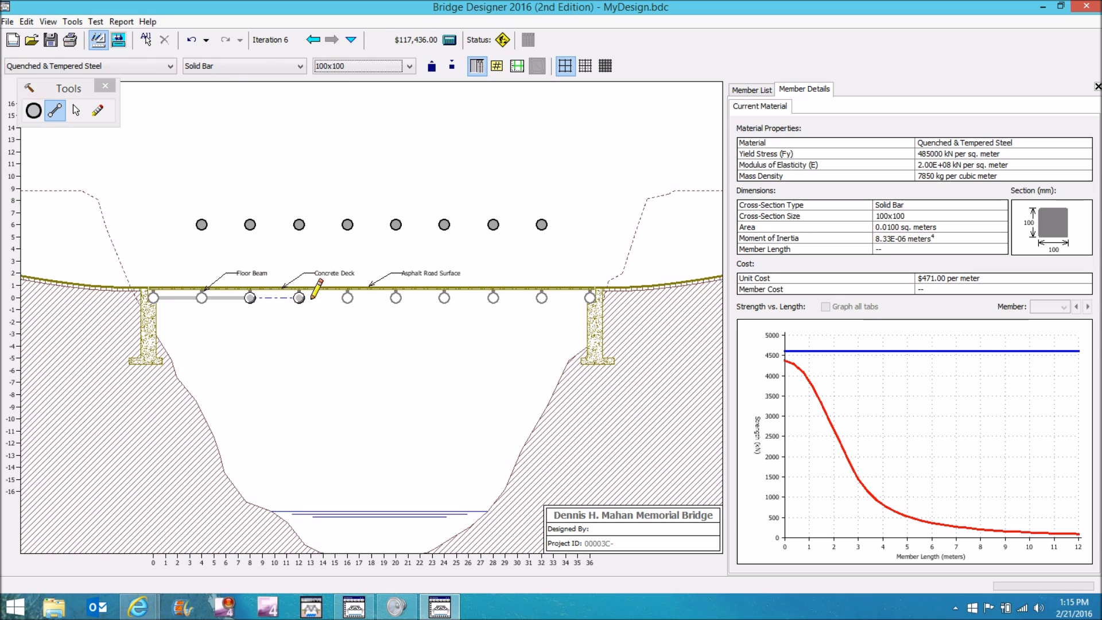
left_click_drag(298, 296, 541, 296)
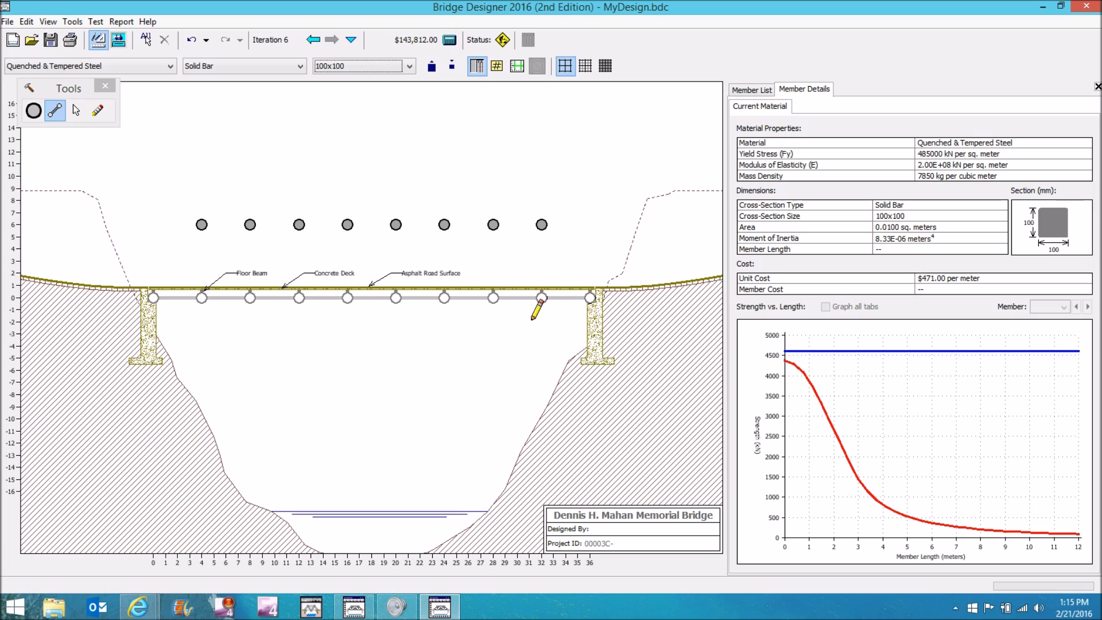
left_click(243, 66)
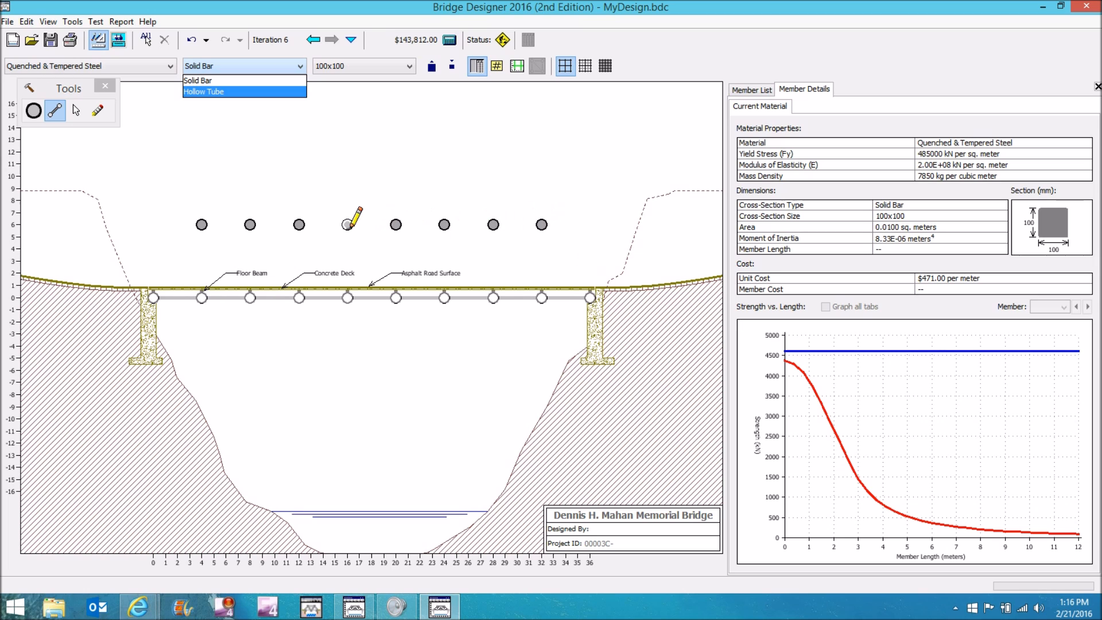
mouse_move(202, 225)
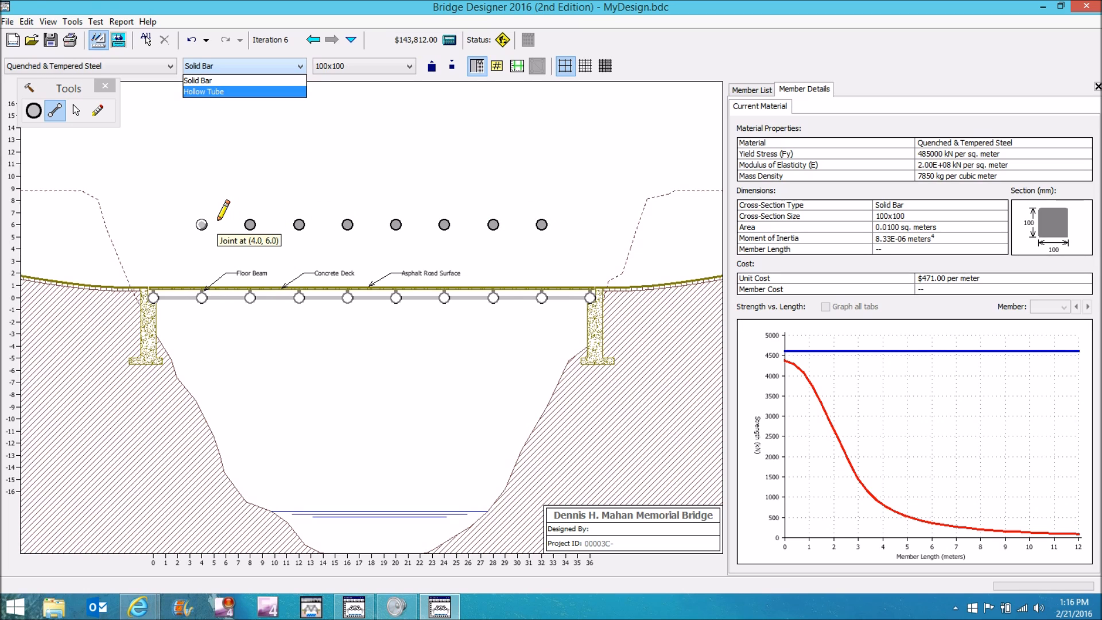
mouse_move(257, 95)
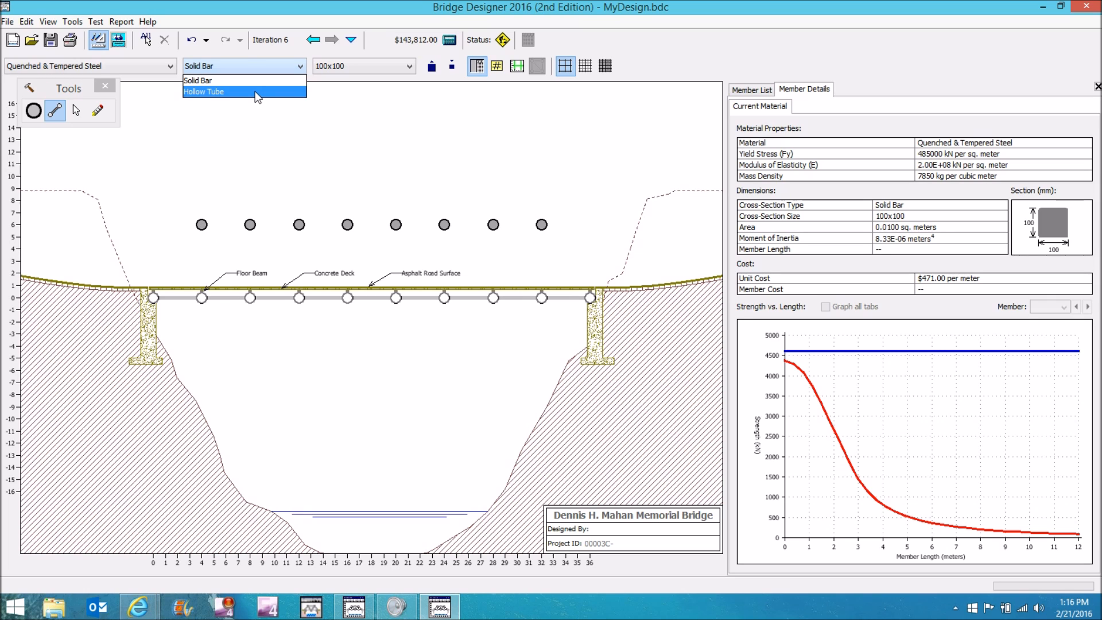
mouse_move(861, 238)
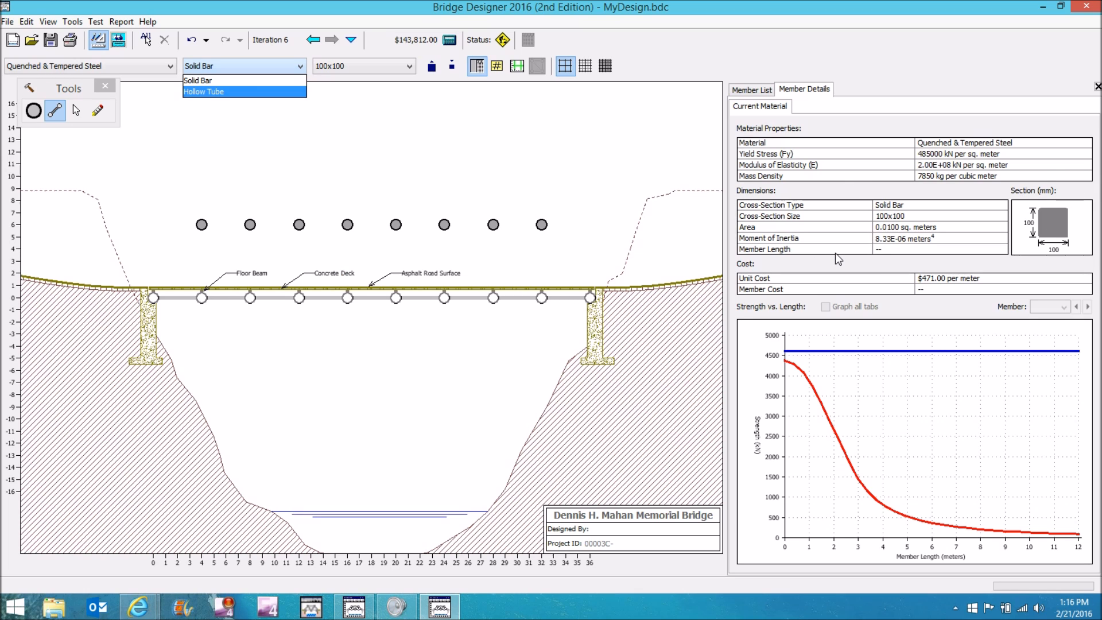
mouse_move(834, 262)
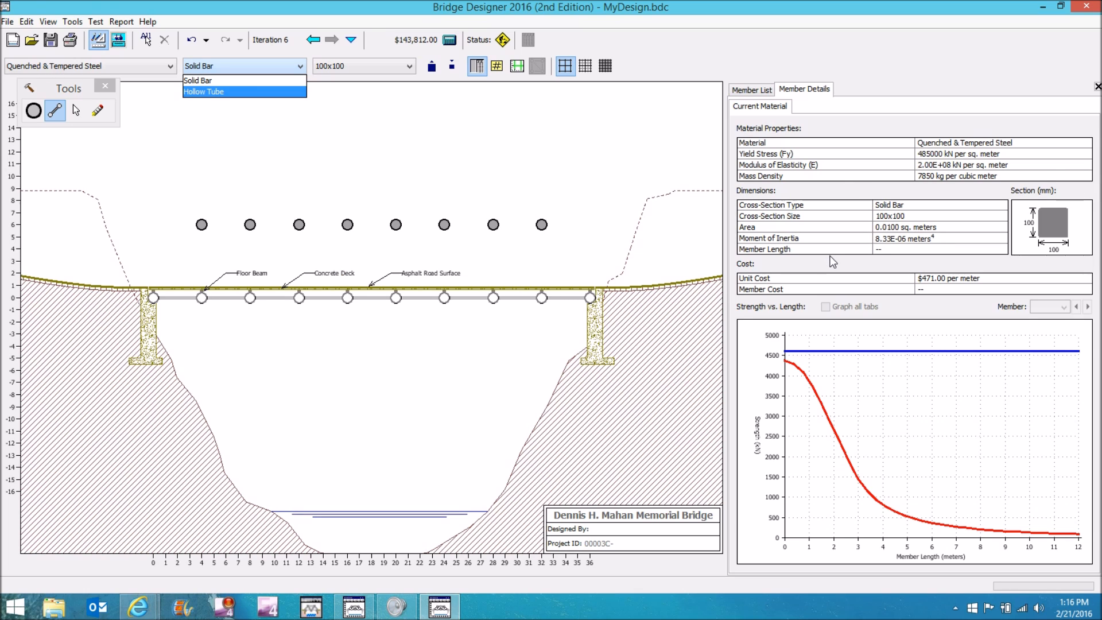
mouse_move(865, 264)
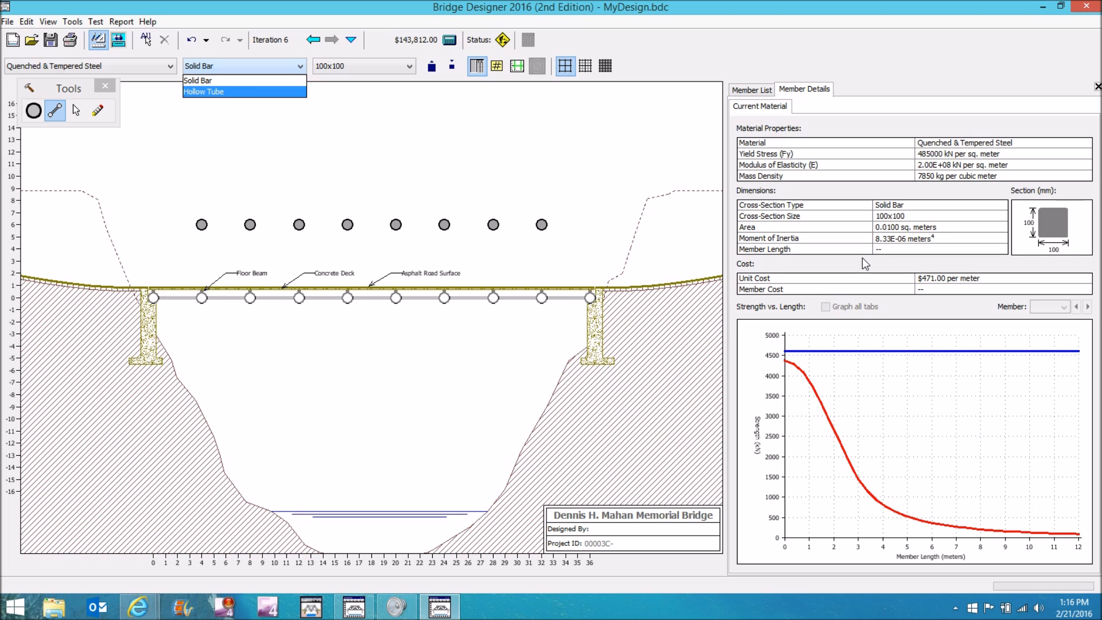
mouse_move(886, 264)
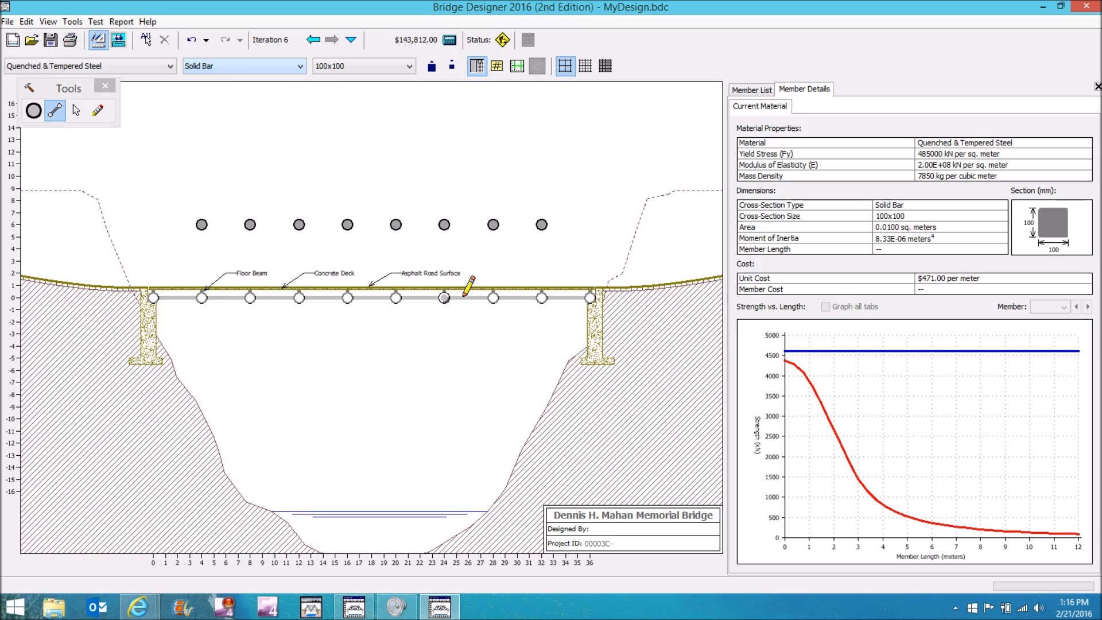
Select deck member 7 to show its details: 4 m, 100x100 solid bar, $1,884
left_click(75, 110)
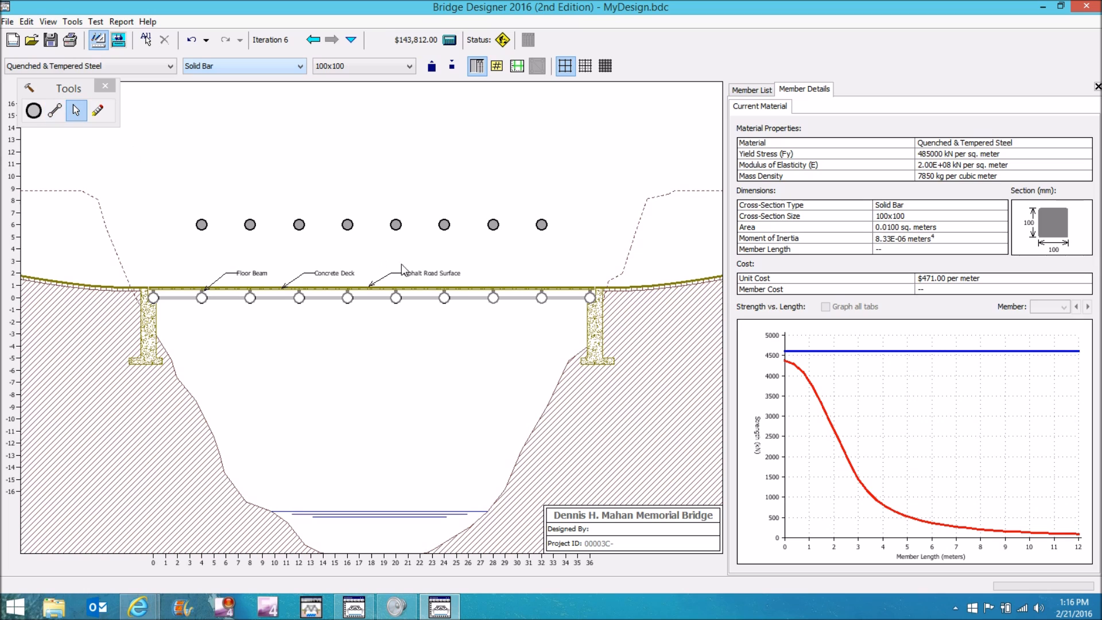
left_click(469, 297)
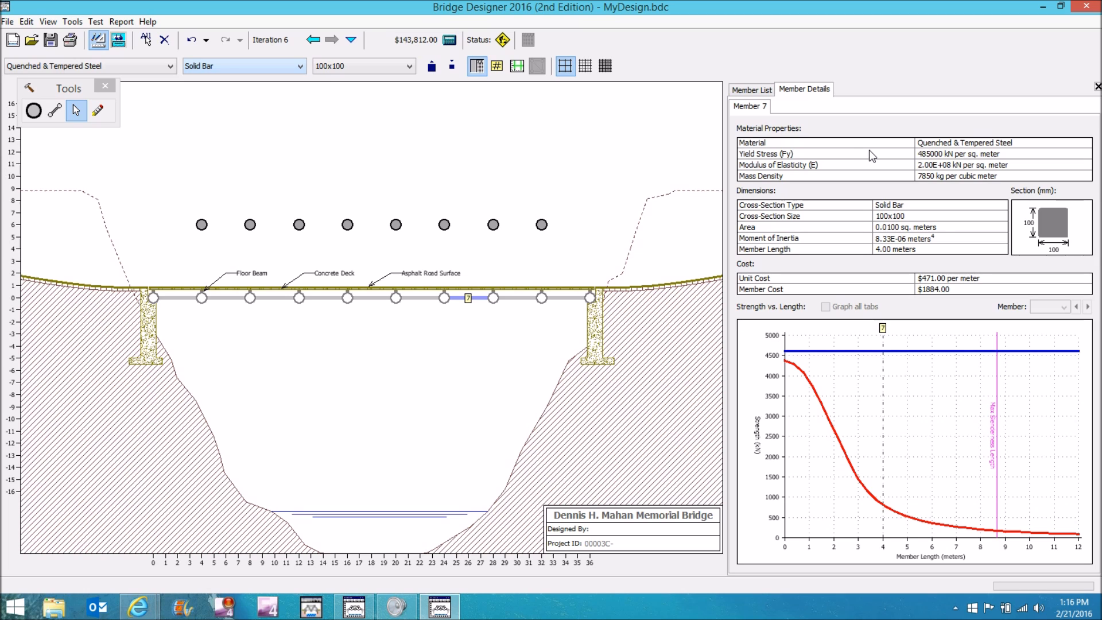
mouse_move(851, 172)
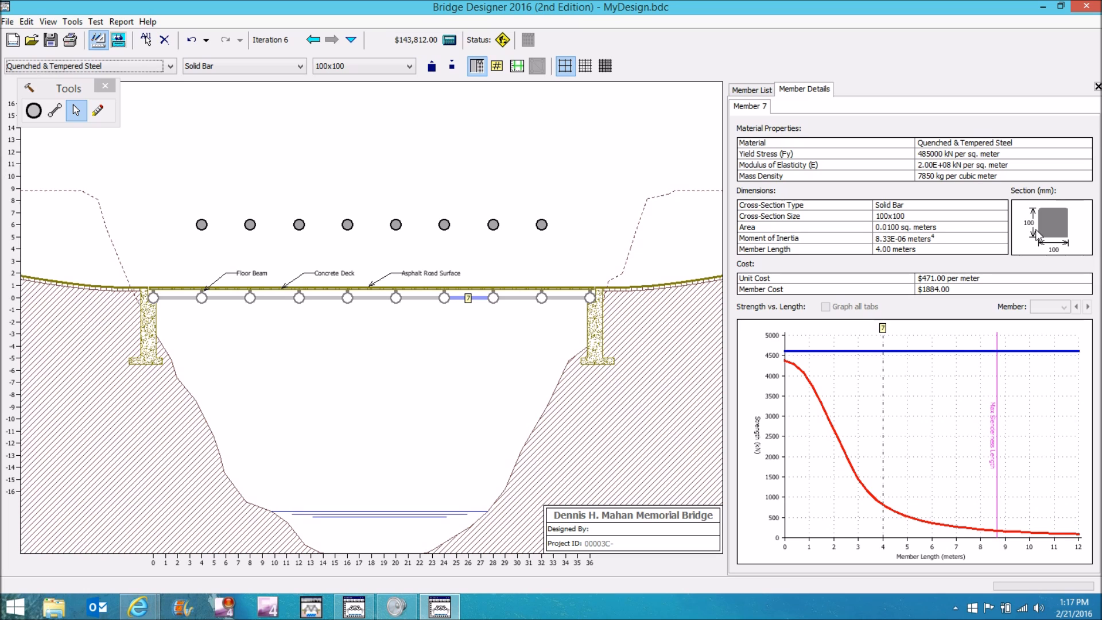
mouse_move(1044, 233)
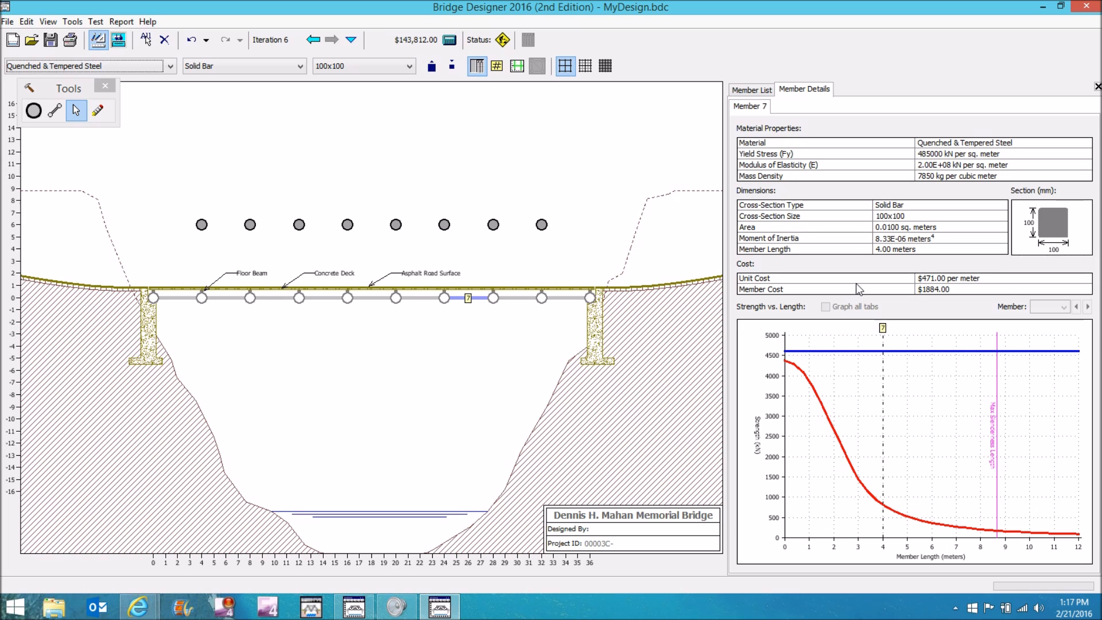
mouse_move(984, 287)
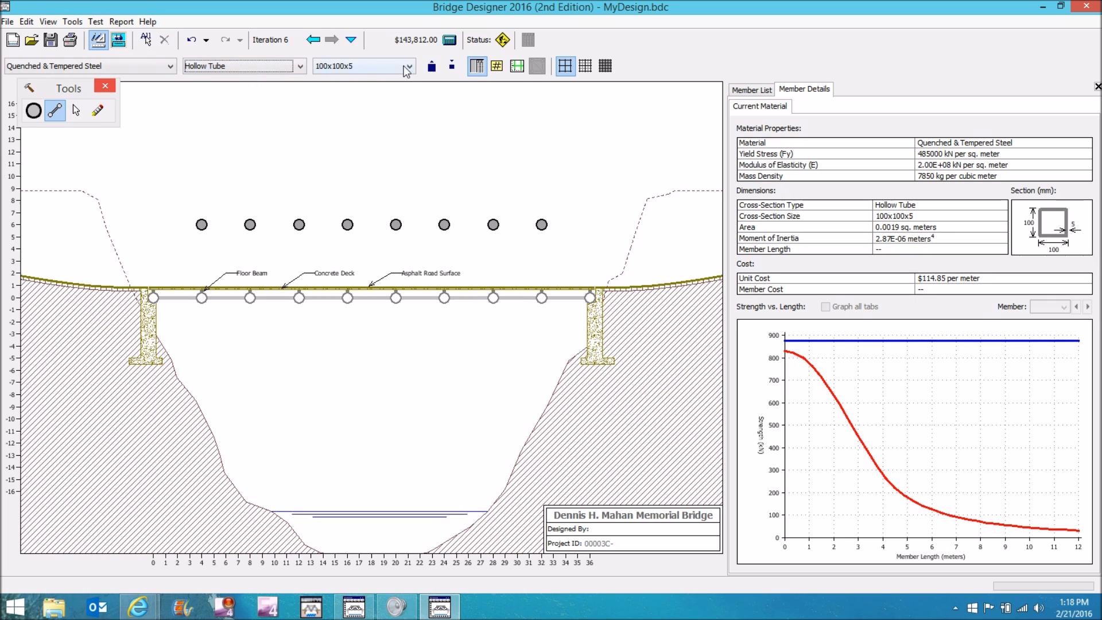
Draw the 300x300x15 hollow-tube top chord and sloping end members down to both supports
left_click(407, 65)
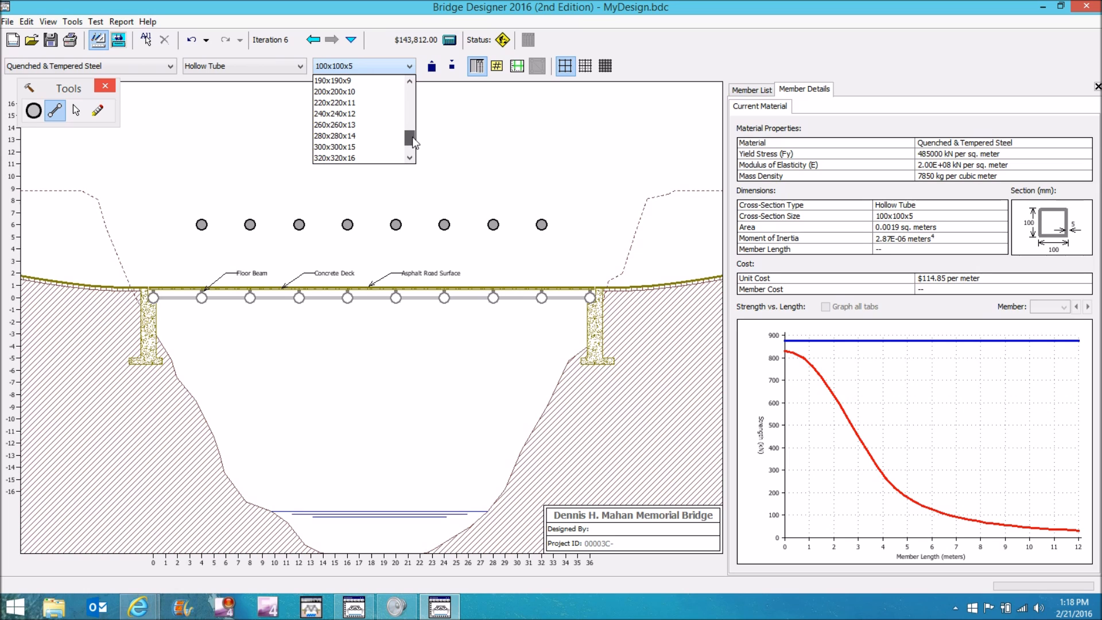
left_click(334, 147)
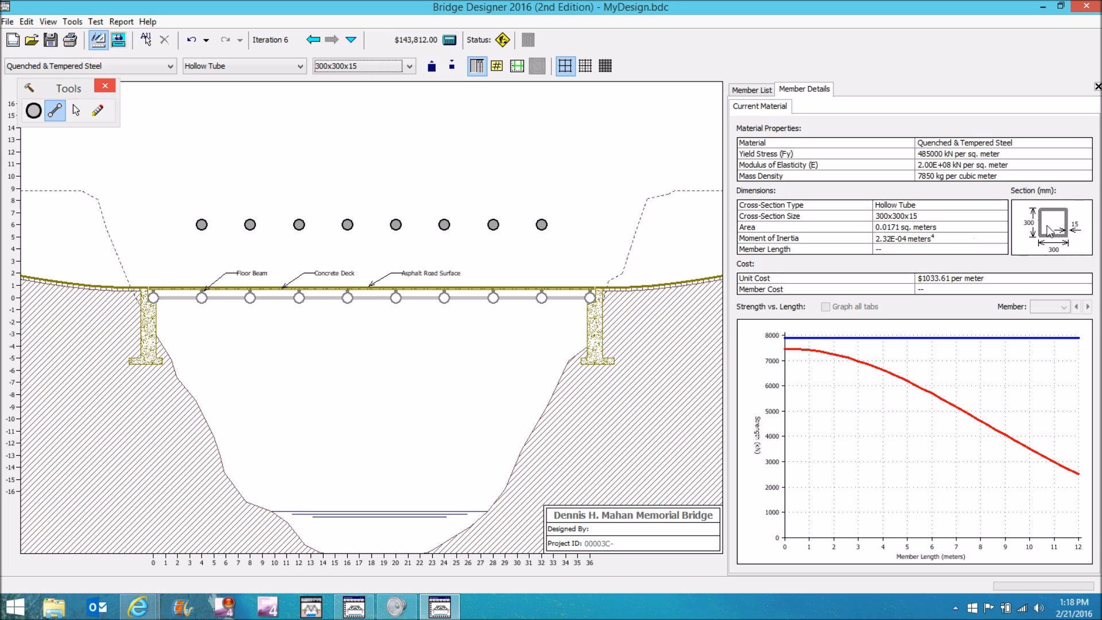
mouse_move(1067, 231)
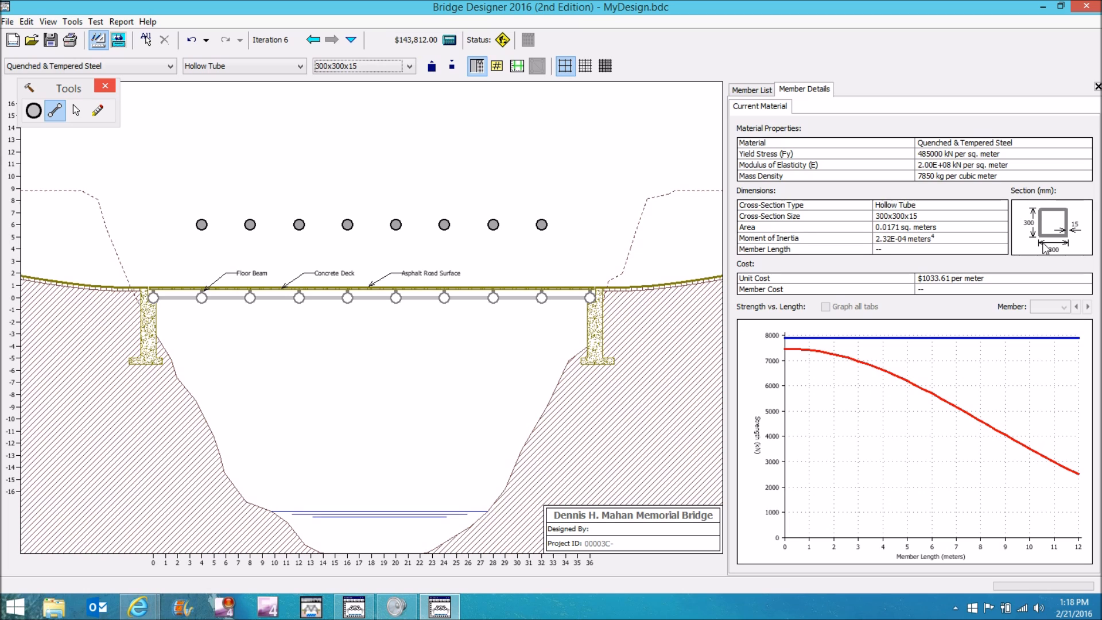
mouse_move(1048, 249)
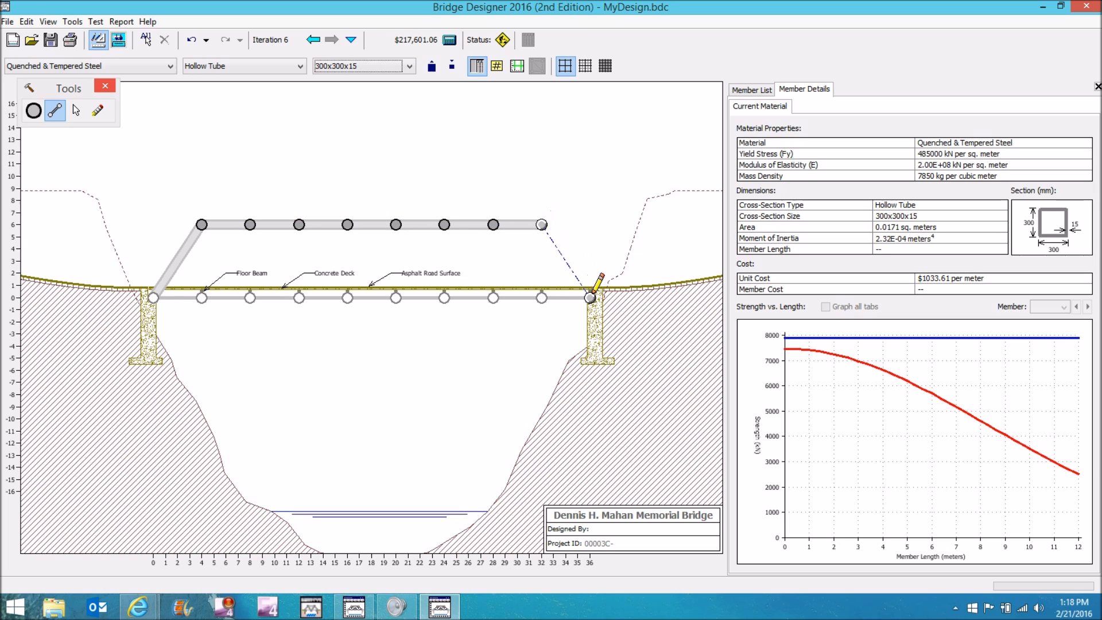
left_click(591, 298)
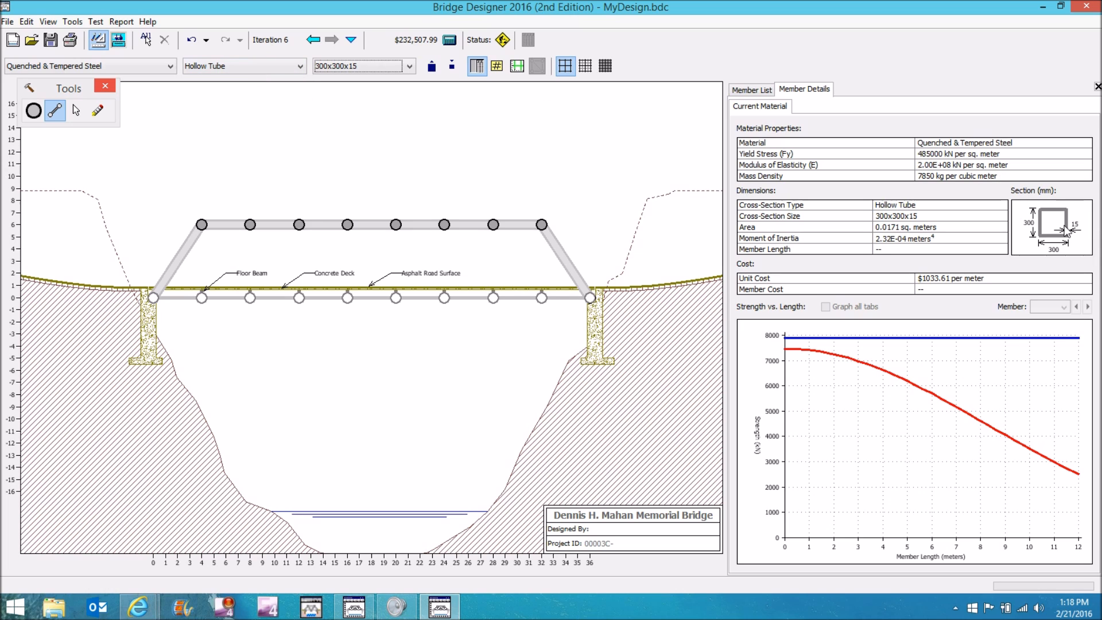
mouse_move(1076, 234)
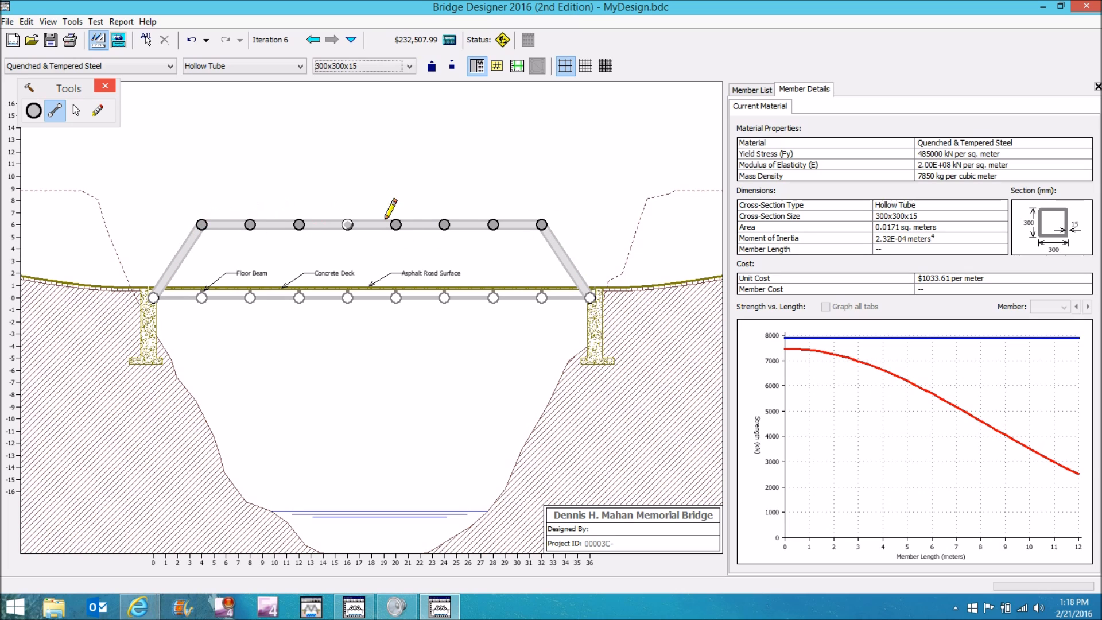
mouse_move(592, 291)
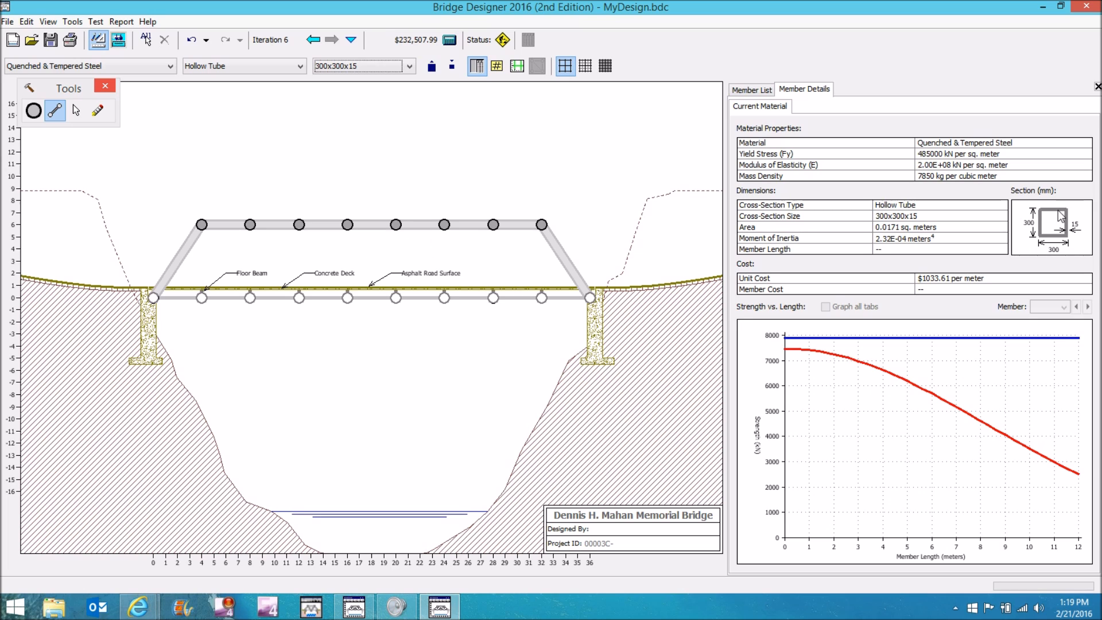
mouse_move(1071, 231)
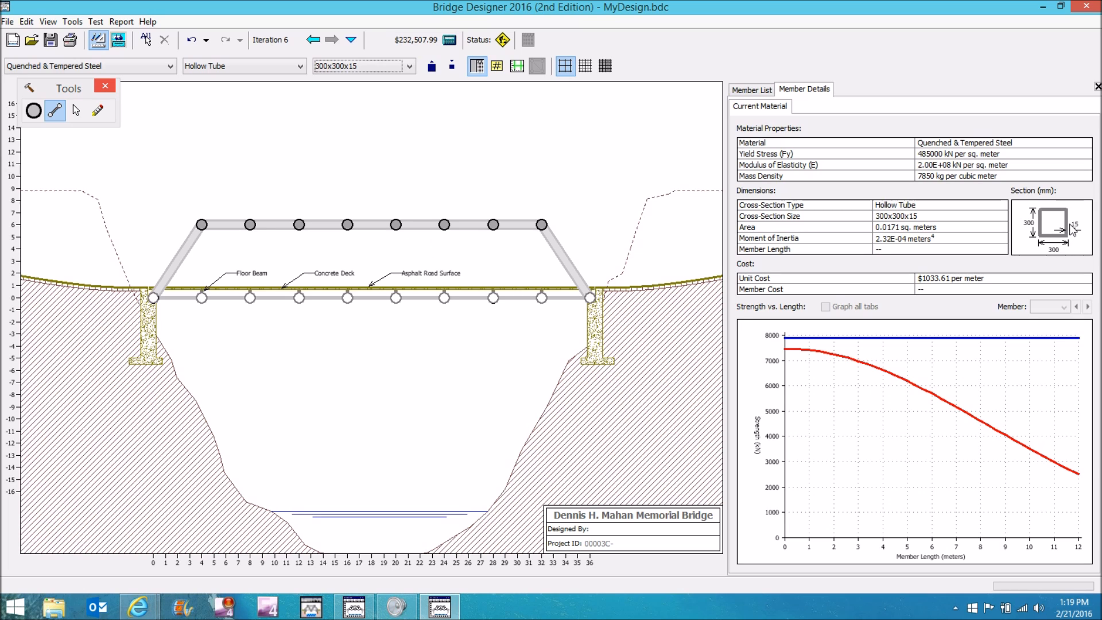
mouse_move(1069, 226)
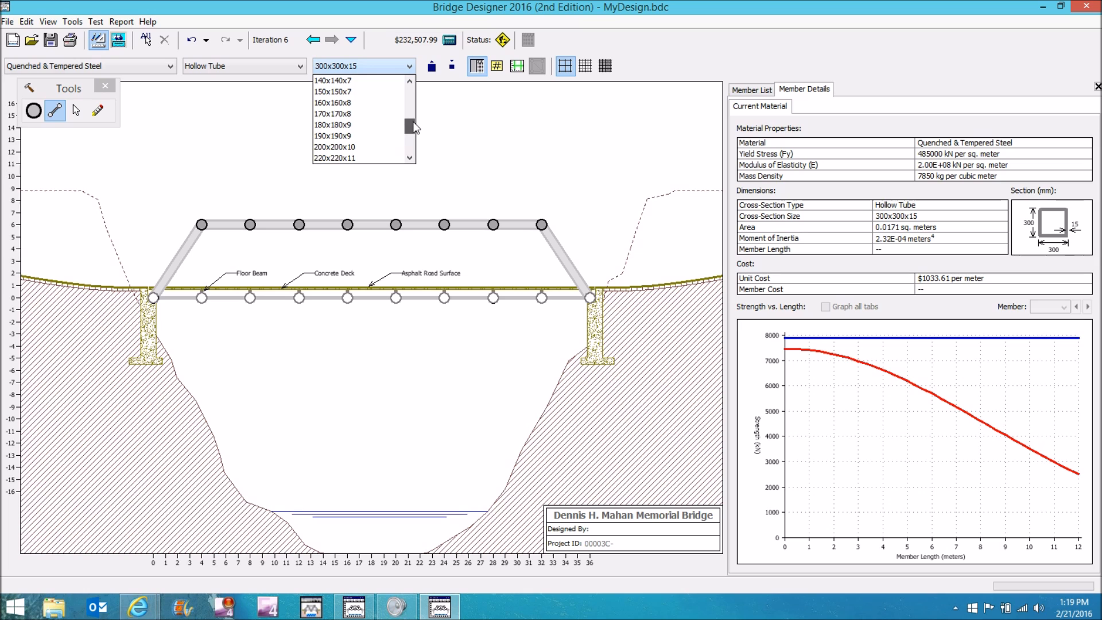
Add 150x150x7 tube verticals and diagonals between the chords and show the member list
left_click(333, 92)
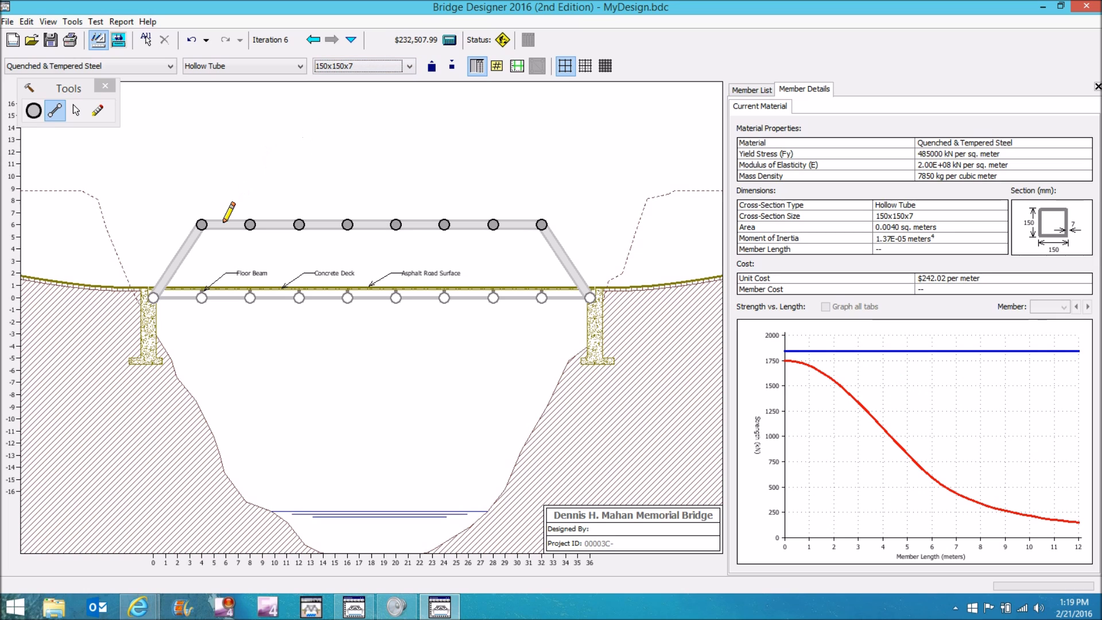
left_click_drag(200, 225, 249, 298)
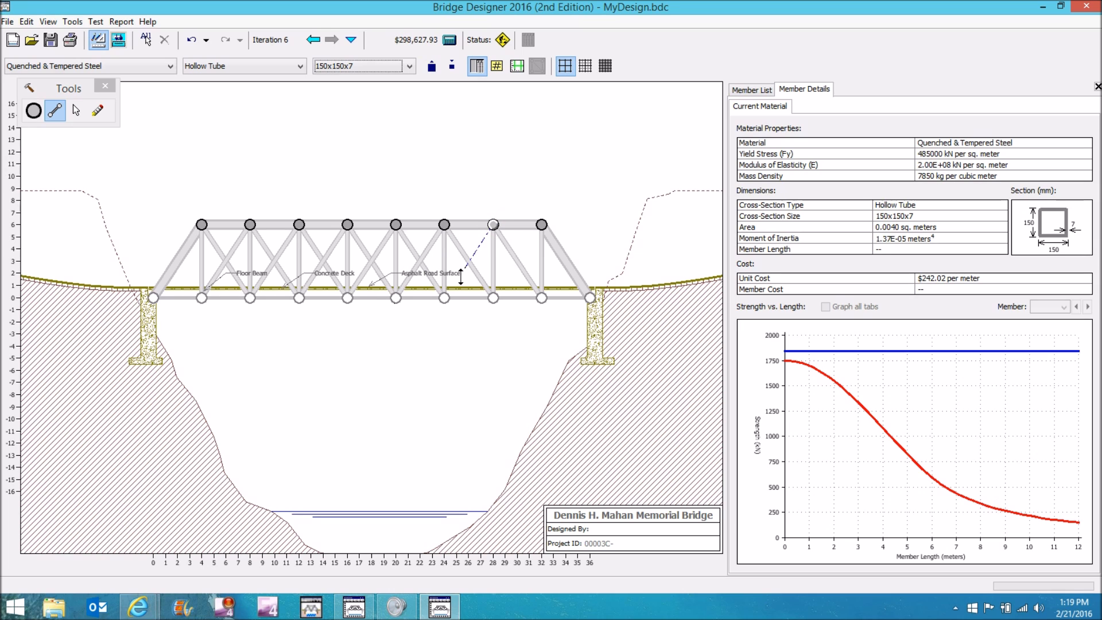
left_click(492, 288)
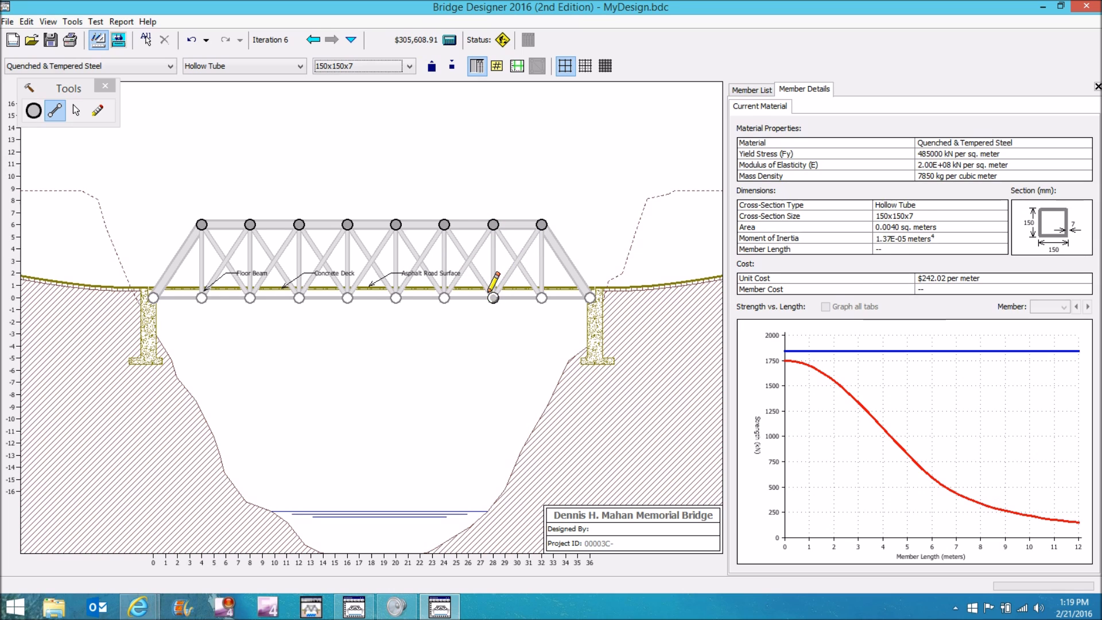
left_click(751, 90)
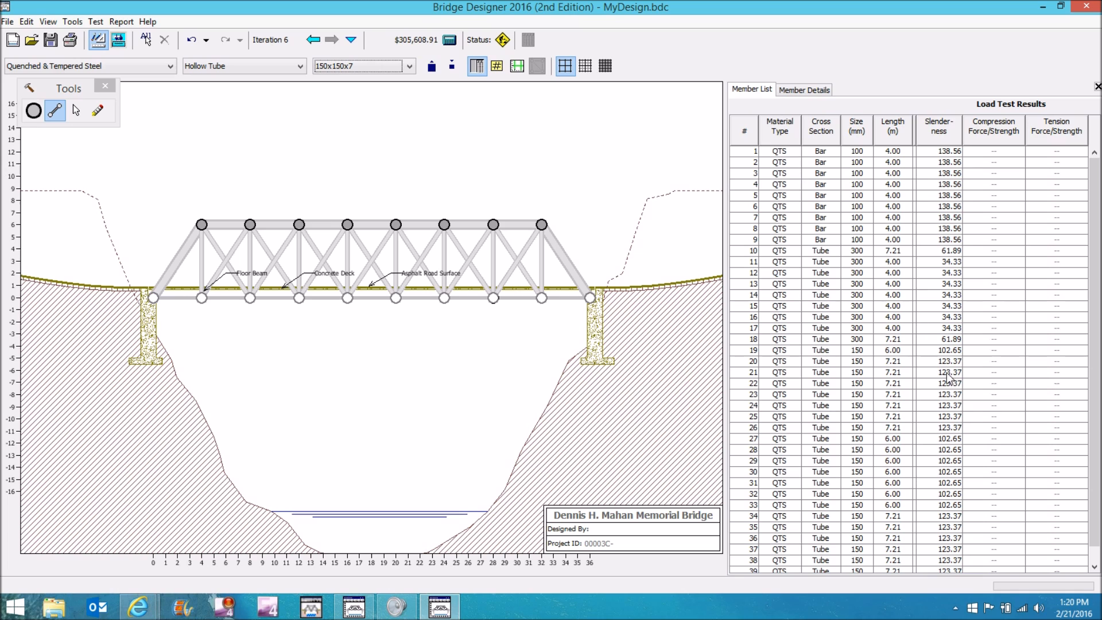
mouse_move(879, 389)
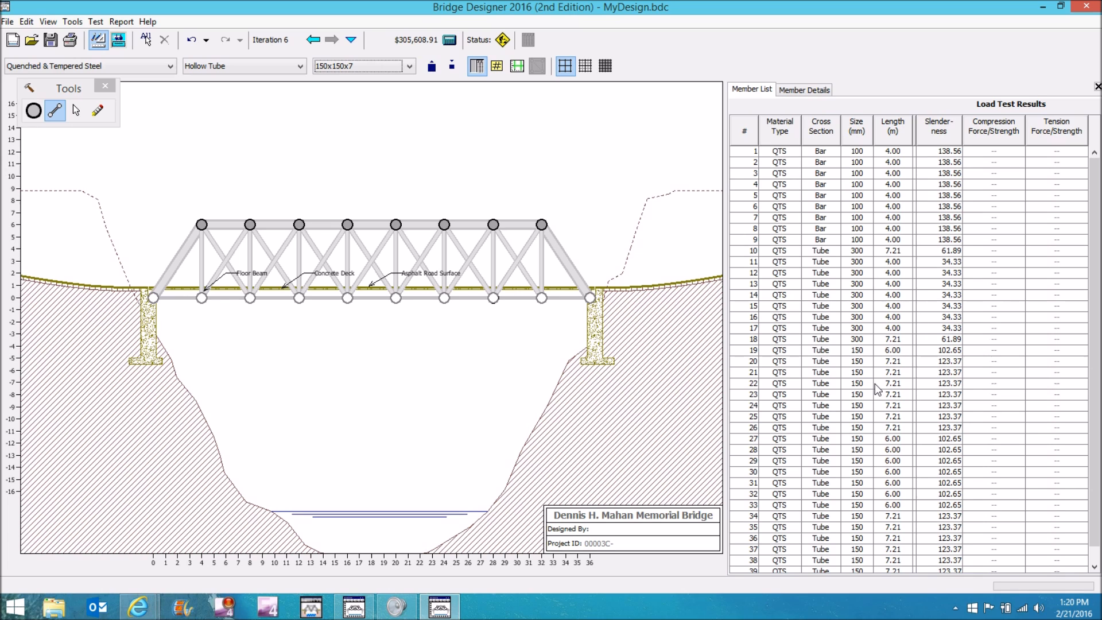
mouse_move(907, 411)
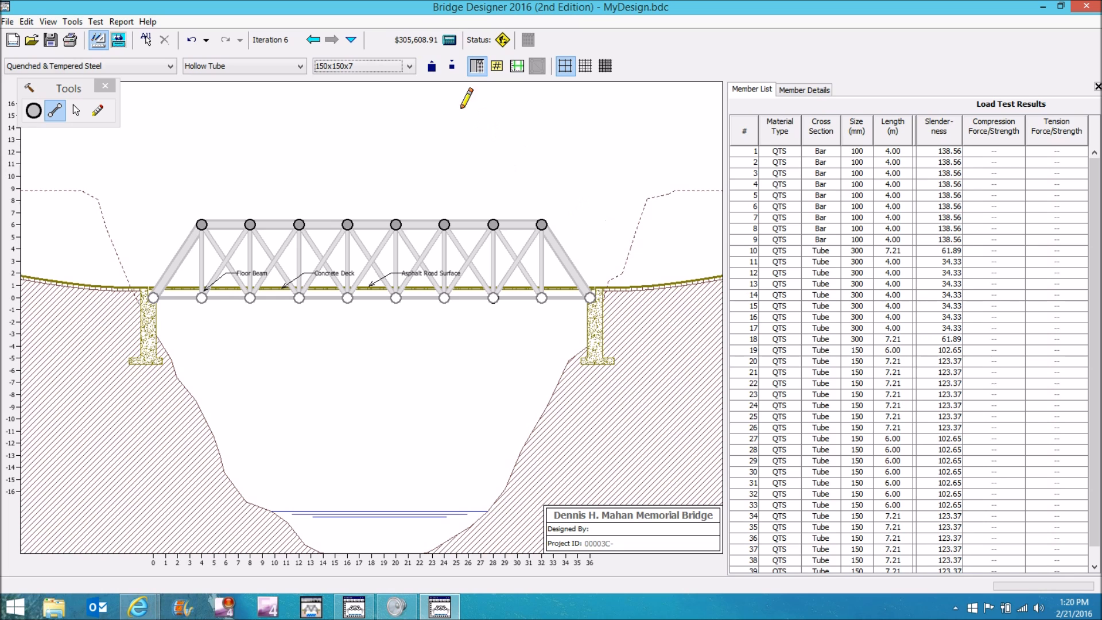
left_click(448, 39)
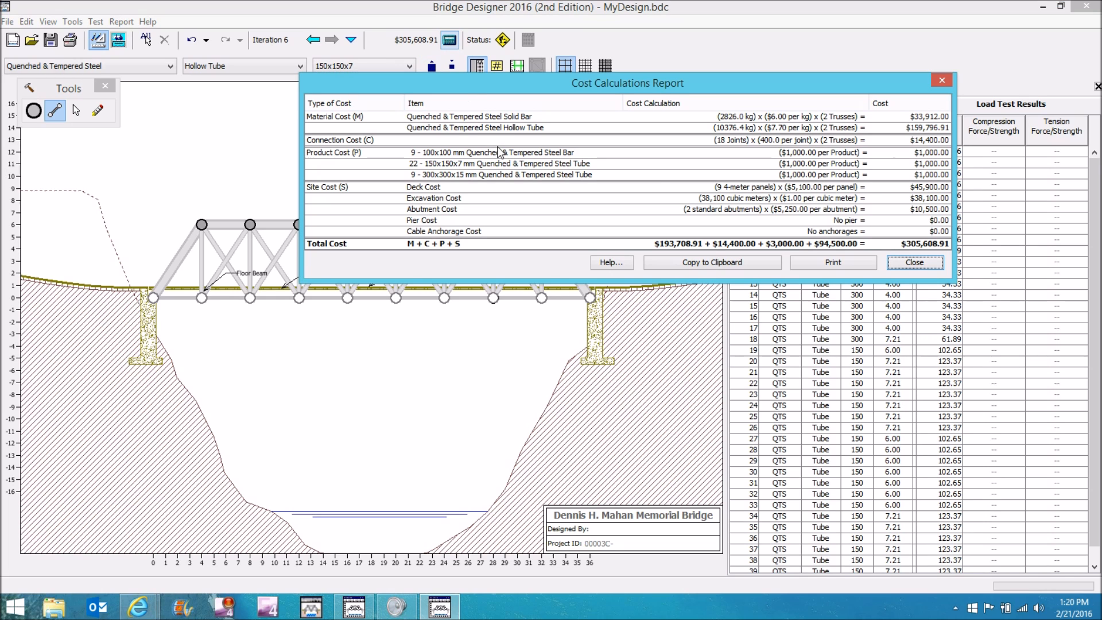
mouse_move(653, 176)
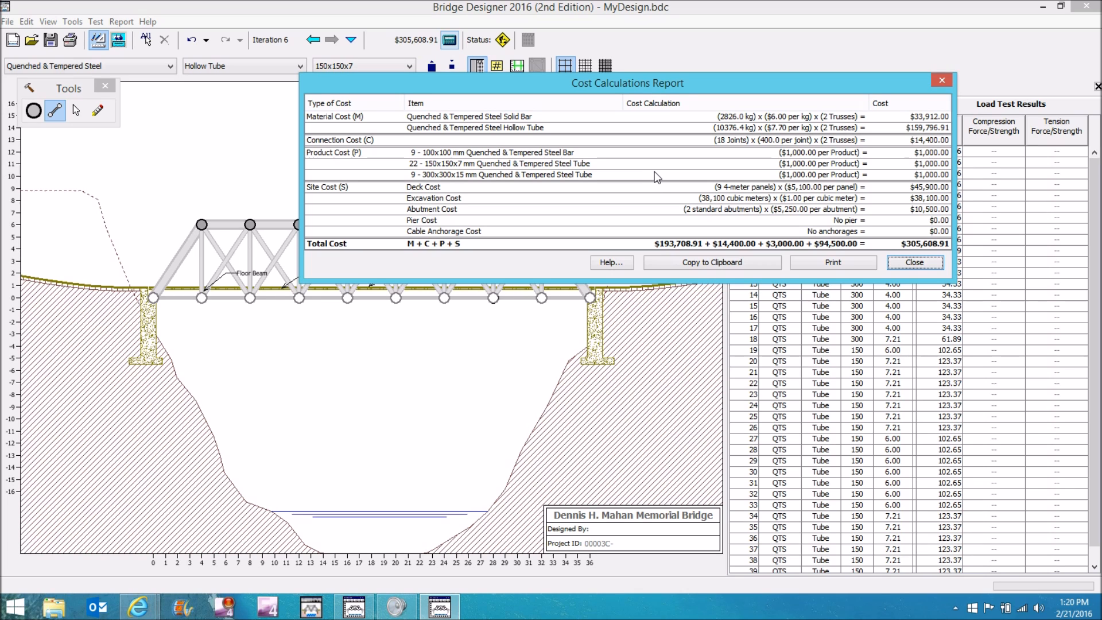
mouse_move(841, 166)
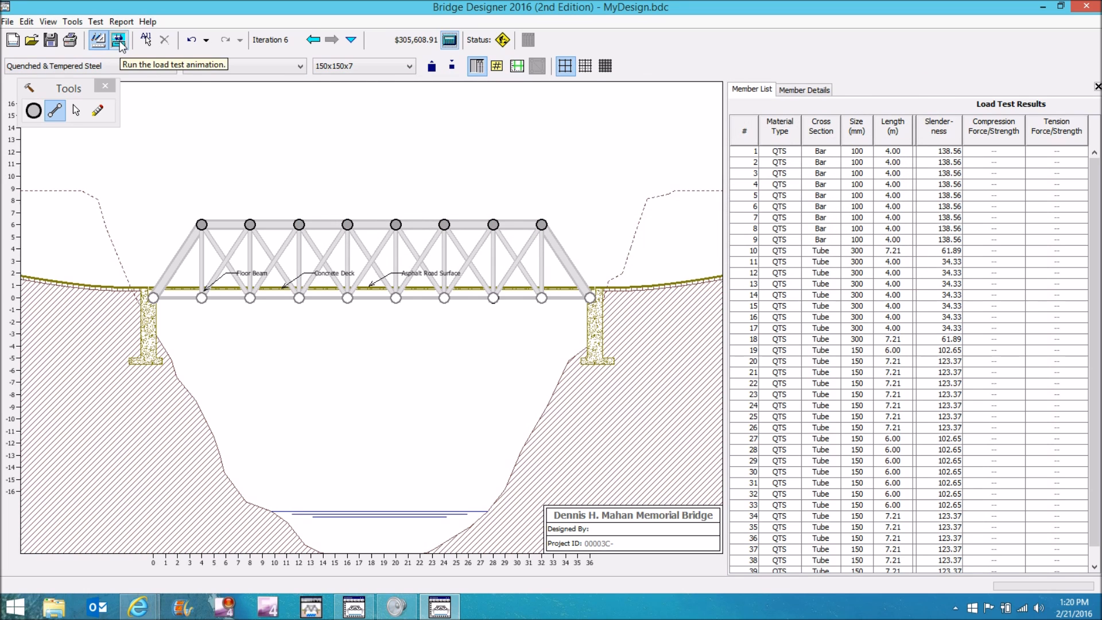
Run the load test so every member's compression and tension ratios fill in below 1
left_click(119, 39)
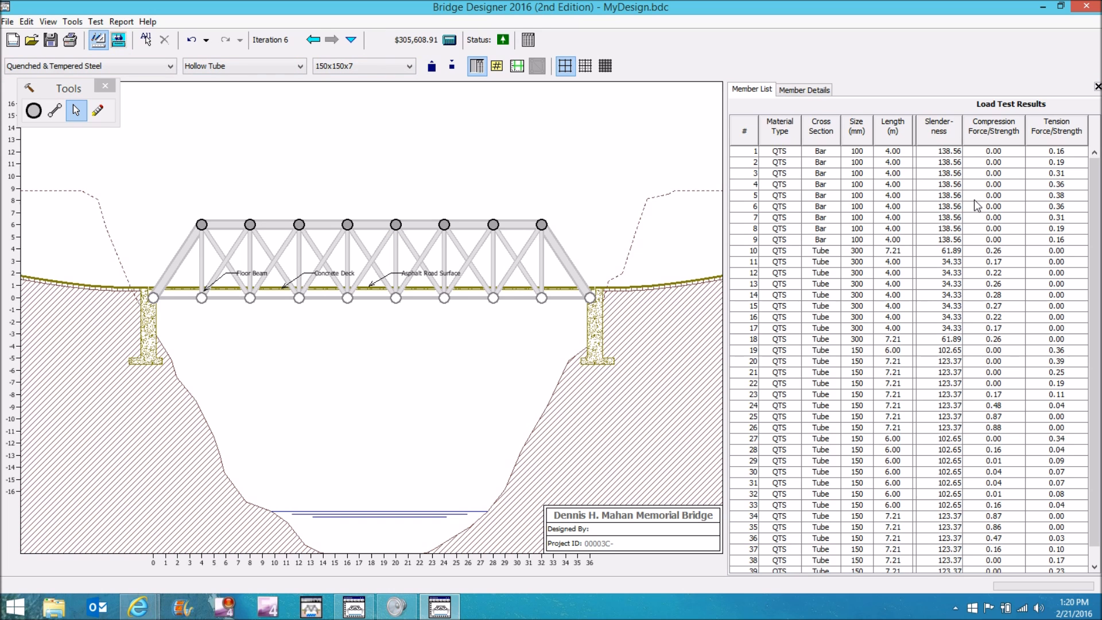
mouse_move(1028, 245)
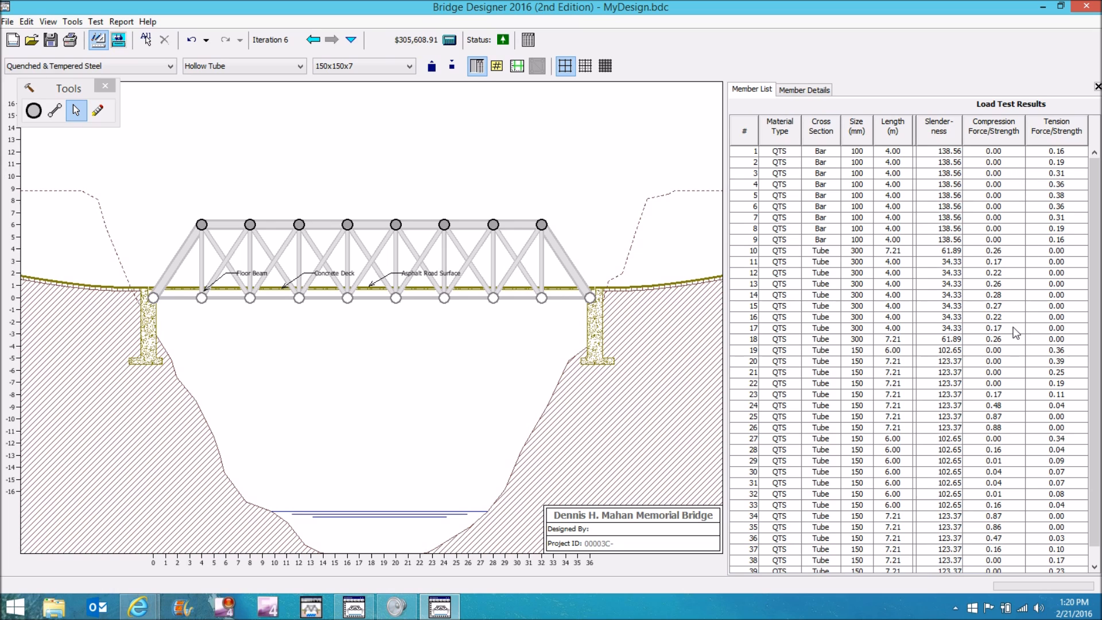
mouse_move(1020, 332)
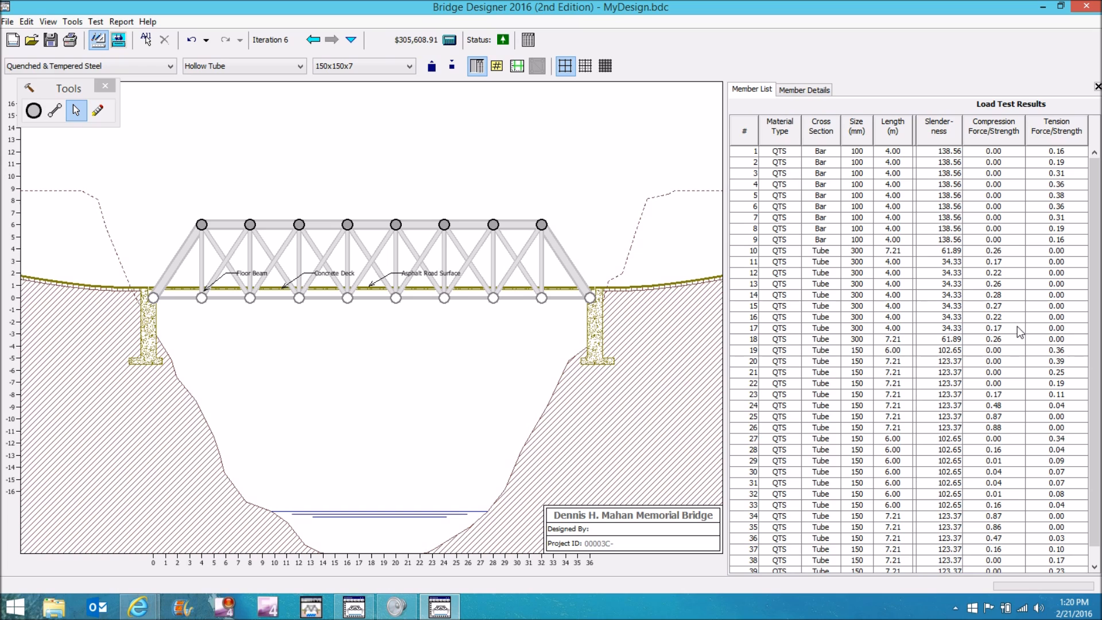
mouse_move(1007, 282)
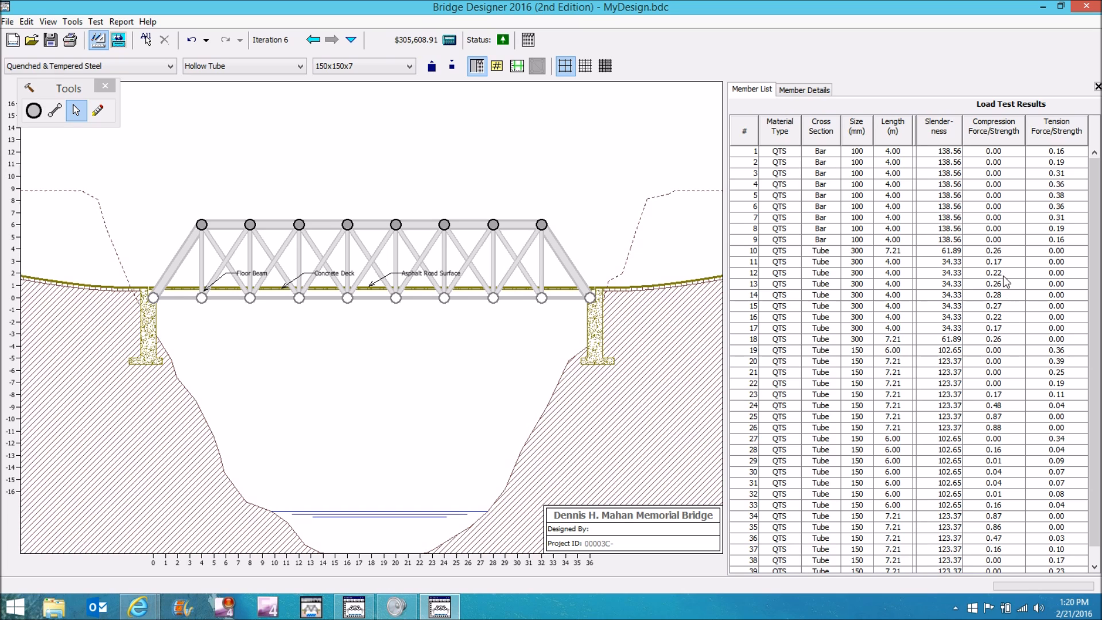
mouse_move(1015, 186)
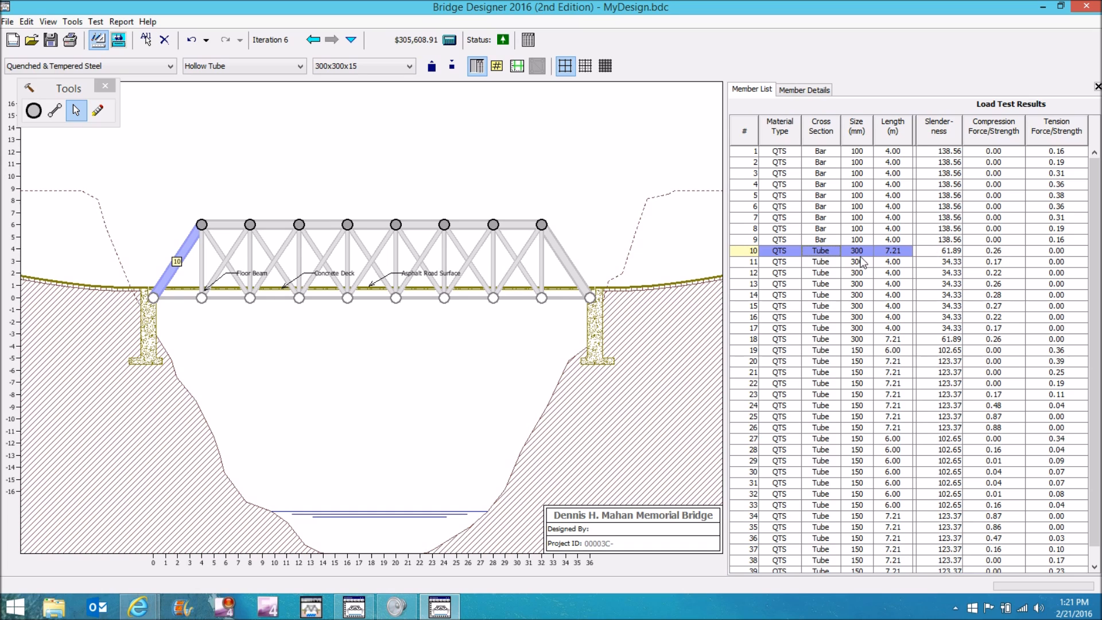
mouse_move(990, 262)
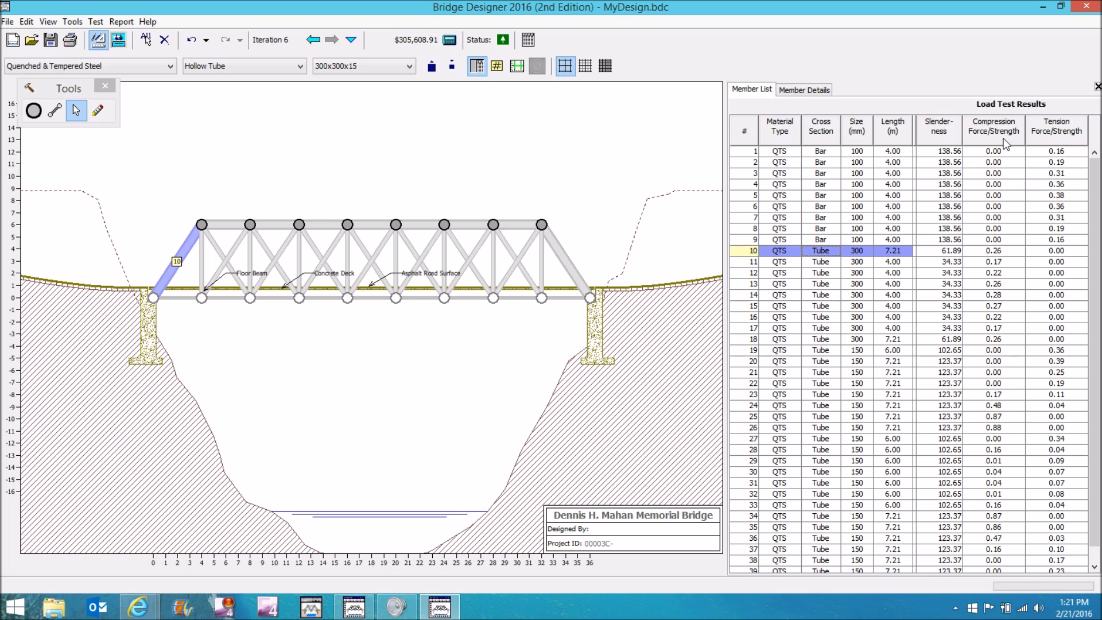
mouse_move(1019, 256)
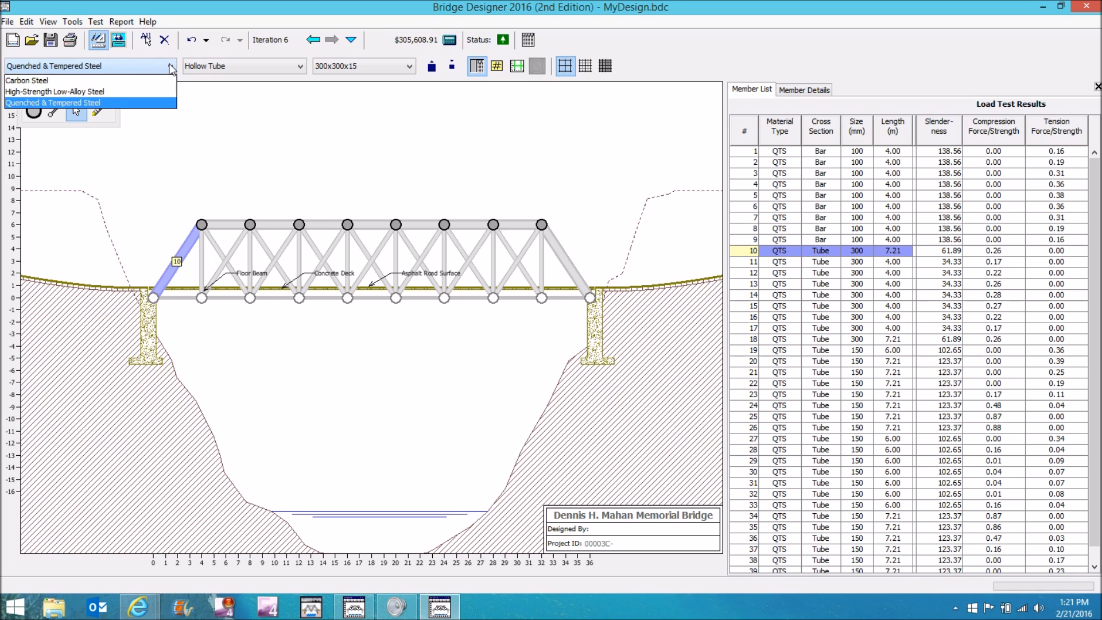
mouse_move(52, 80)
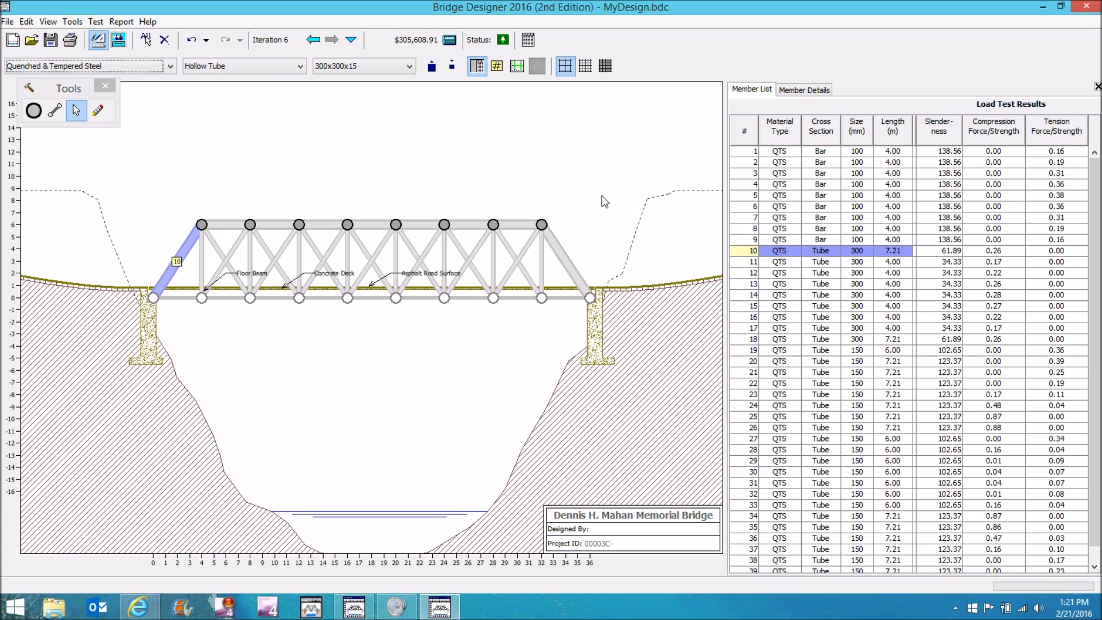
mouse_move(967, 307)
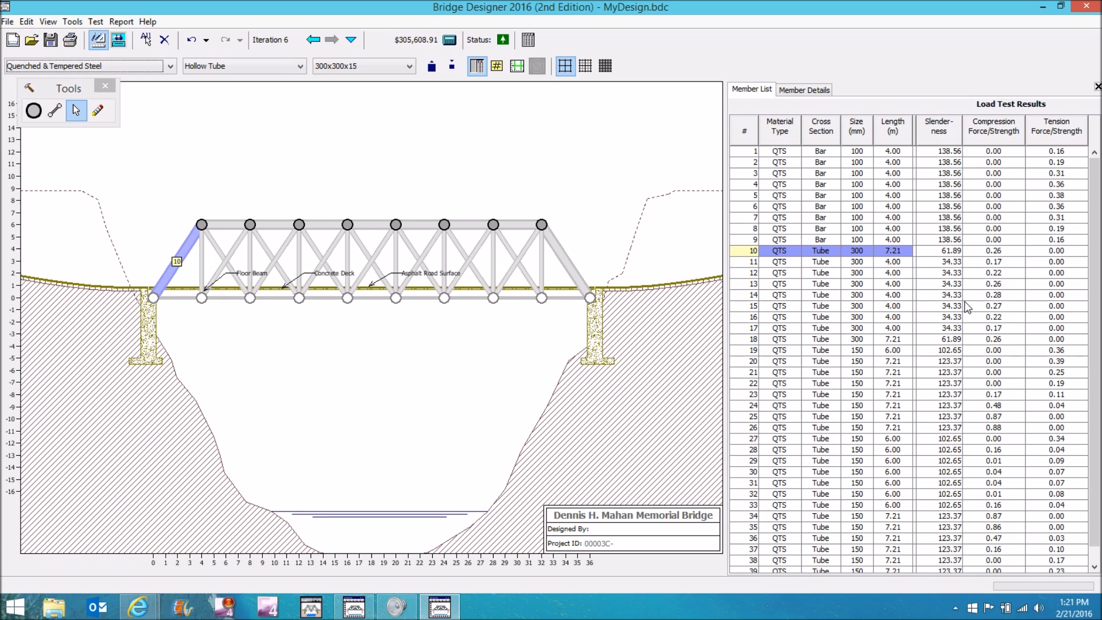
mouse_move(546, 292)
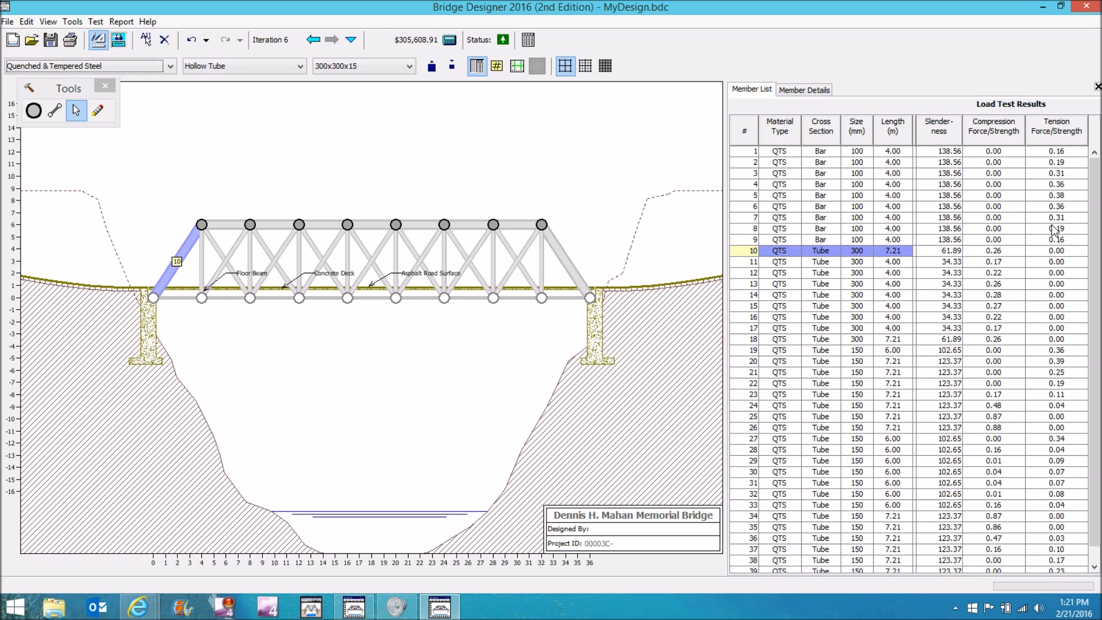
mouse_move(902, 161)
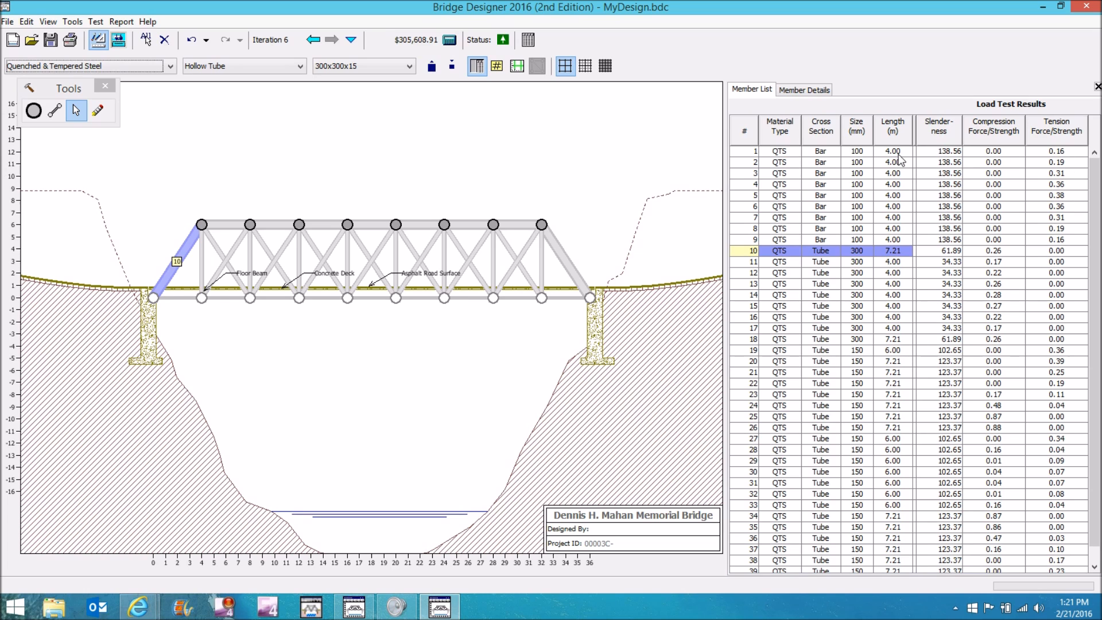
Inspect the first bottom-chord member, then load the design as 'Bridge video bridge $305,000.bdc'
left_click(178, 298)
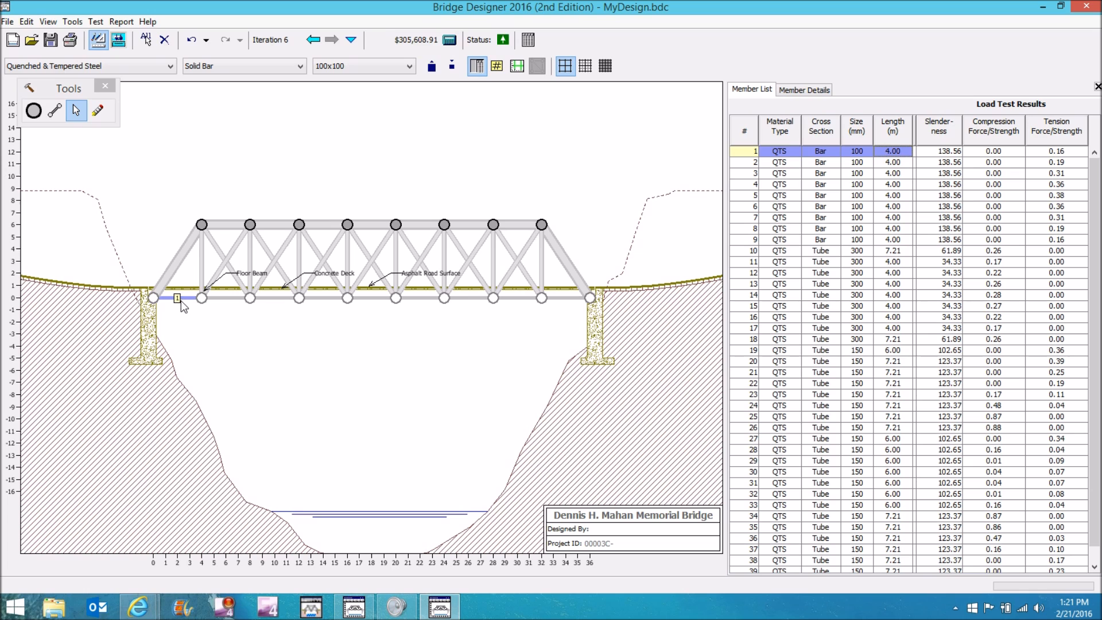
mouse_move(198, 304)
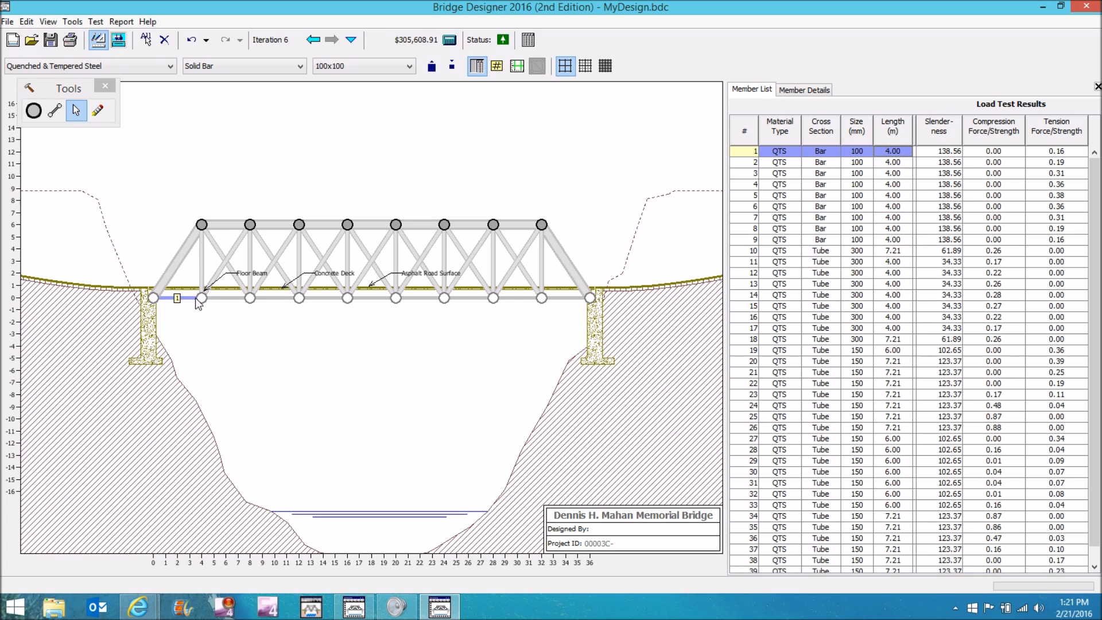
mouse_move(922, 157)
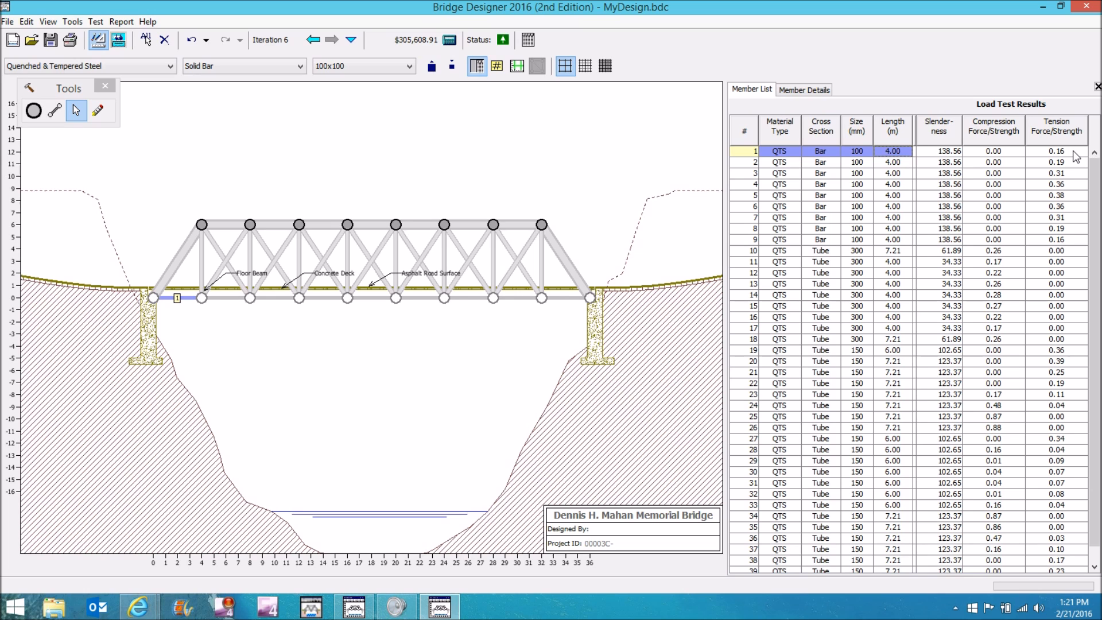
mouse_move(1085, 156)
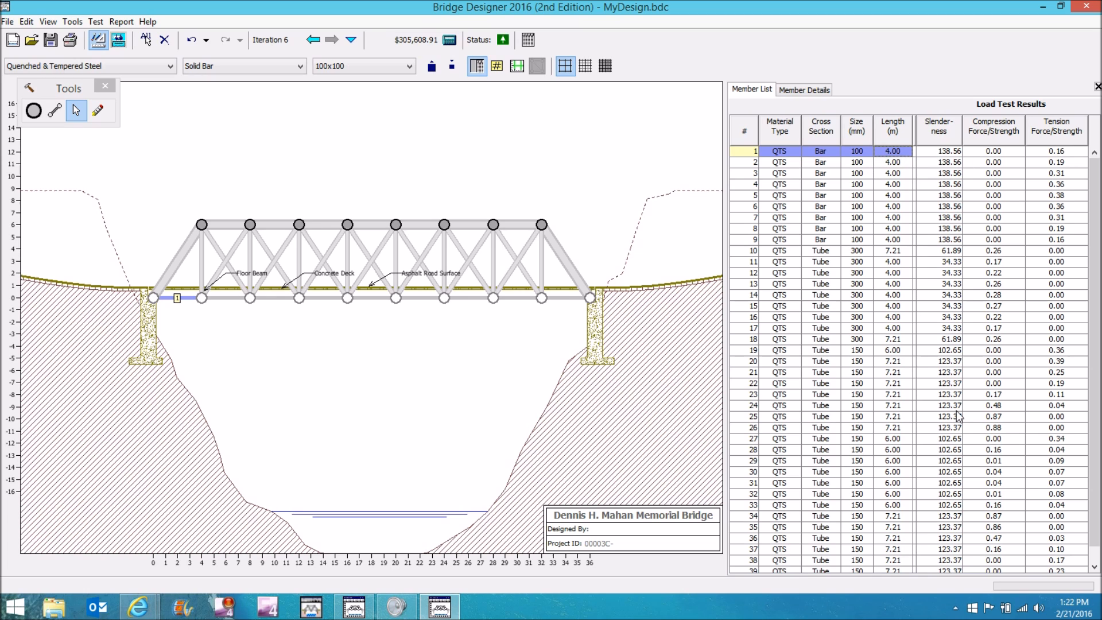
mouse_move(949, 396)
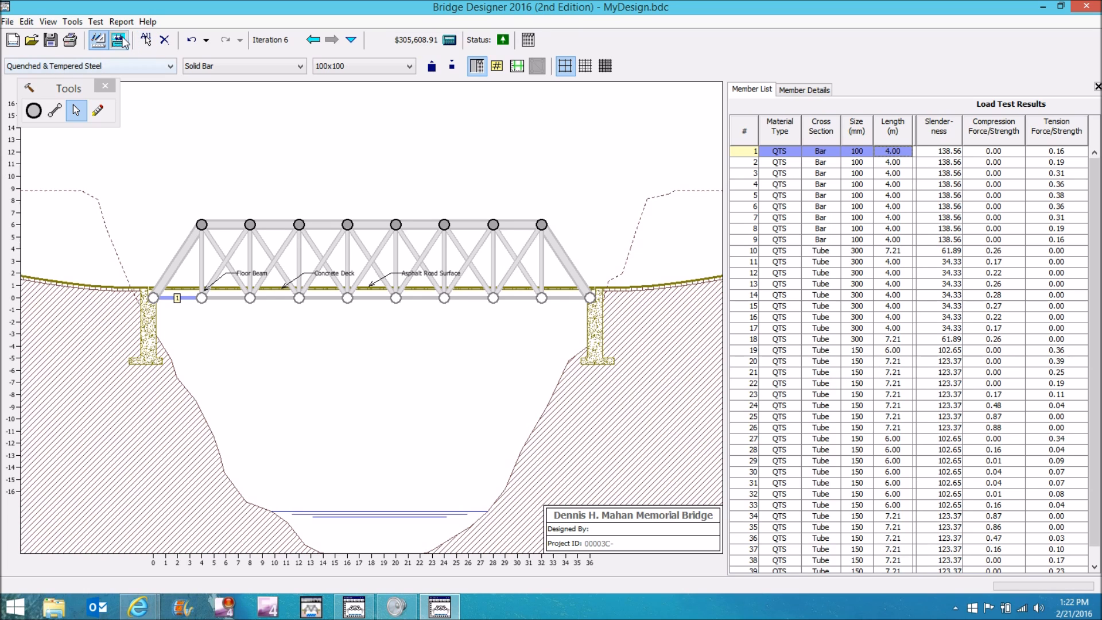
left_click(118, 39)
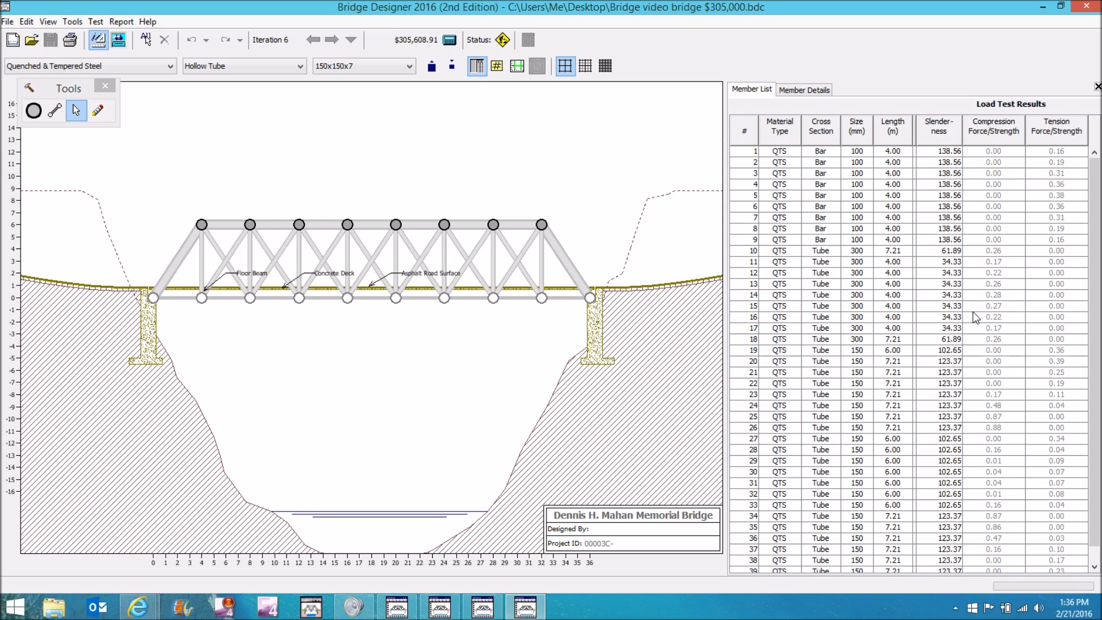
mouse_move(940, 321)
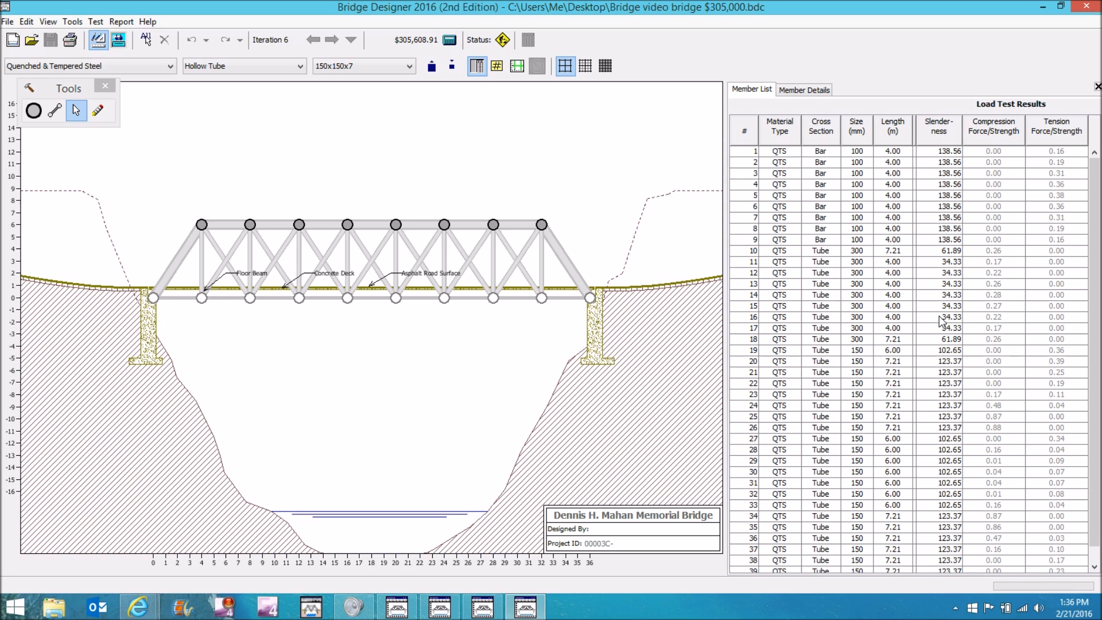
mouse_move(937, 325)
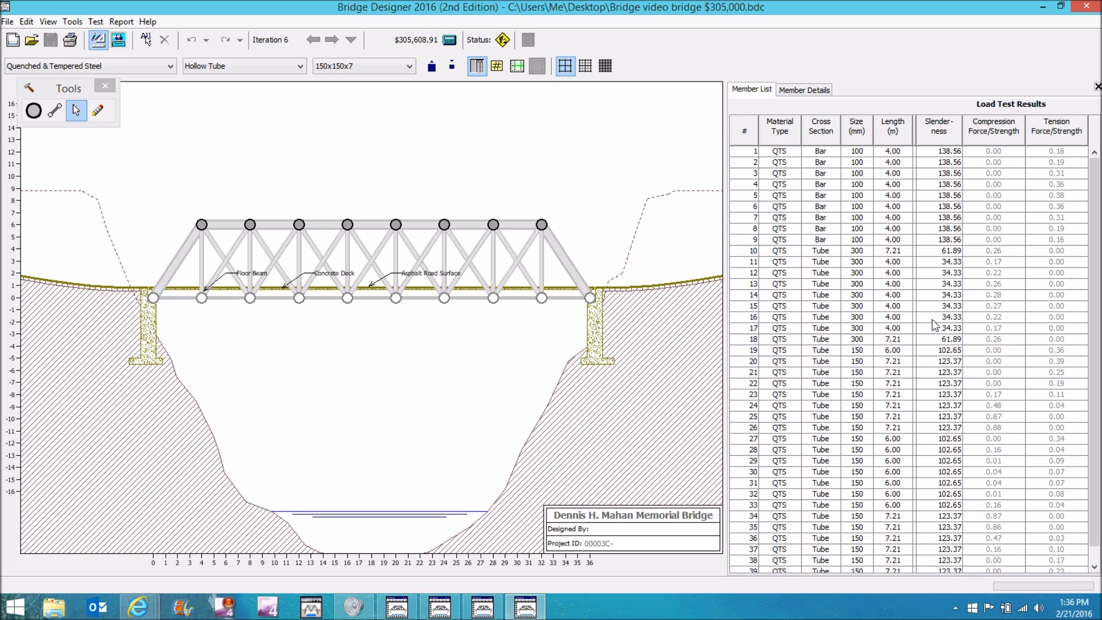
mouse_move(931, 325)
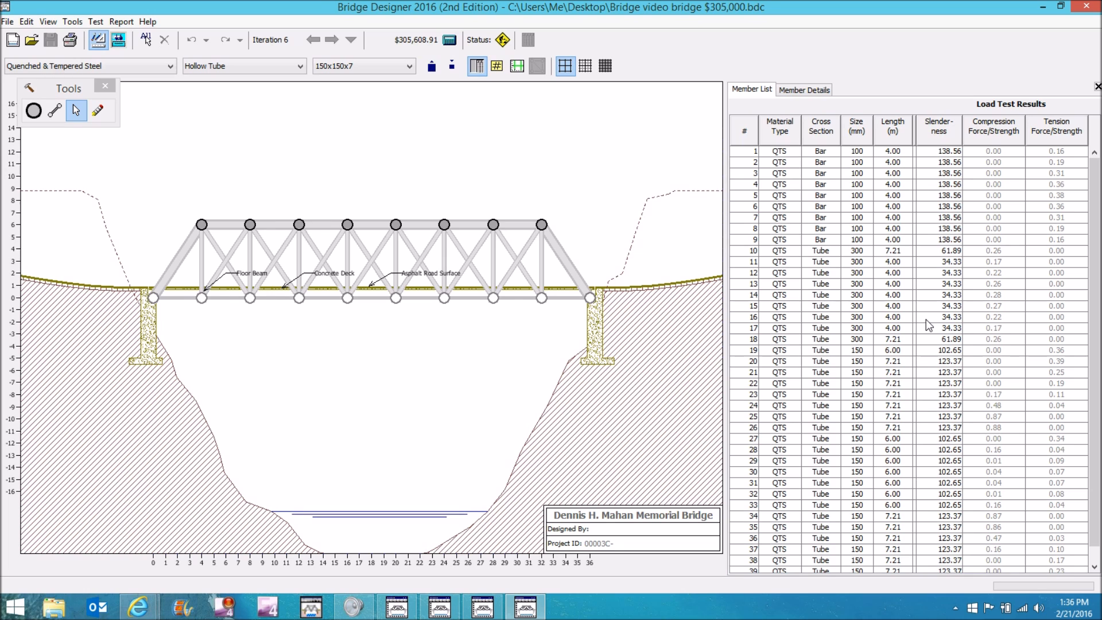
mouse_move(482, 349)
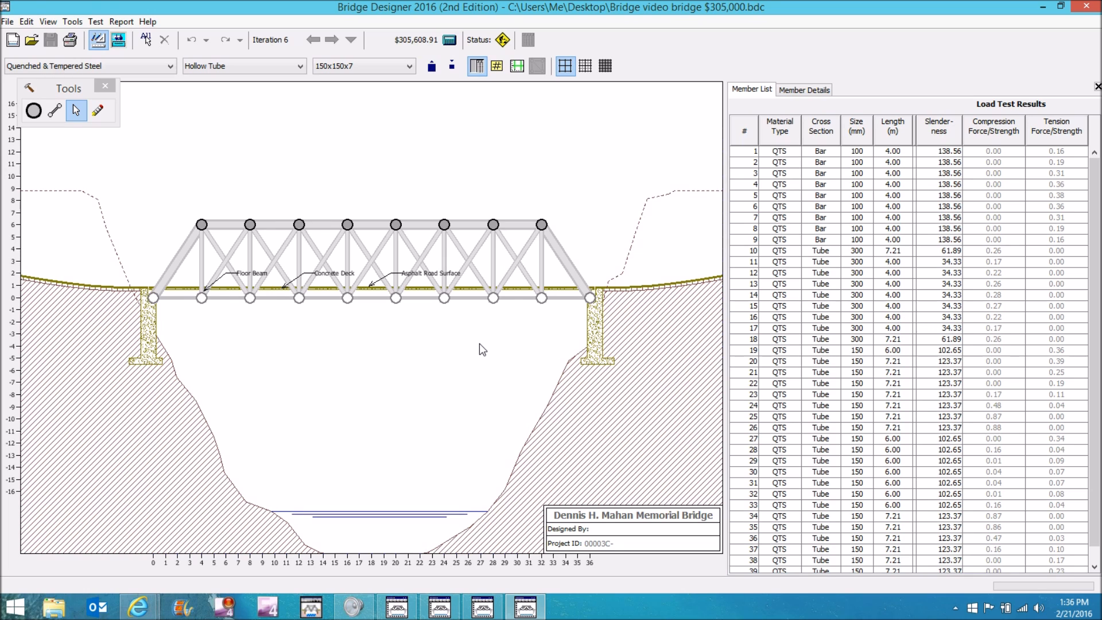
mouse_move(573, 339)
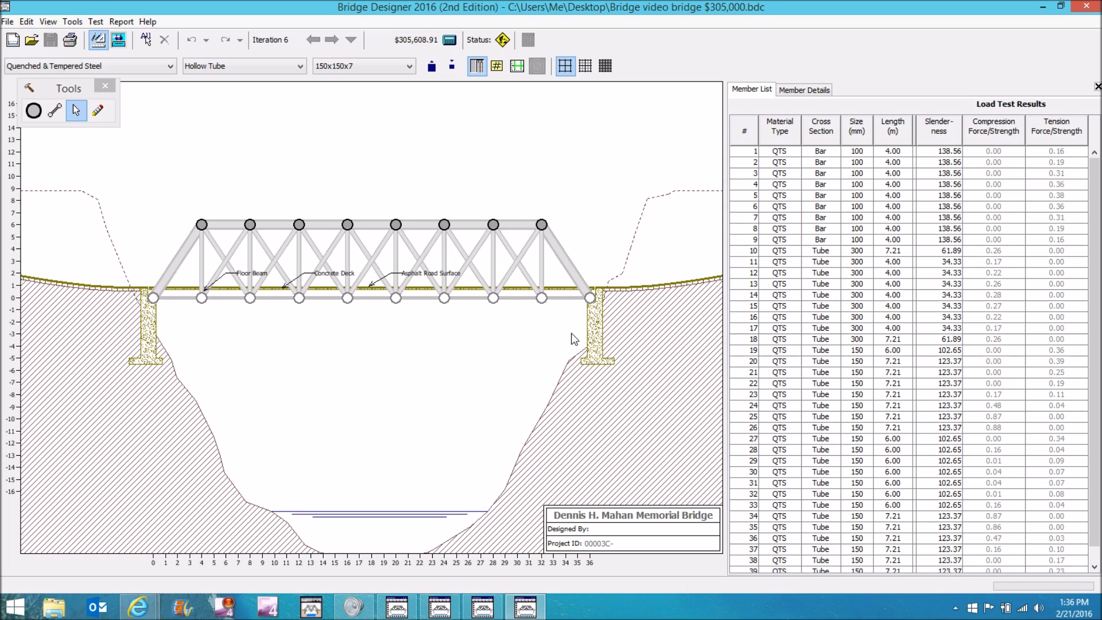
mouse_move(636, 332)
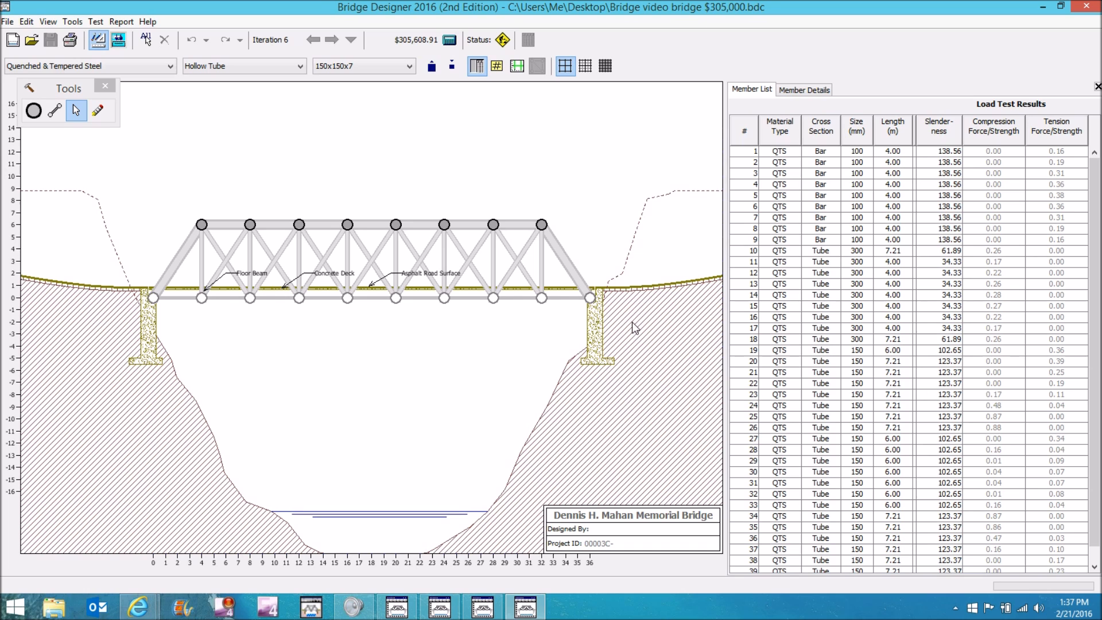
mouse_move(634, 296)
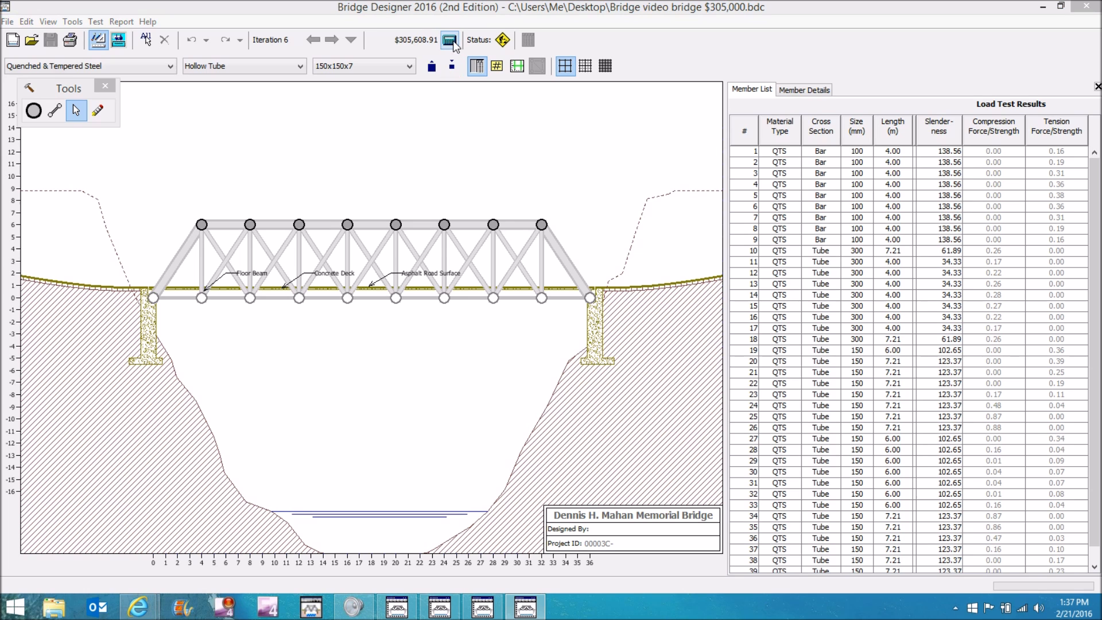
Load the '2016 Bridge Designer $180,281.bdc' arch-truss design via File > Open
left_click(449, 39)
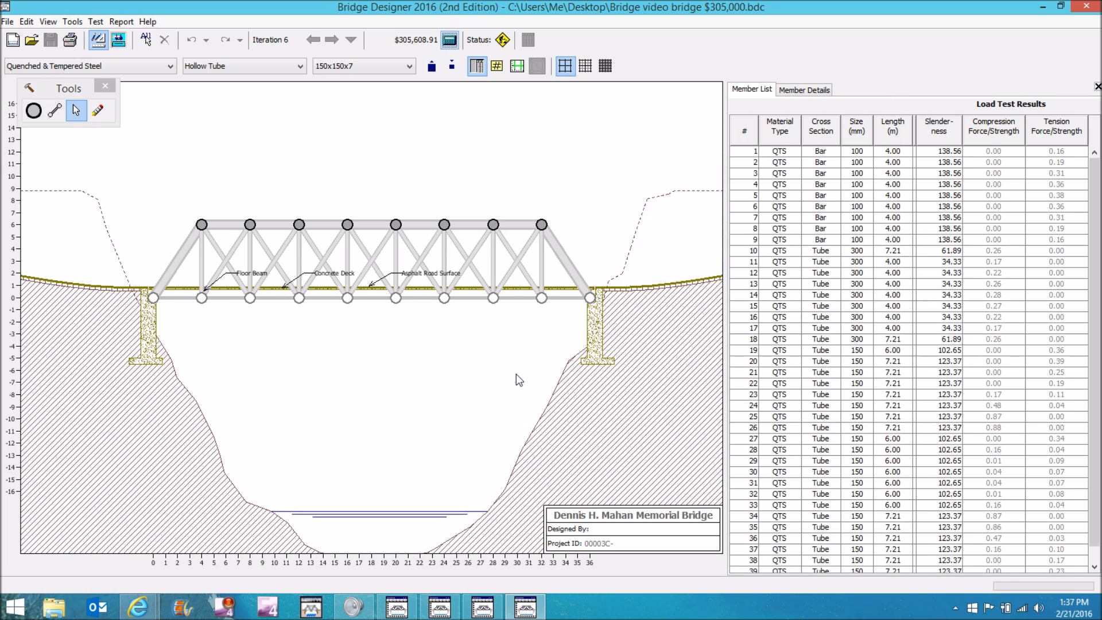
mouse_move(541, 353)
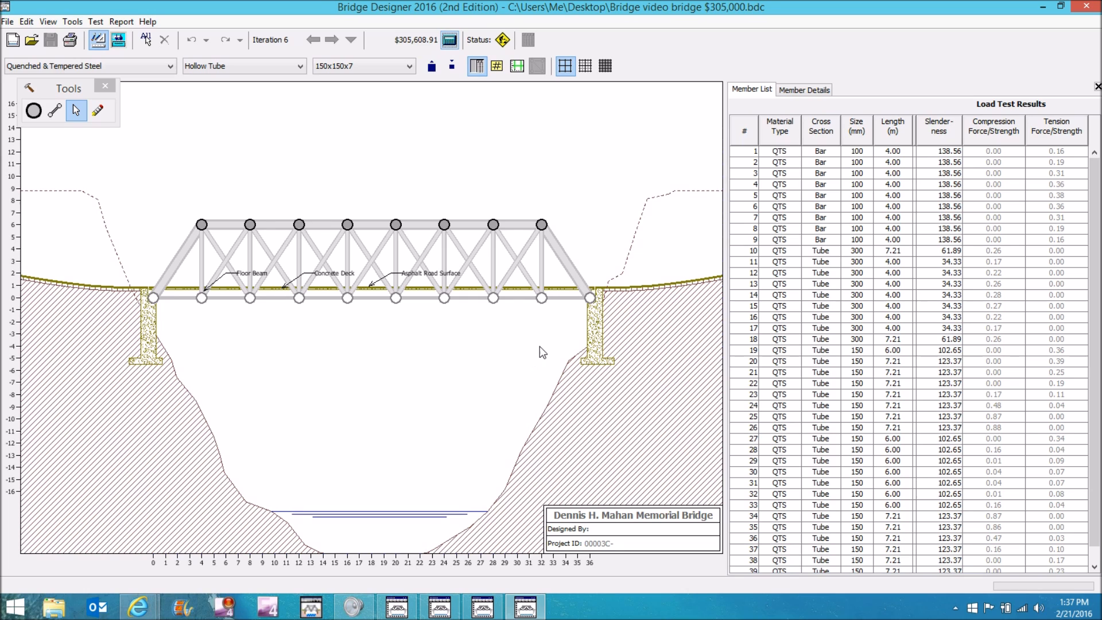
mouse_move(546, 338)
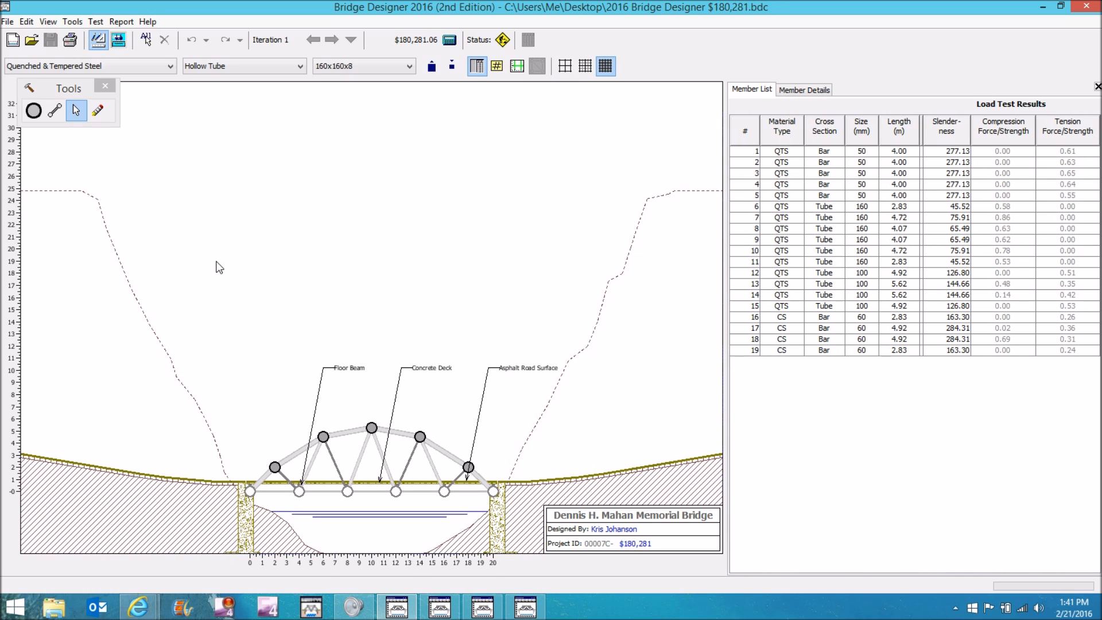
mouse_move(224, 265)
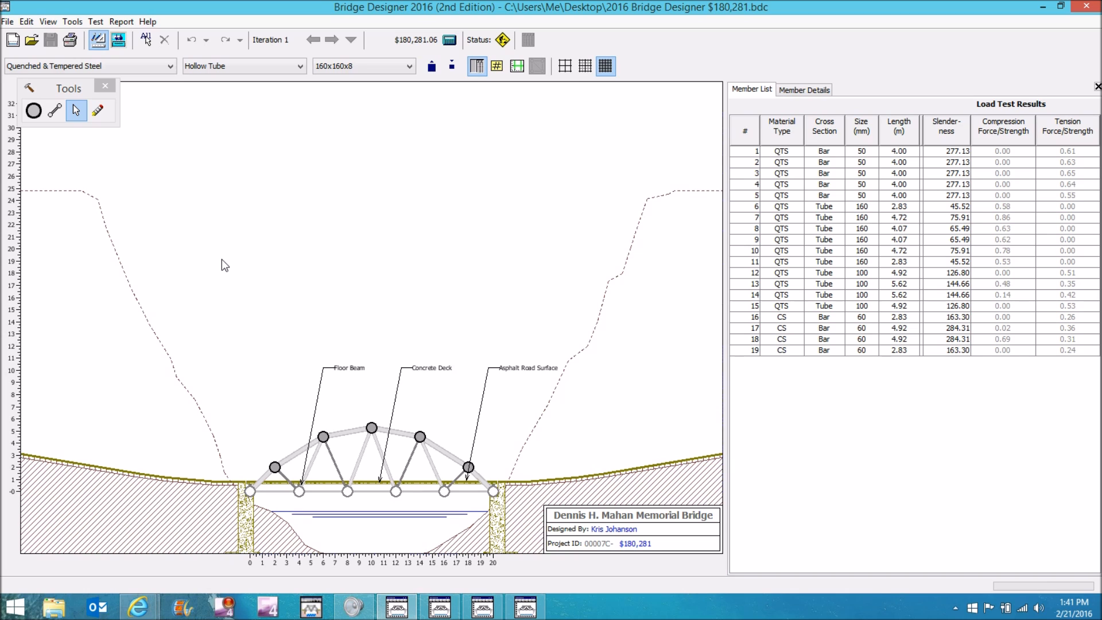
mouse_move(242, 278)
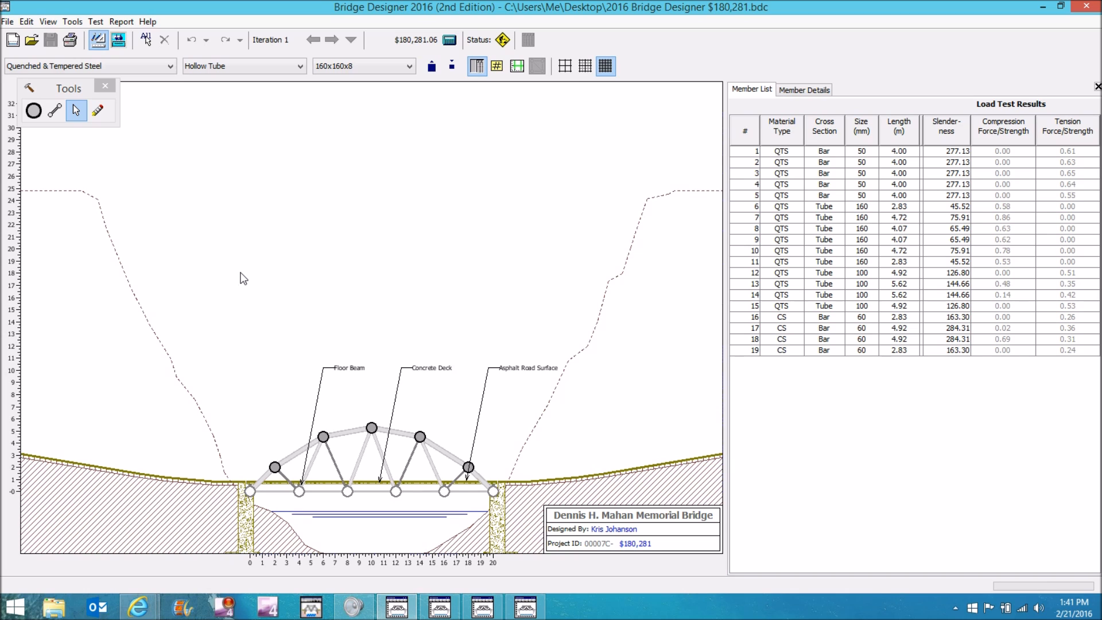
mouse_move(275, 321)
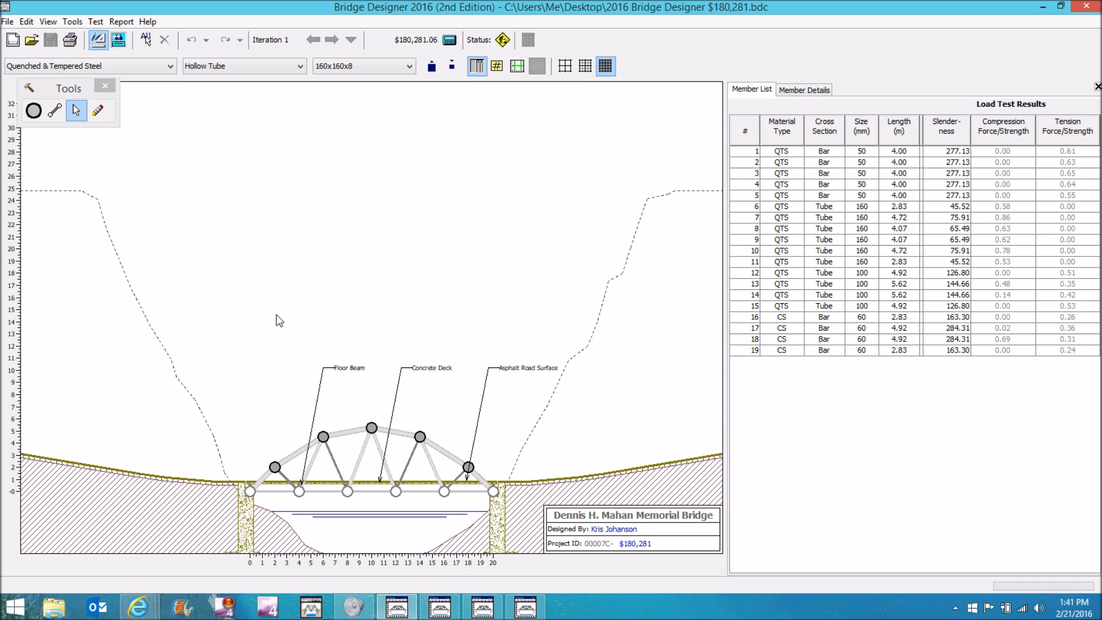
mouse_move(325, 313)
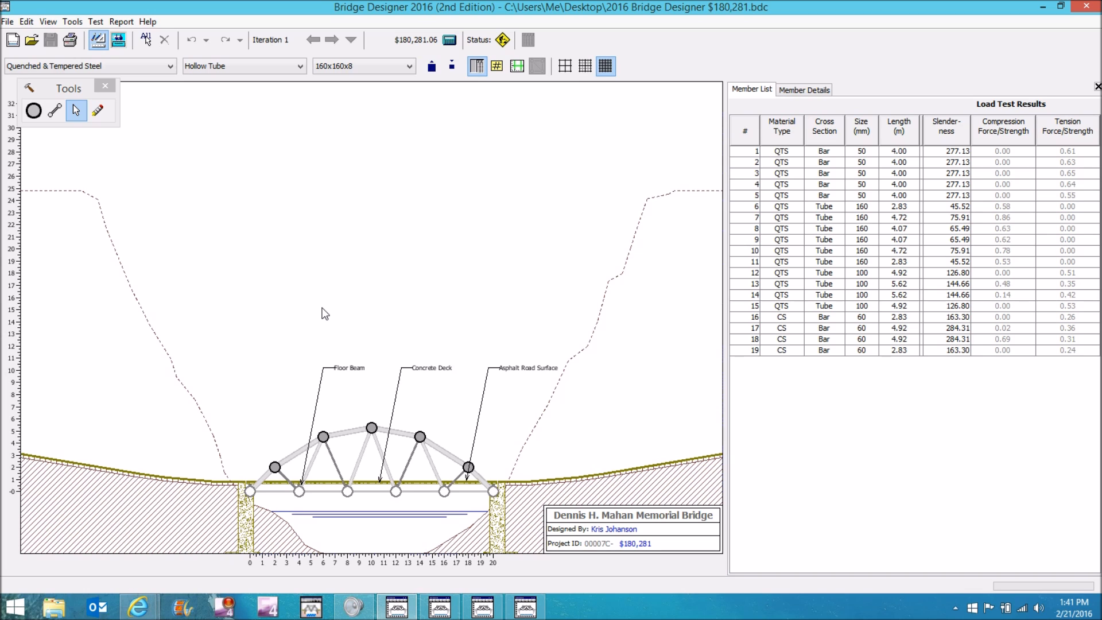
mouse_move(390, 365)
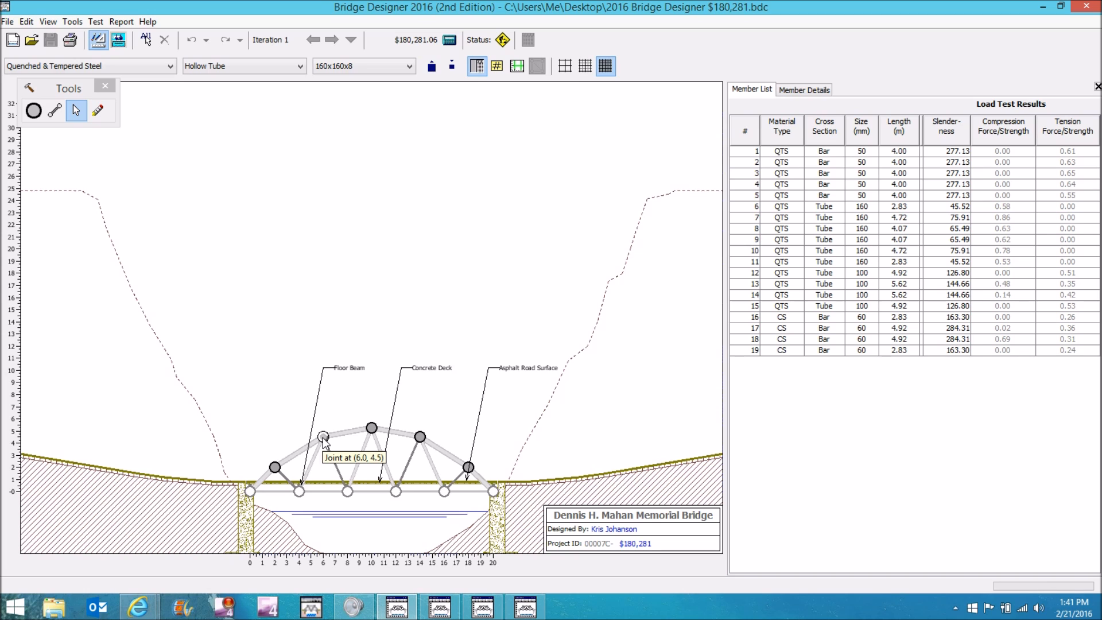
mouse_move(371, 428)
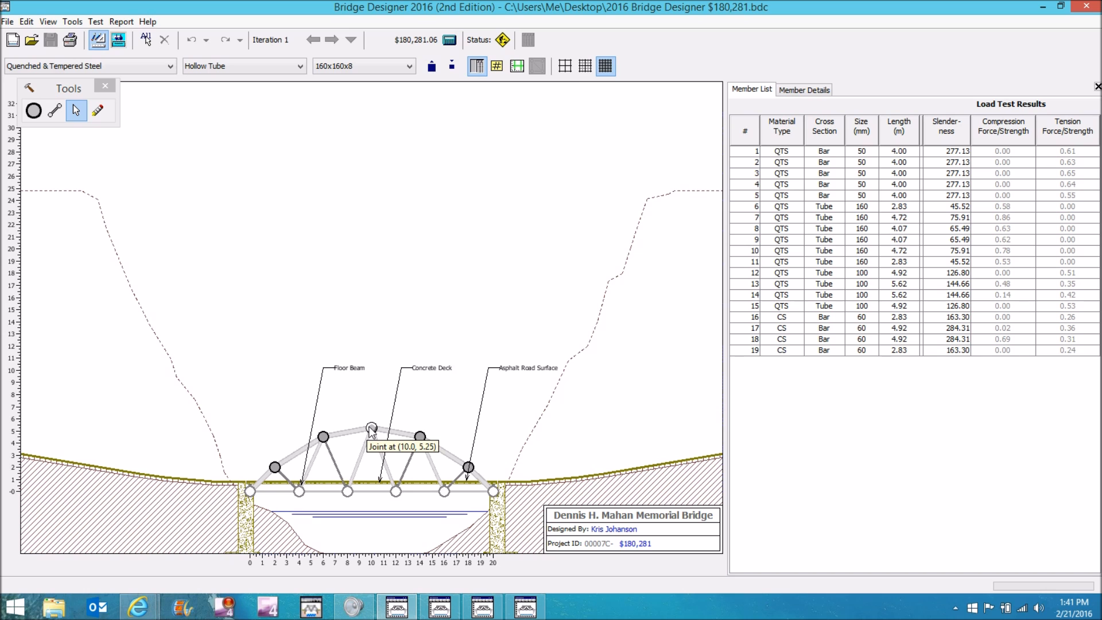
left_click(118, 39)
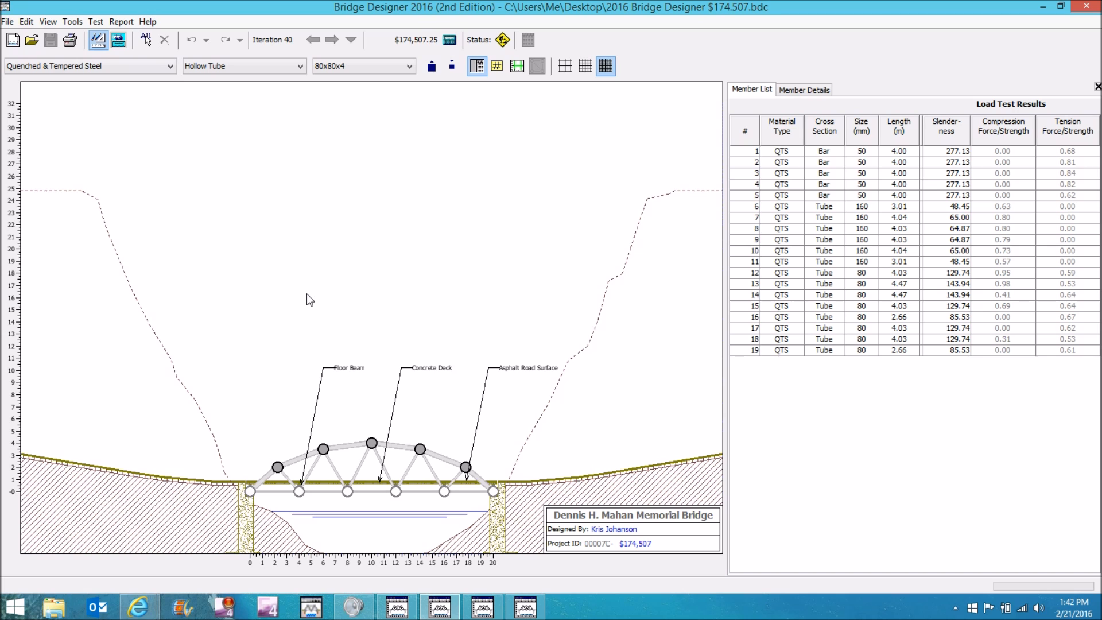
Step back to iteration 38, the $173,814.52 arch design, and run its load test as a 3D animation
left_click(119, 39)
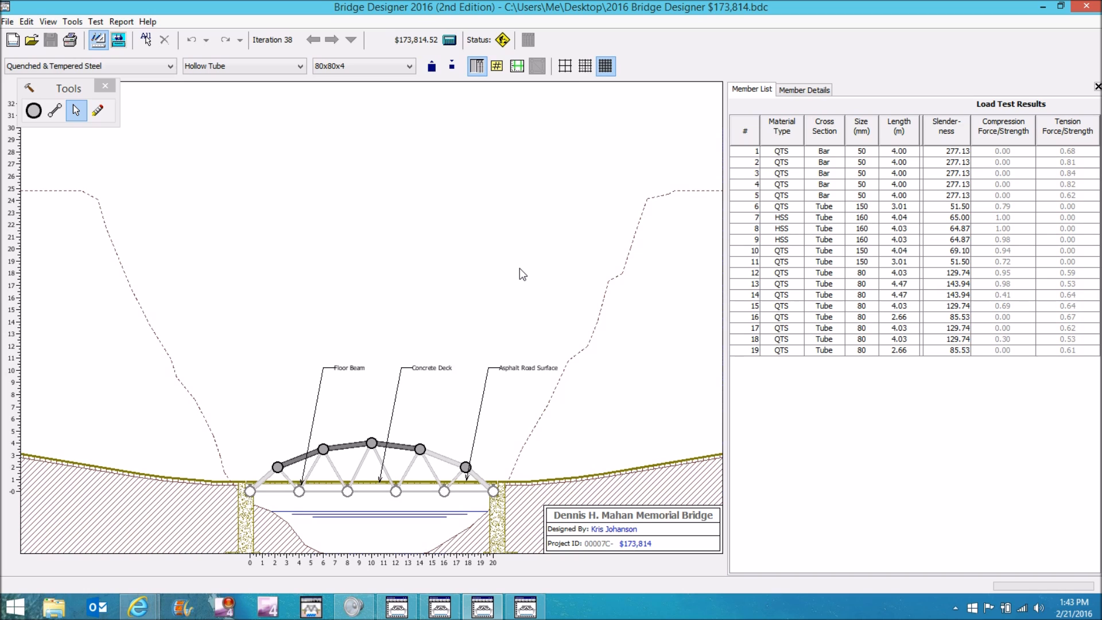
mouse_move(477, 264)
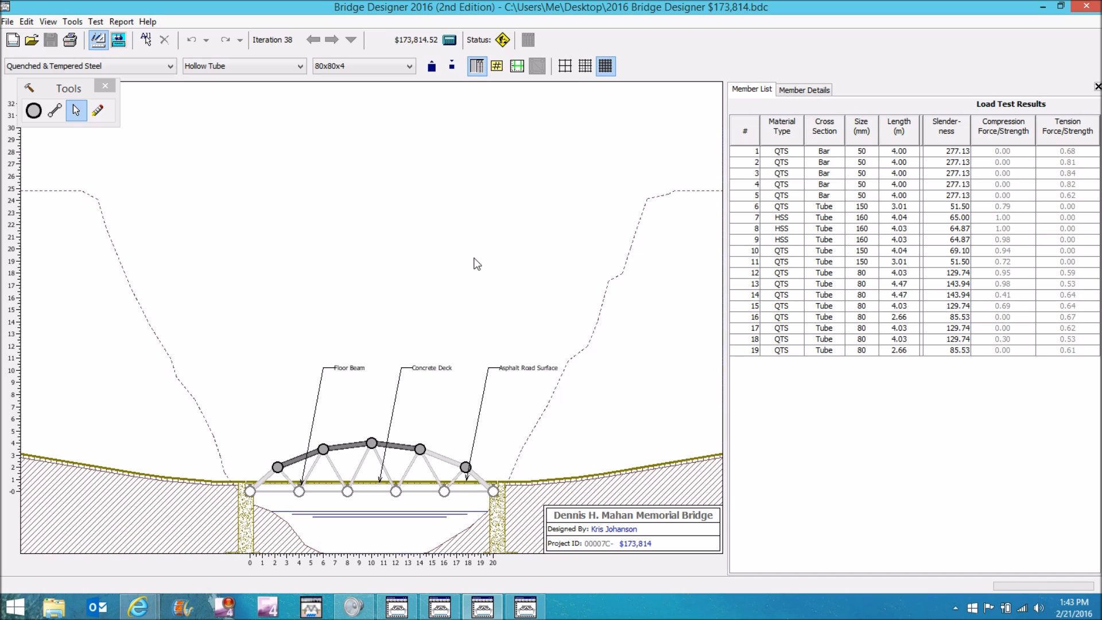
mouse_move(509, 302)
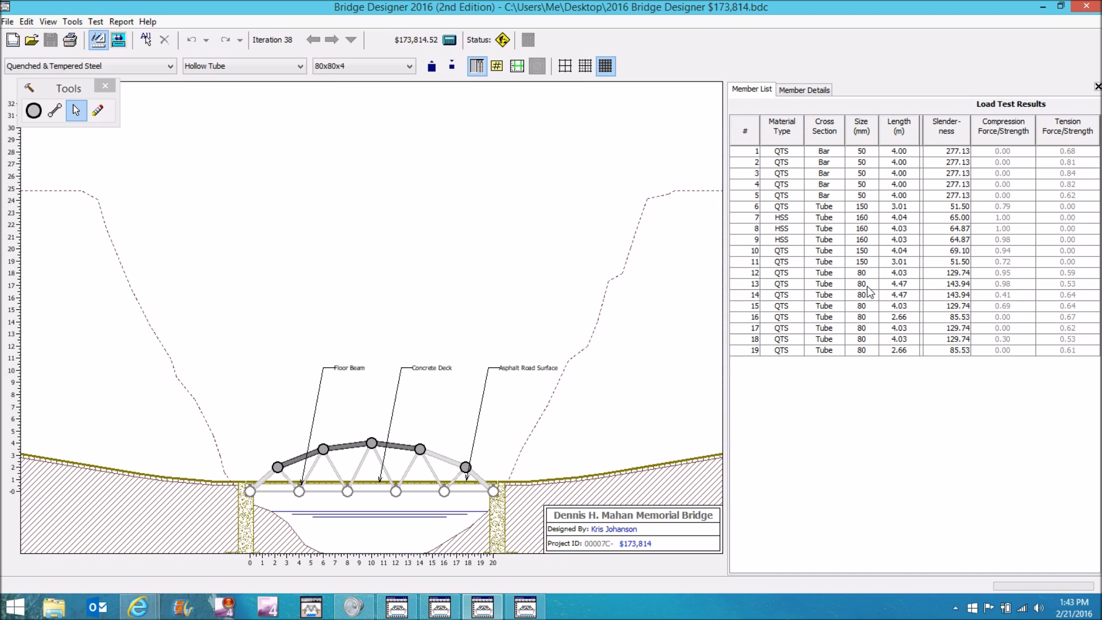
mouse_move(825, 291)
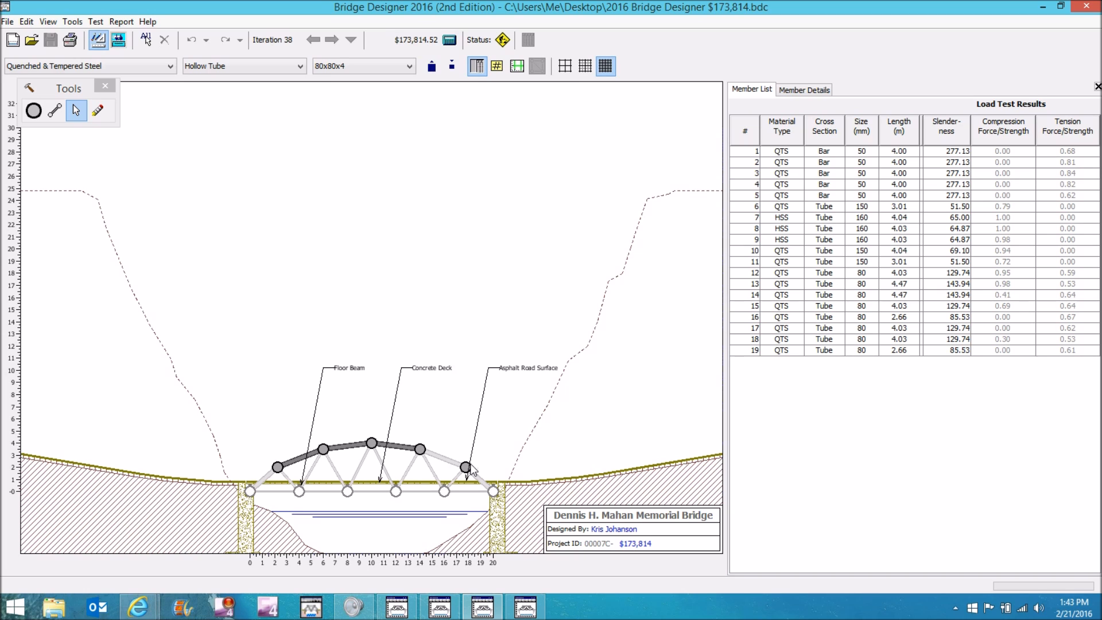
mouse_move(358, 427)
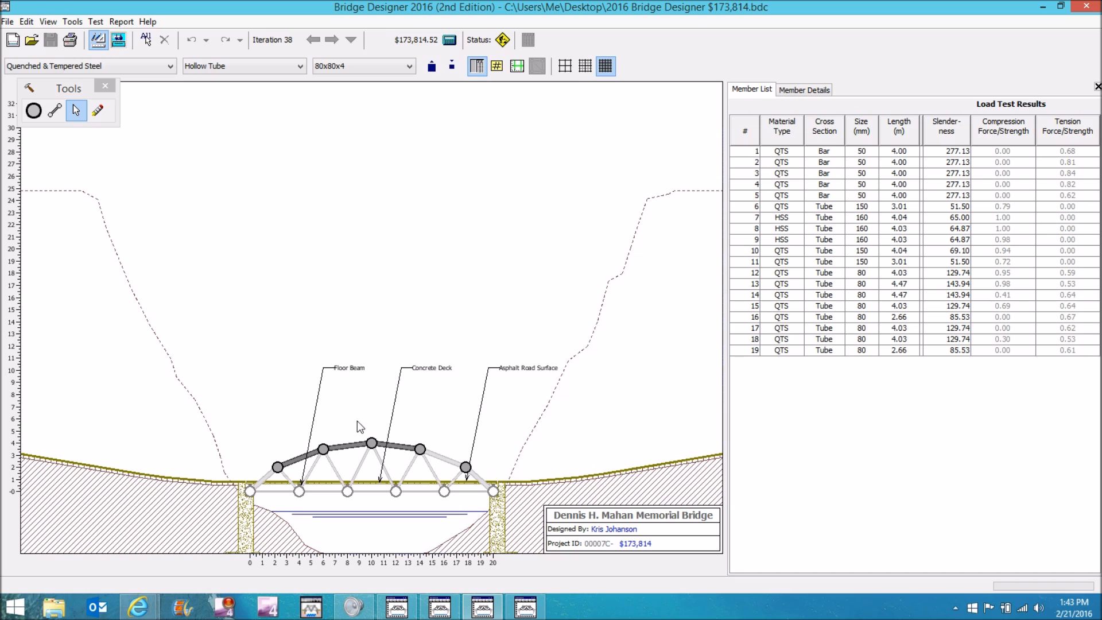
mouse_move(276, 418)
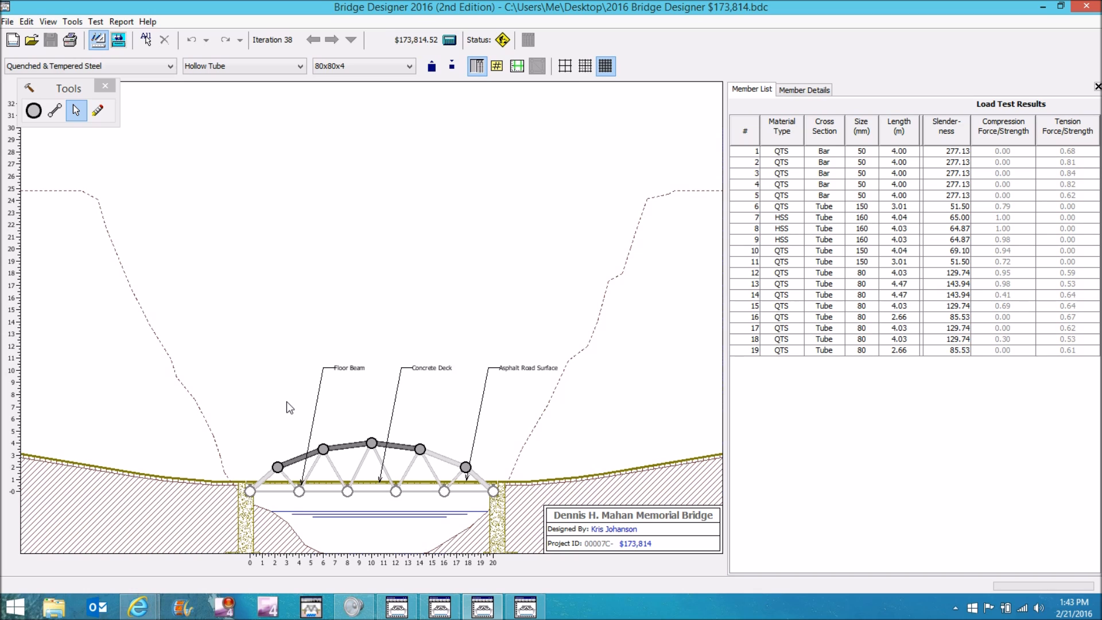
mouse_move(308, 403)
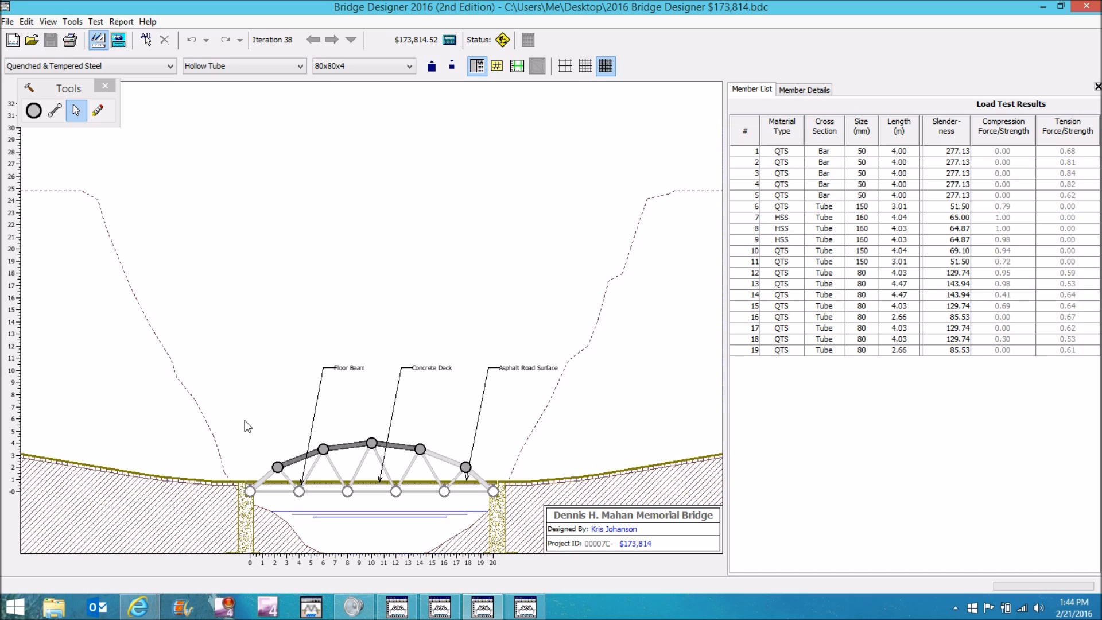
mouse_move(132, 73)
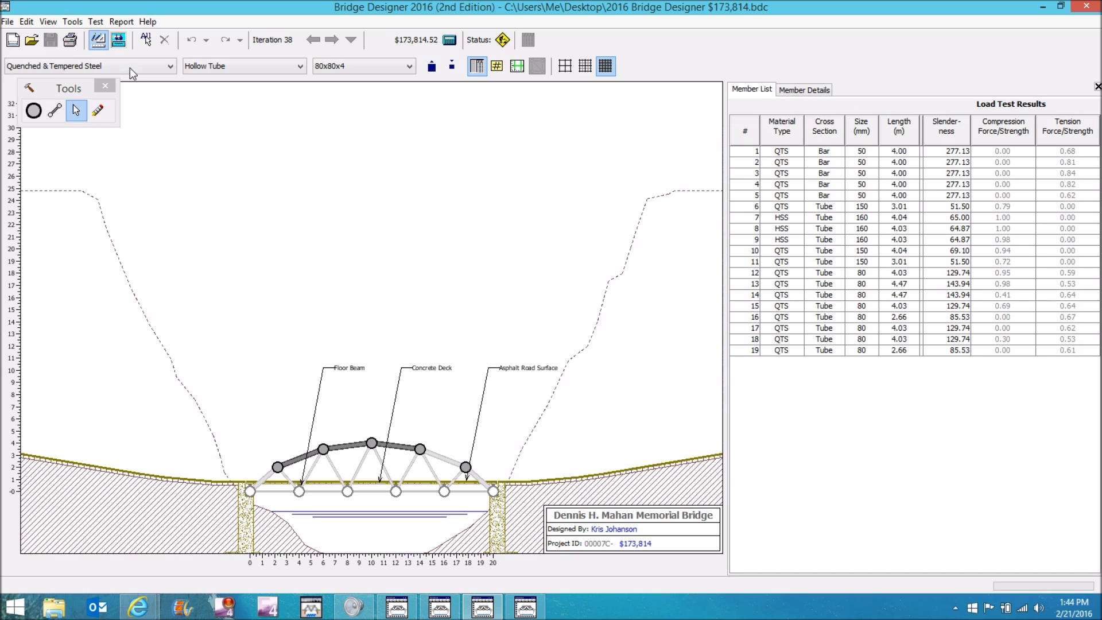
left_click(118, 40)
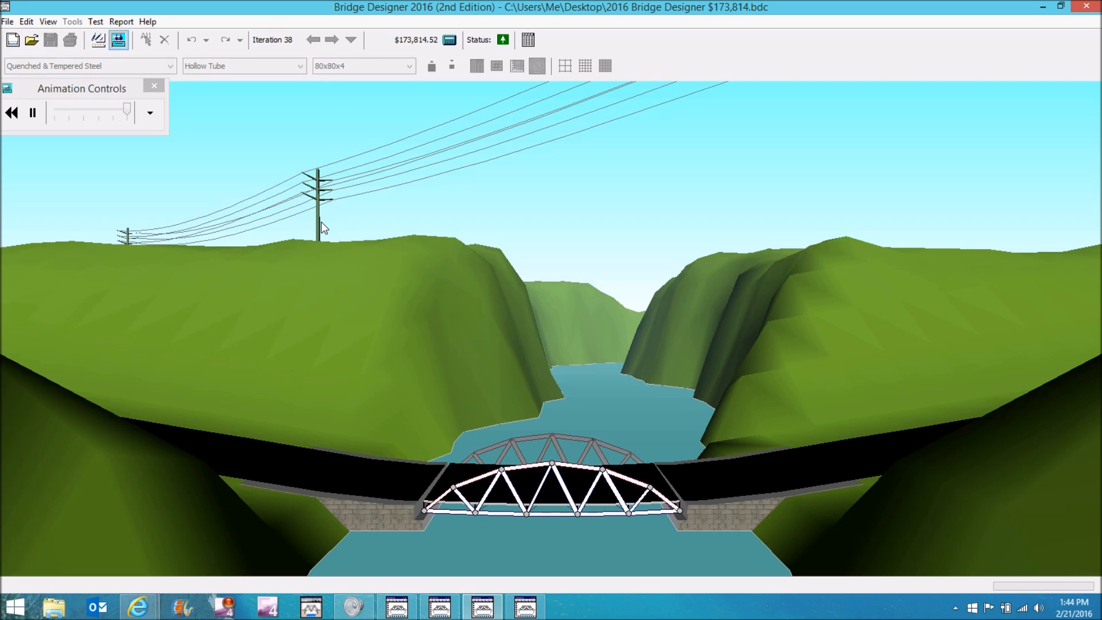